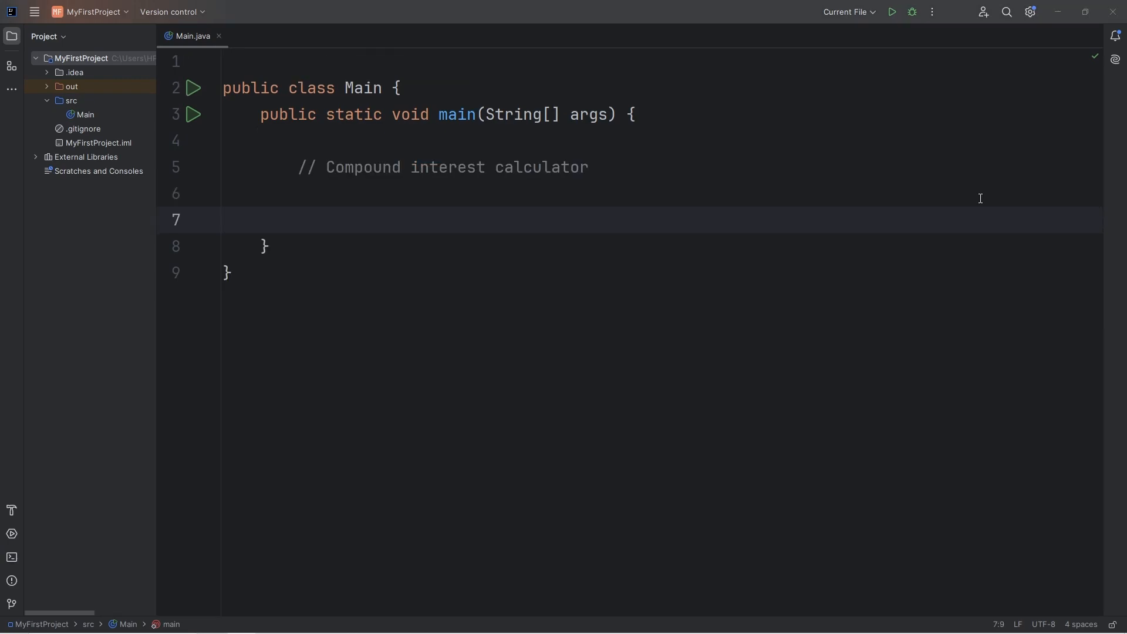
# Add import java.util.Scanner as the first line of Main.java
pyautogui.click(297, 219)
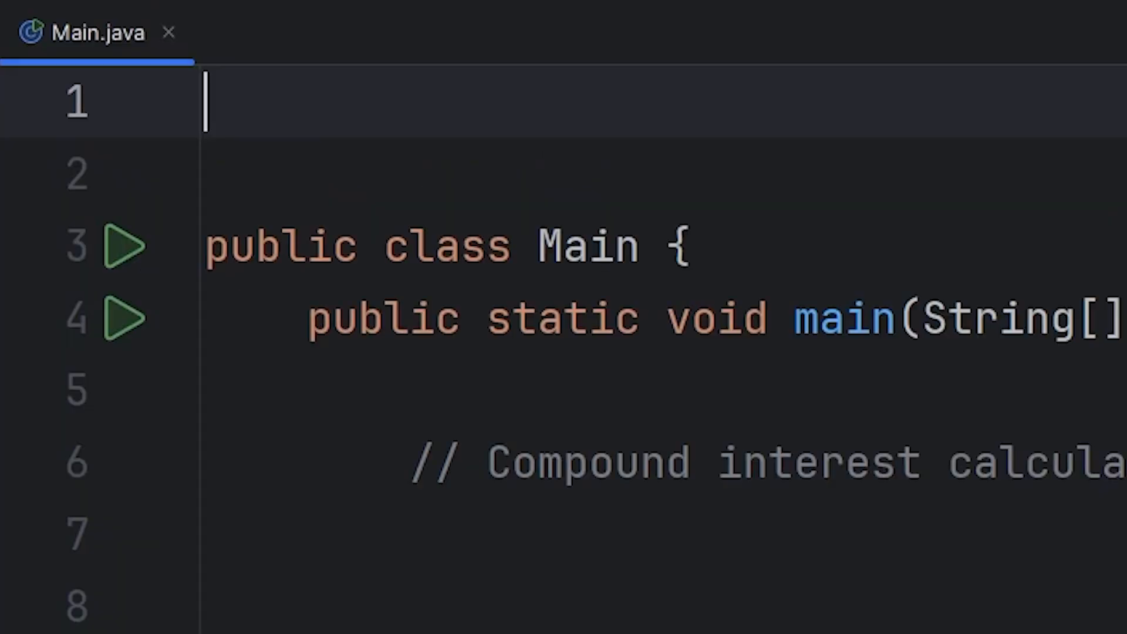
pyautogui.write('impoot')
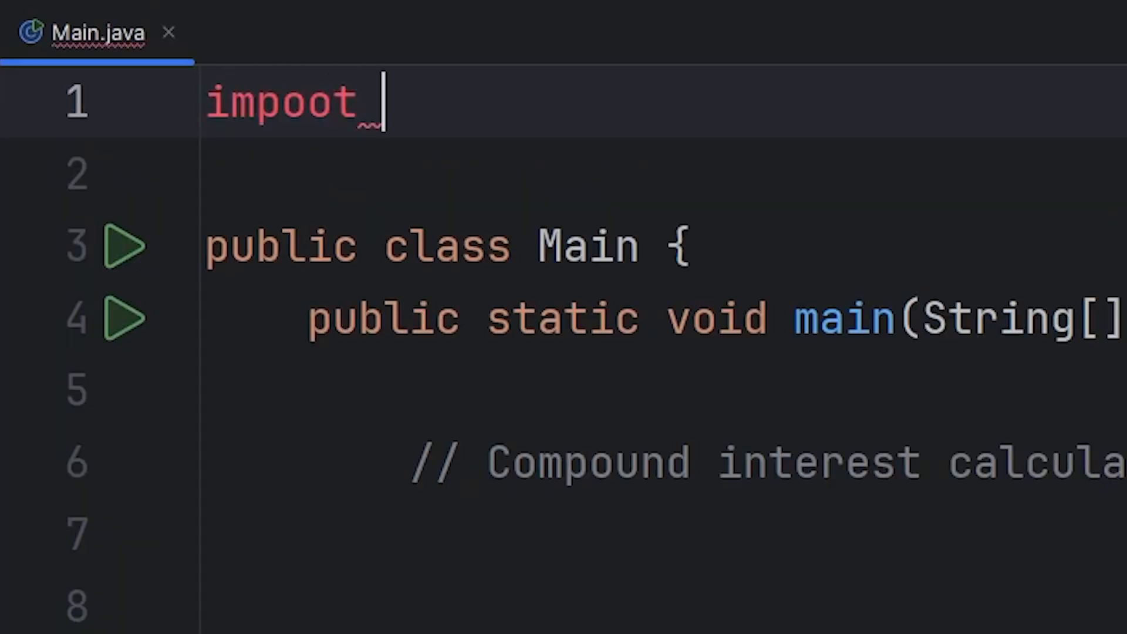
pyautogui.write('import')
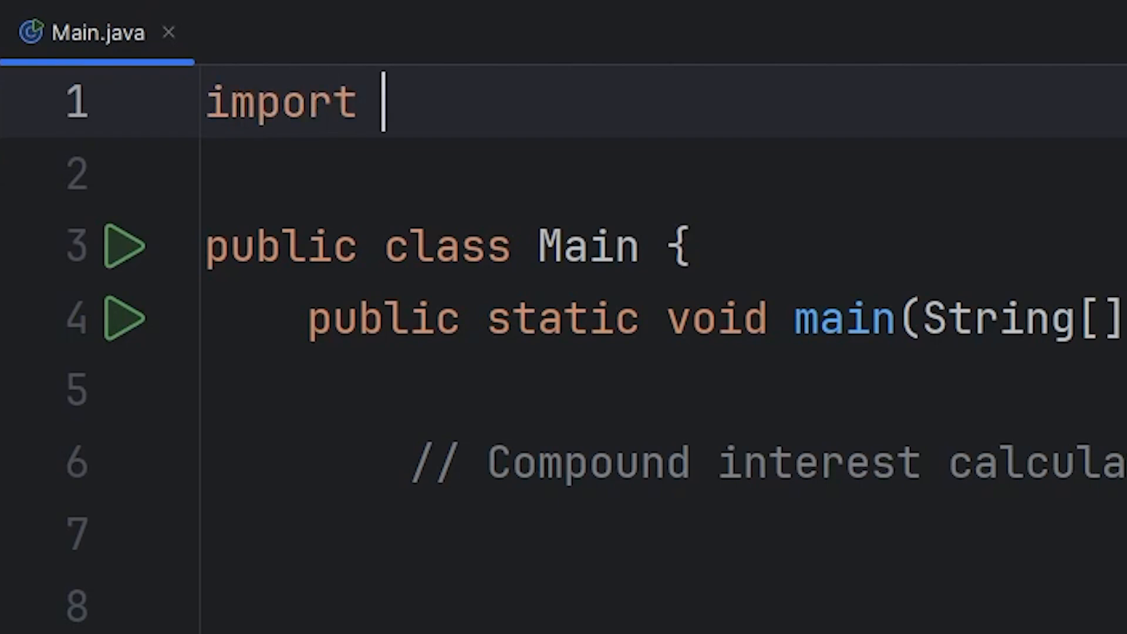
pyautogui.write('java.util')
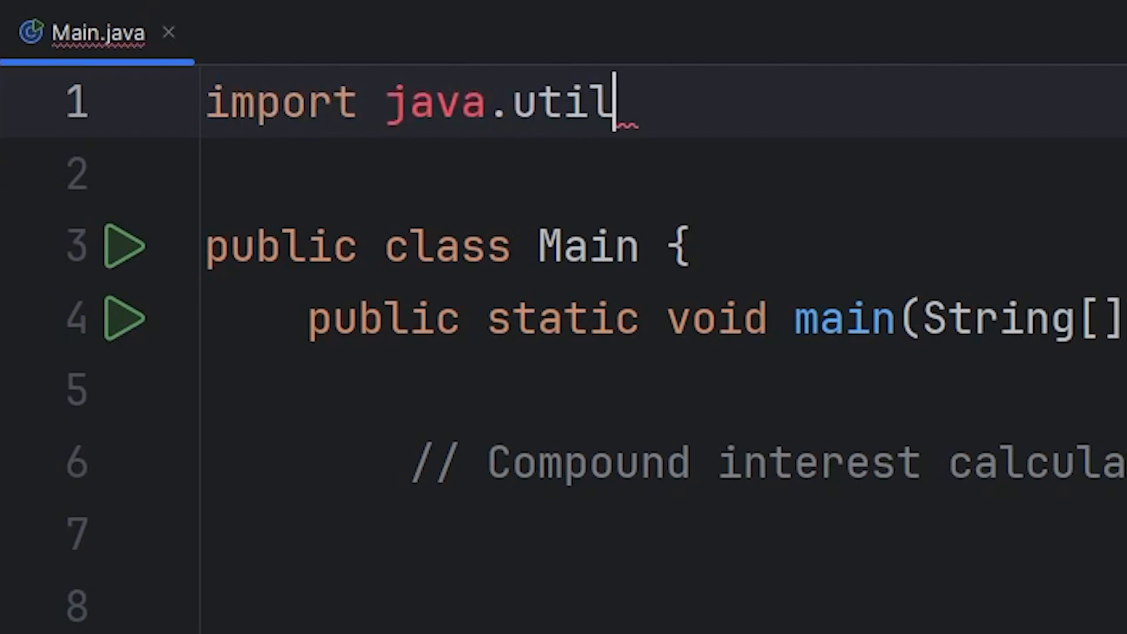
pyautogui.write('.San')
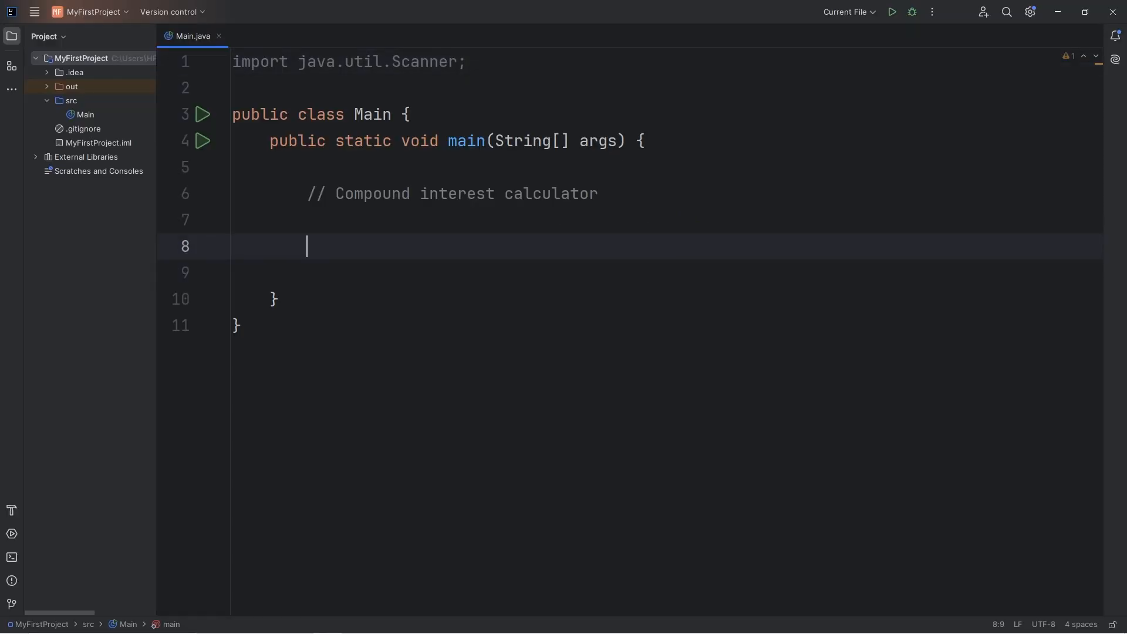
# Create Scanner scanner = new Scanner(System.in); and scanner.close(); with blank lines between
pyautogui.write('Scanner scanner = new')
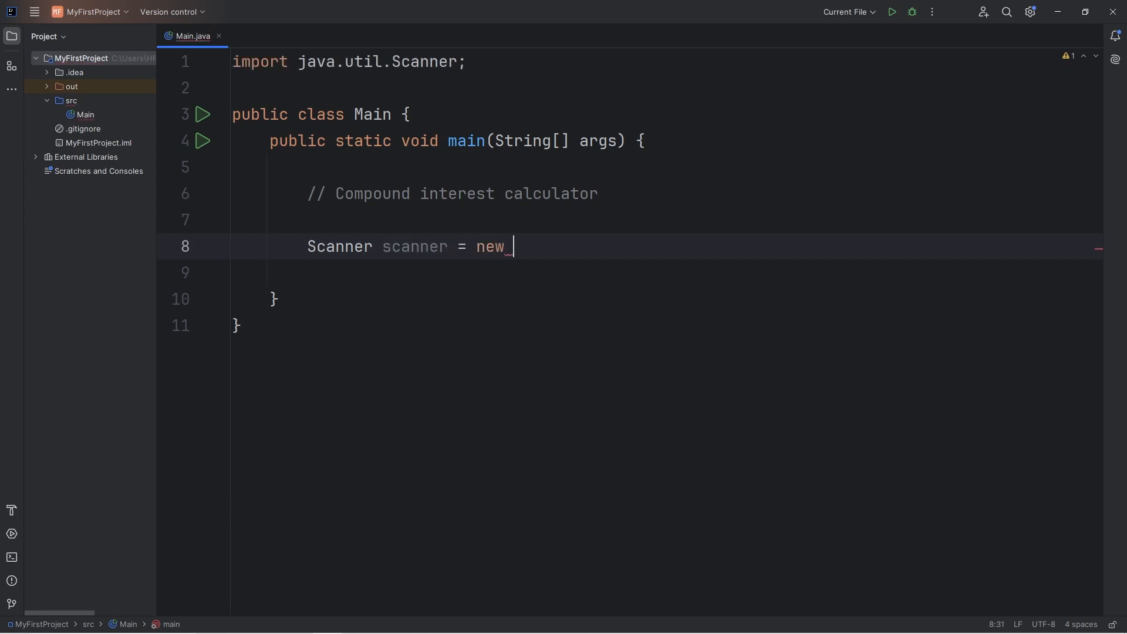
pyautogui.write('Scanner()')
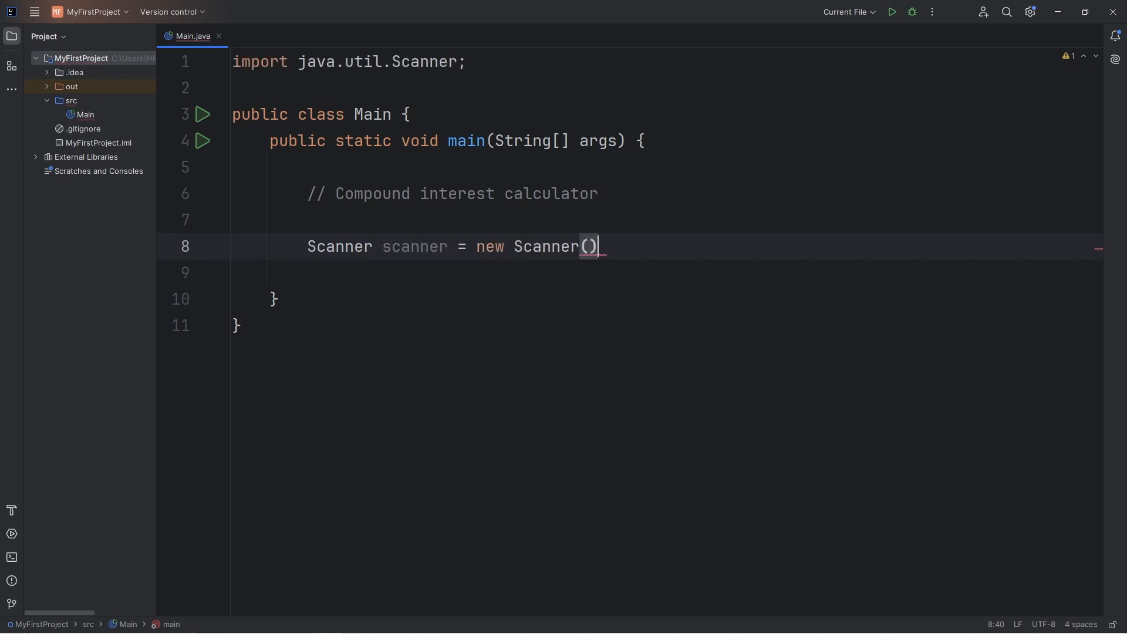
pyautogui.write('System')
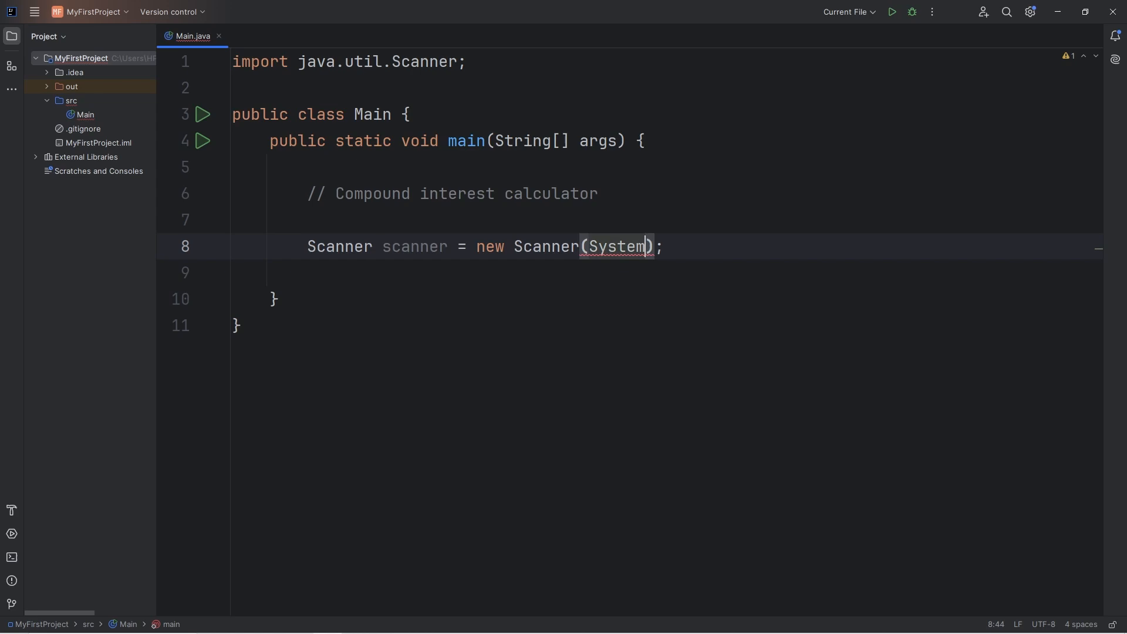
pyautogui.write('.in')
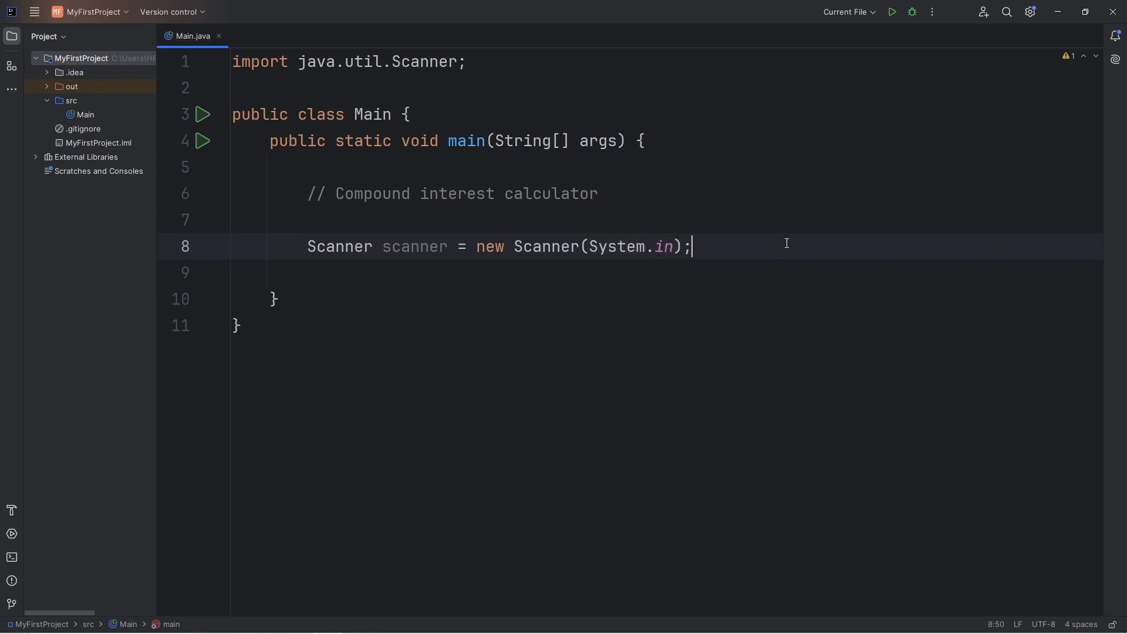
pyautogui.write('scanner')
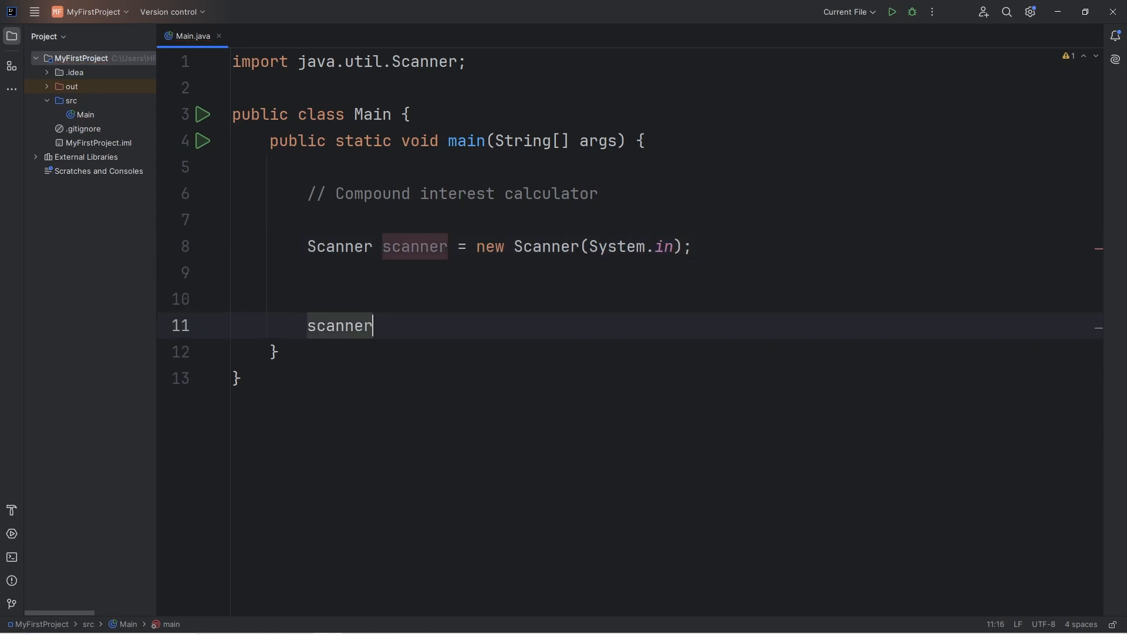
pyautogui.write('.close();')
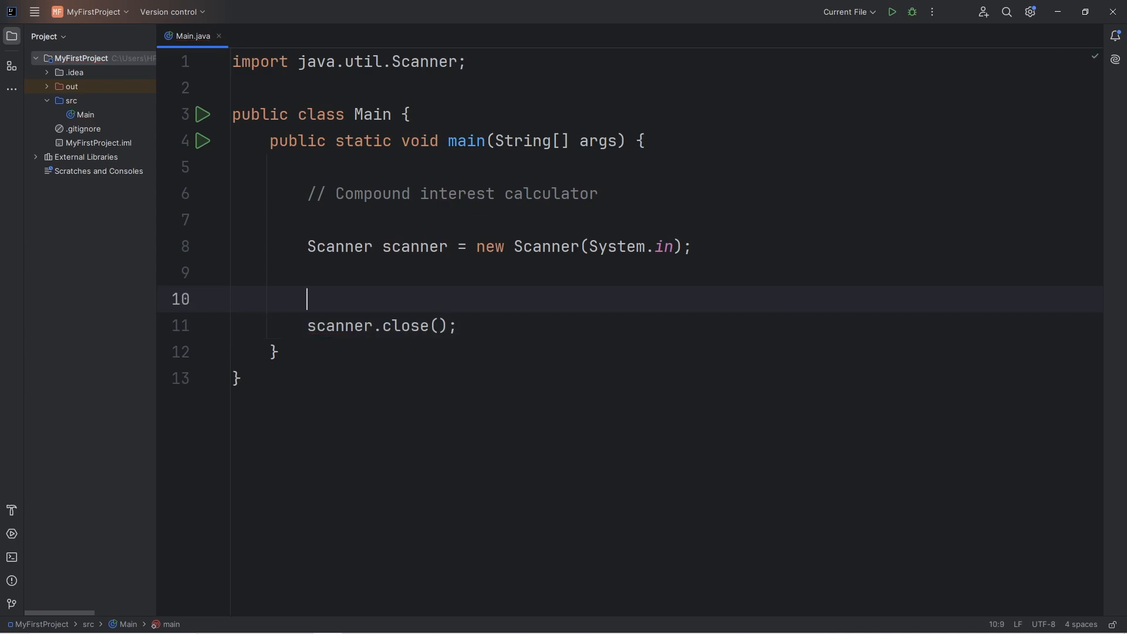
pyautogui.press('enter')
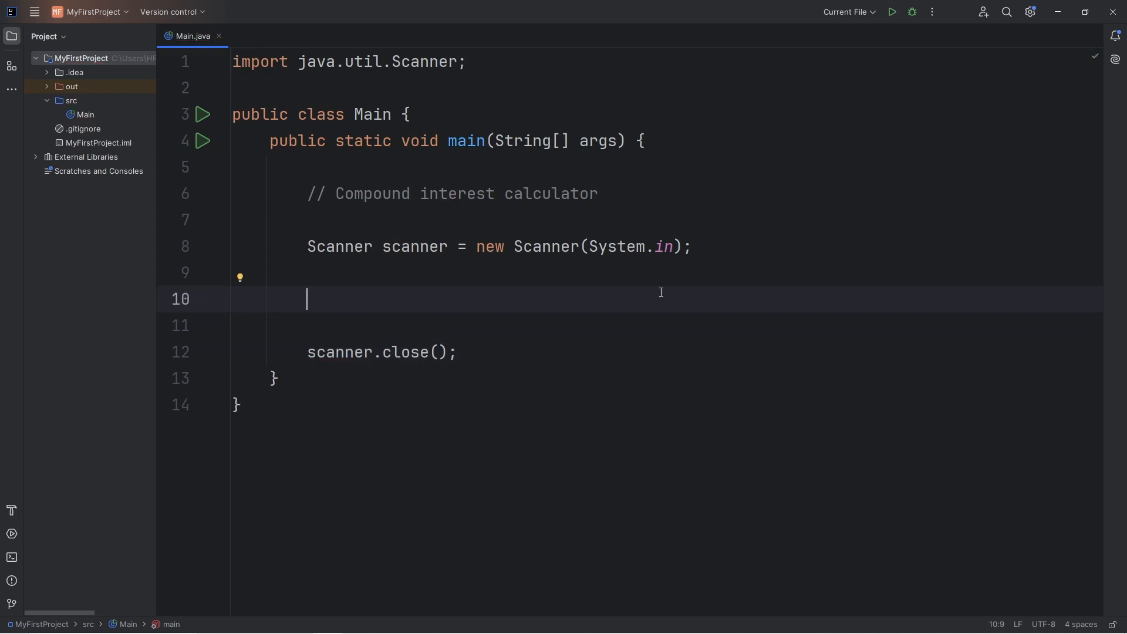
pyautogui.moveTo(674, 270)
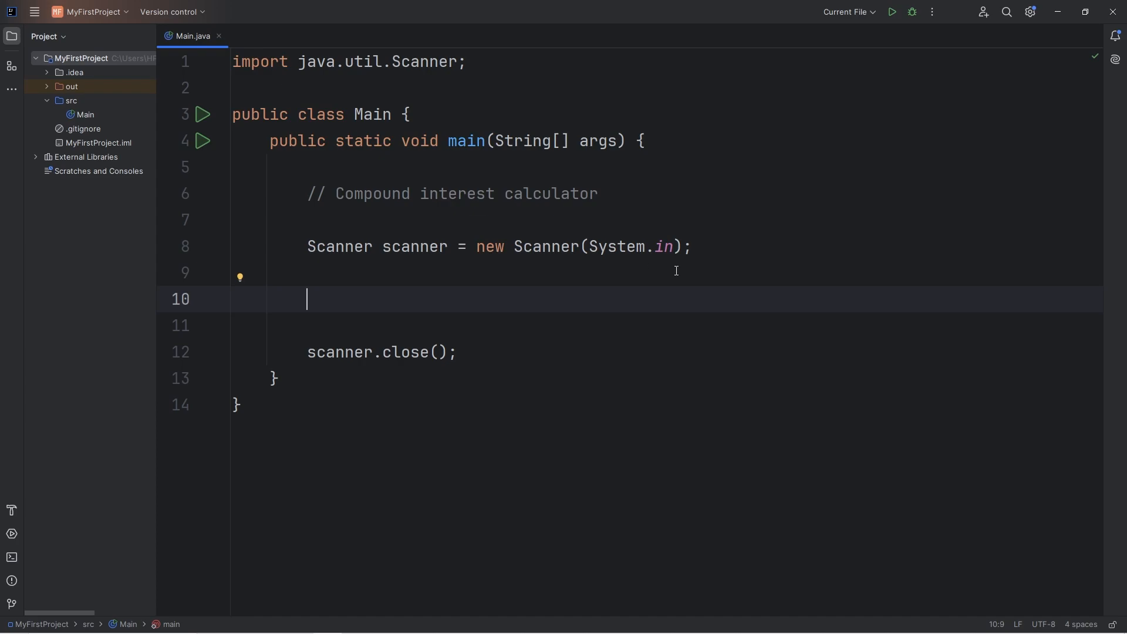
# Declare double principal; and double rate; below the Scanner
pyautogui.write('double')
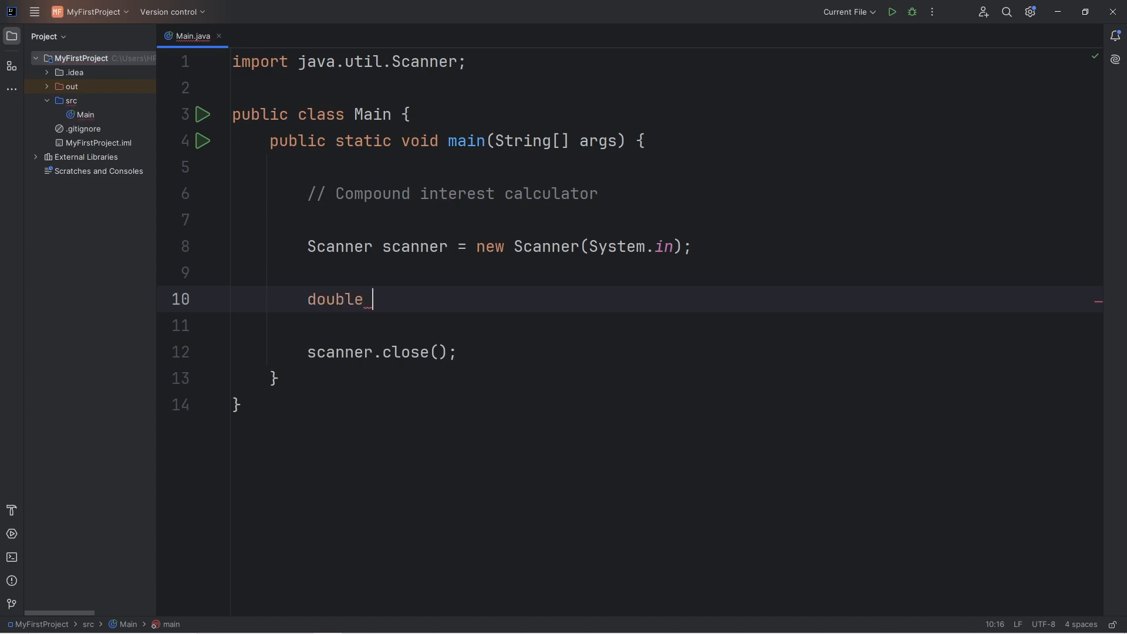
pyautogui.write('princi')
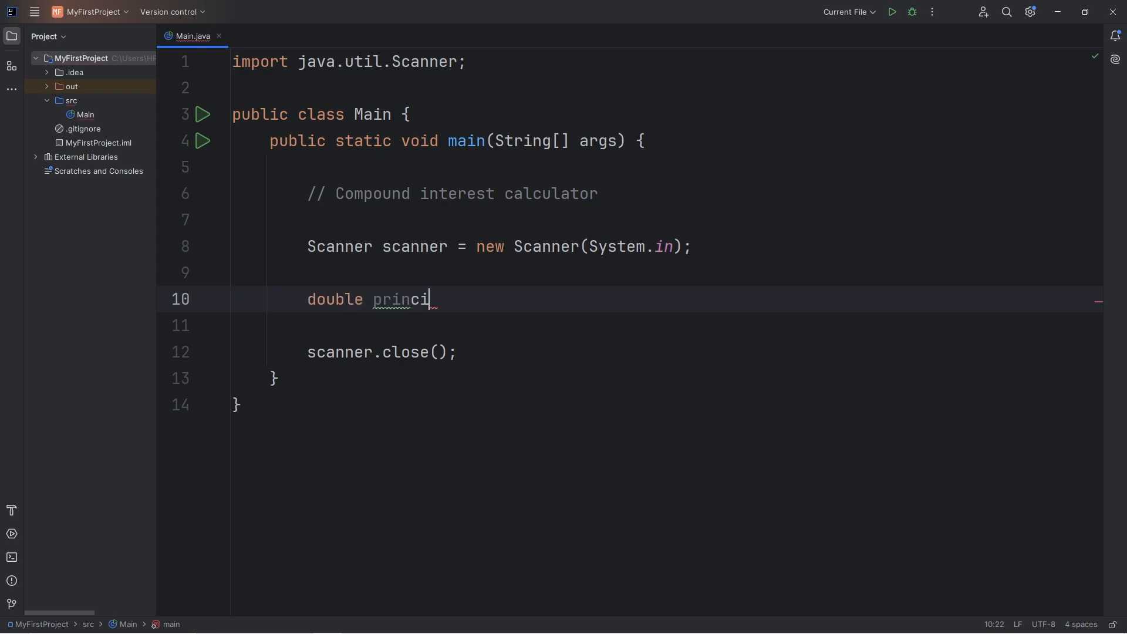
pyautogui.write('pal;')
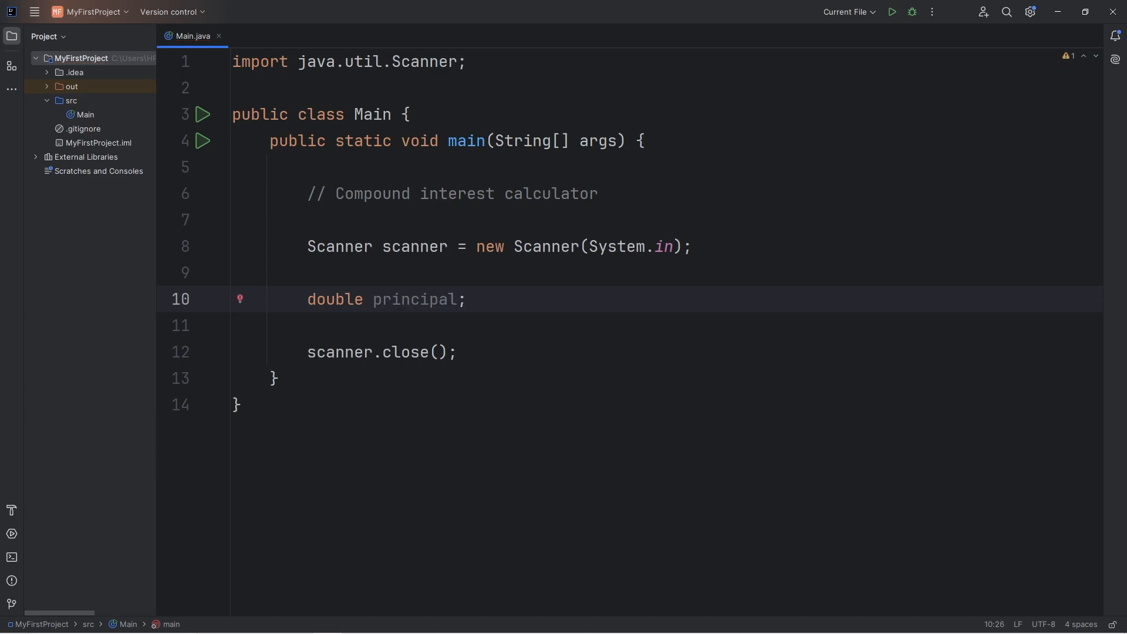
pyautogui.write('doub')
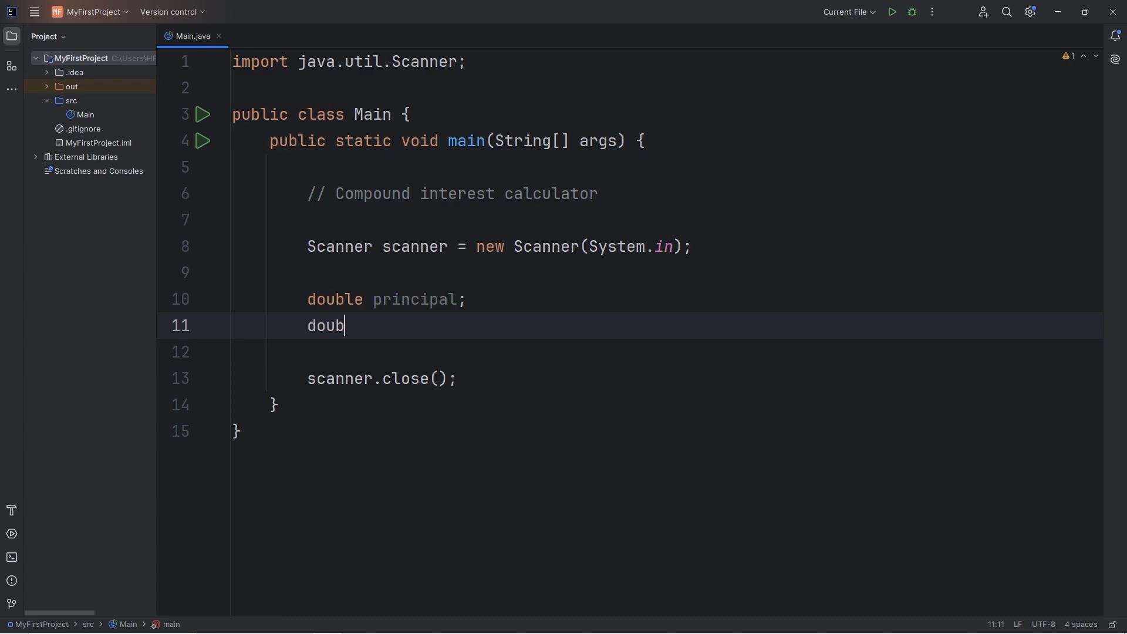
pyautogui.write('le rate;')
pyautogui.click(667, 352)
pyautogui.write('int times')
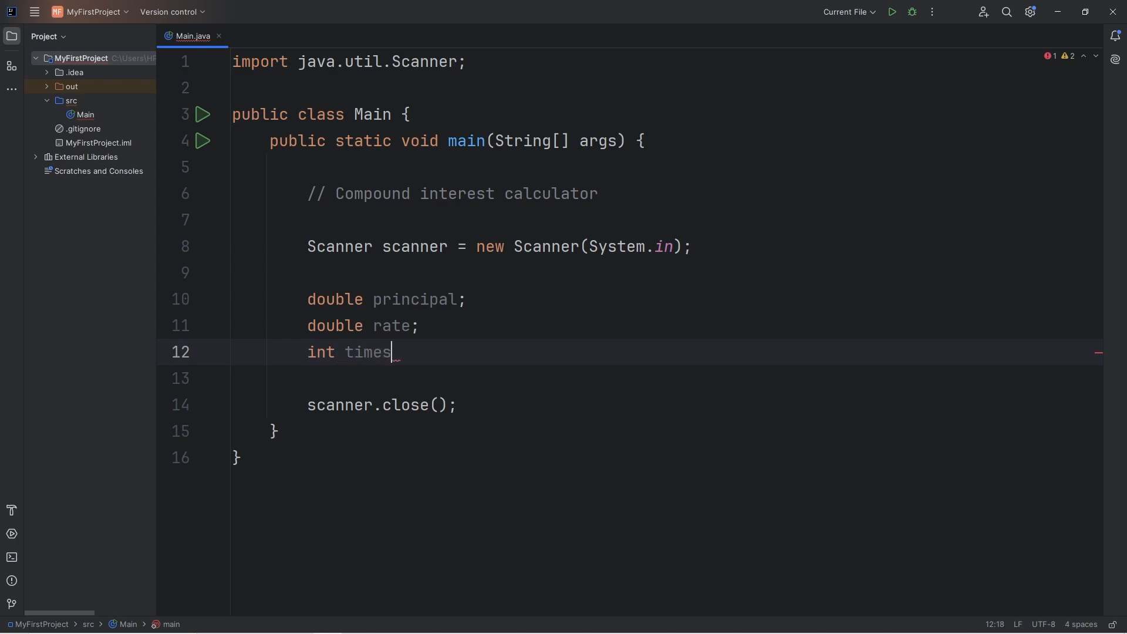
# Declare int timesCompounded;, int years; and double amount;
pyautogui.write('Compounded;')
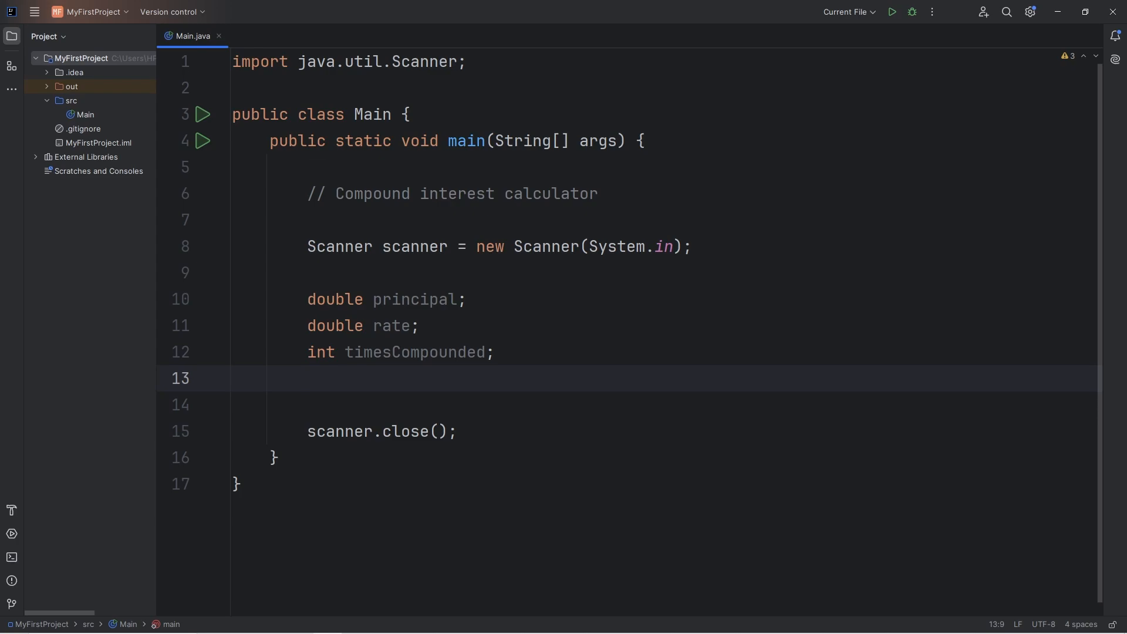
pyautogui.write('int')
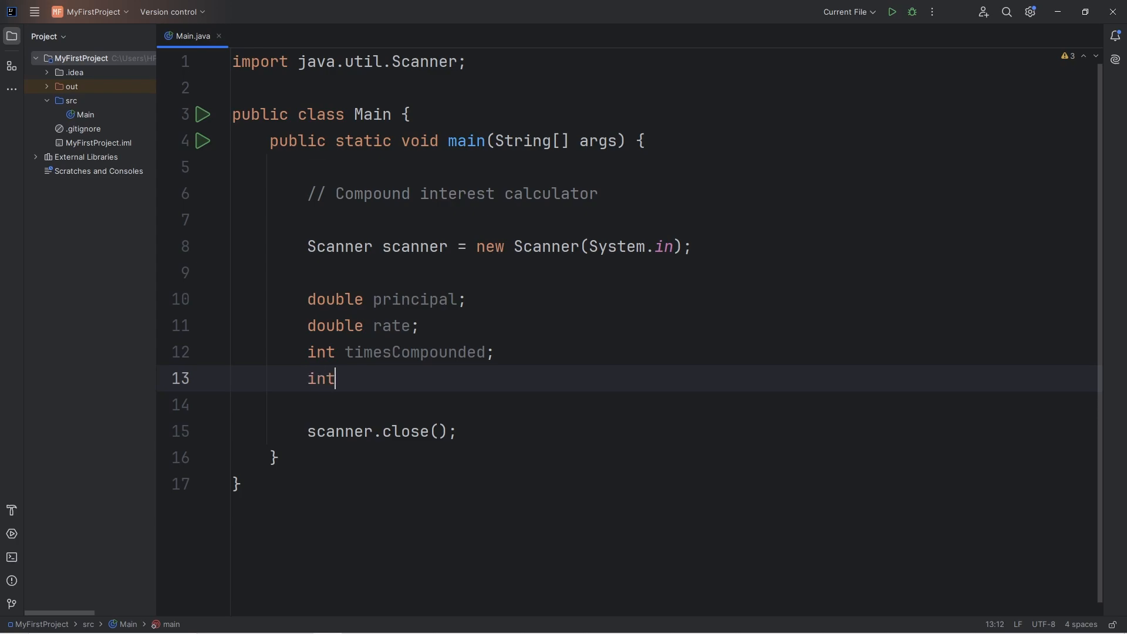
pyautogui.write('years;')
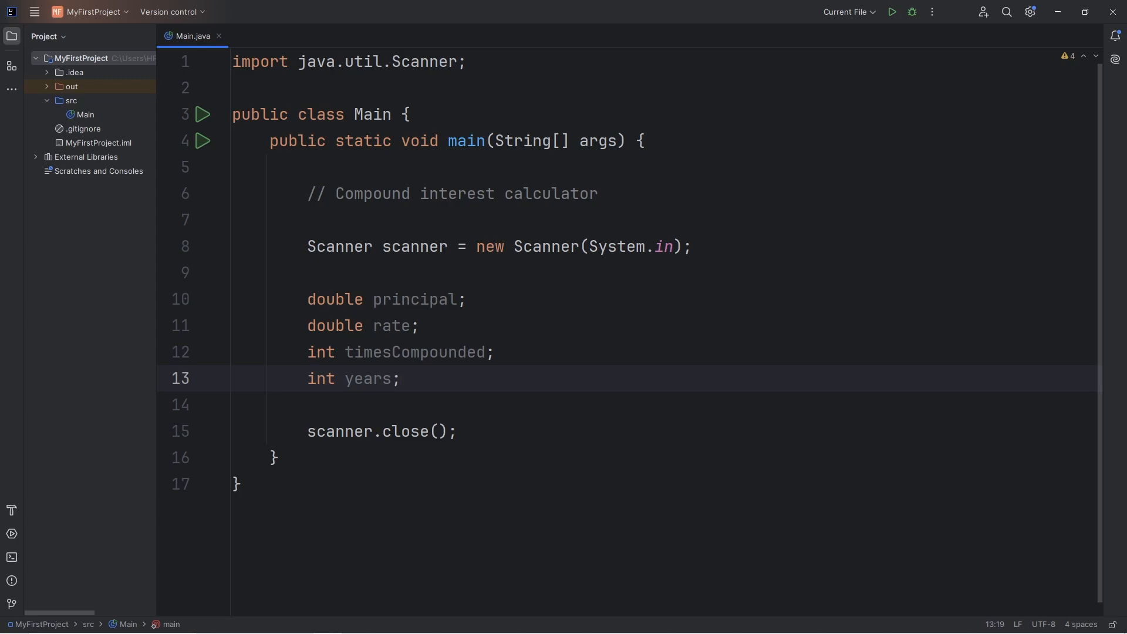
pyautogui.write('double am')
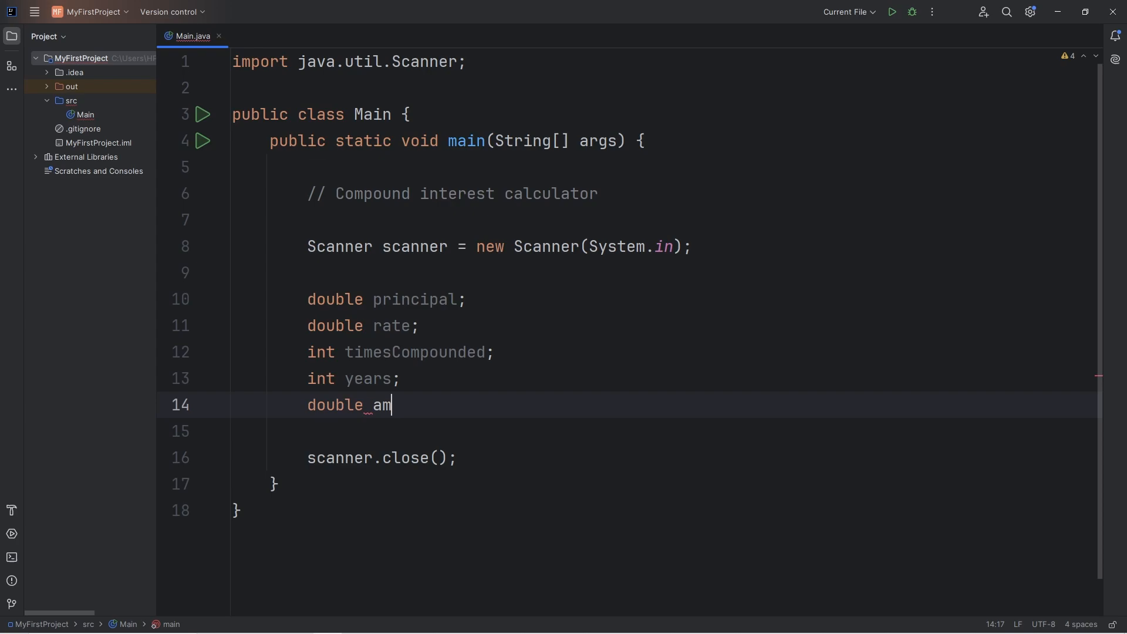
pyautogui.write('ount;')
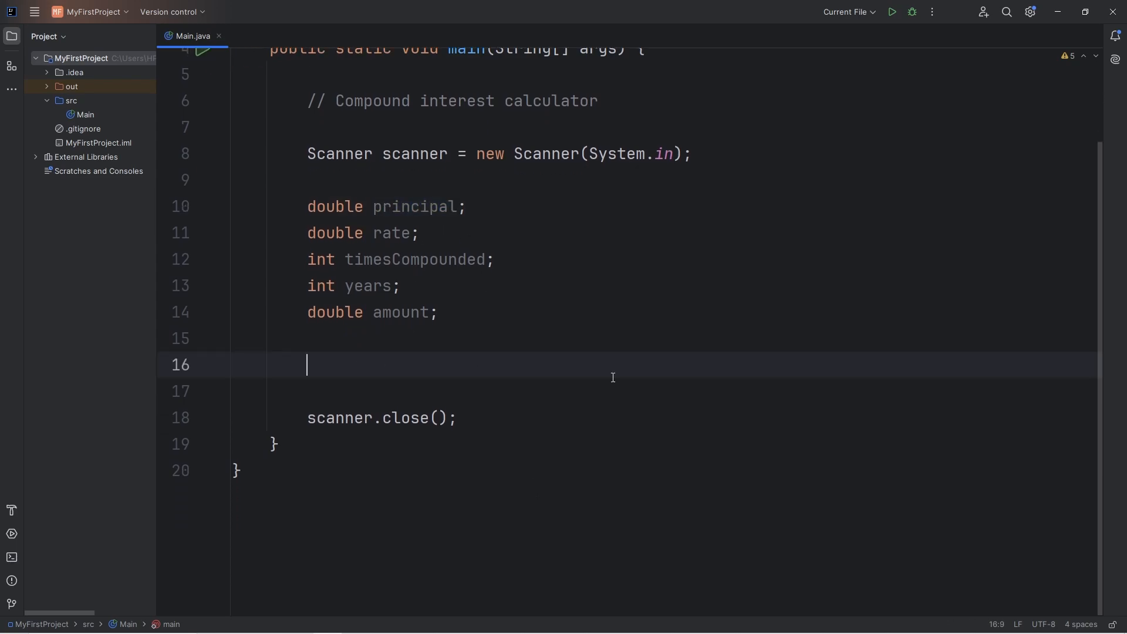
# Print the prompt "Enter the principal amount: " with System.out.print
pyautogui.write('System.out.println();')
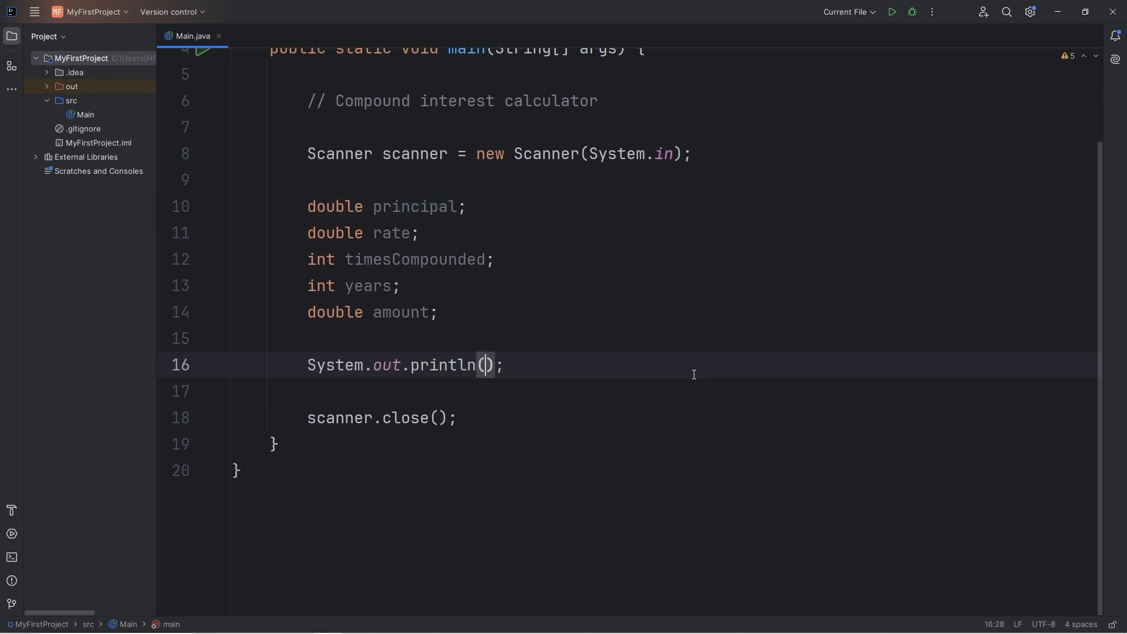
pyautogui.press('BackSpace')
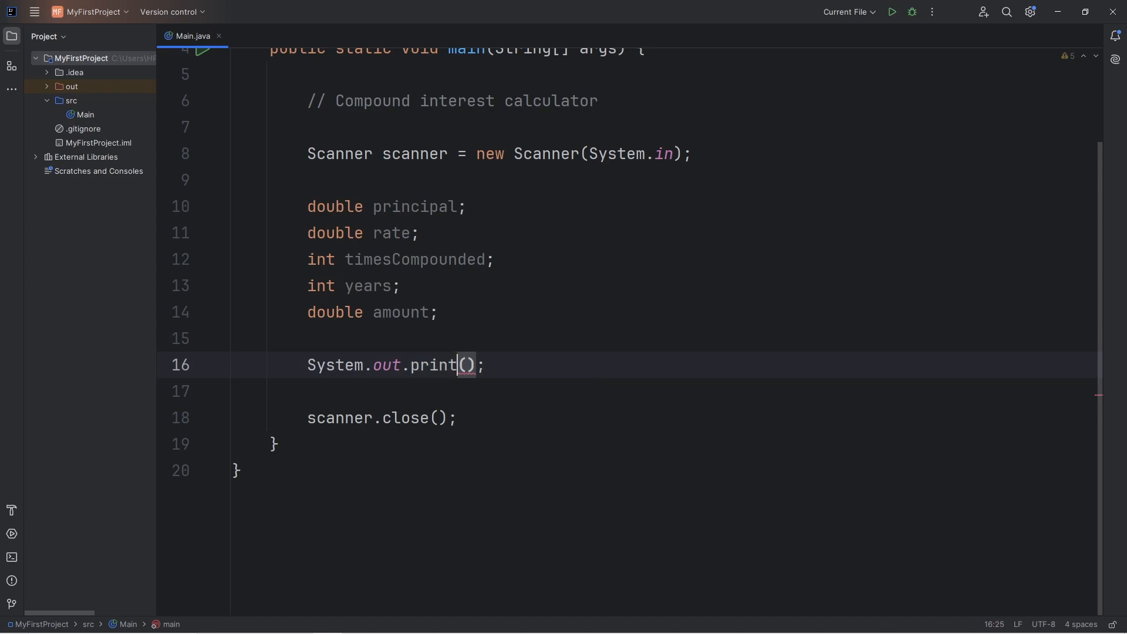
pyautogui.write('"E"')
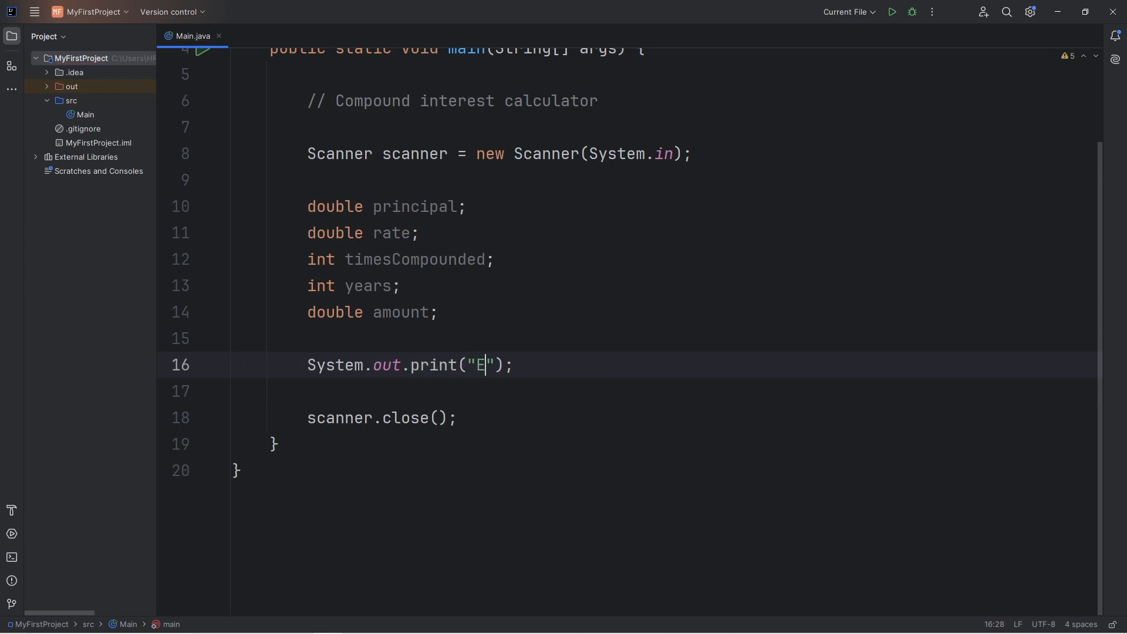
pyautogui.write('nter the')
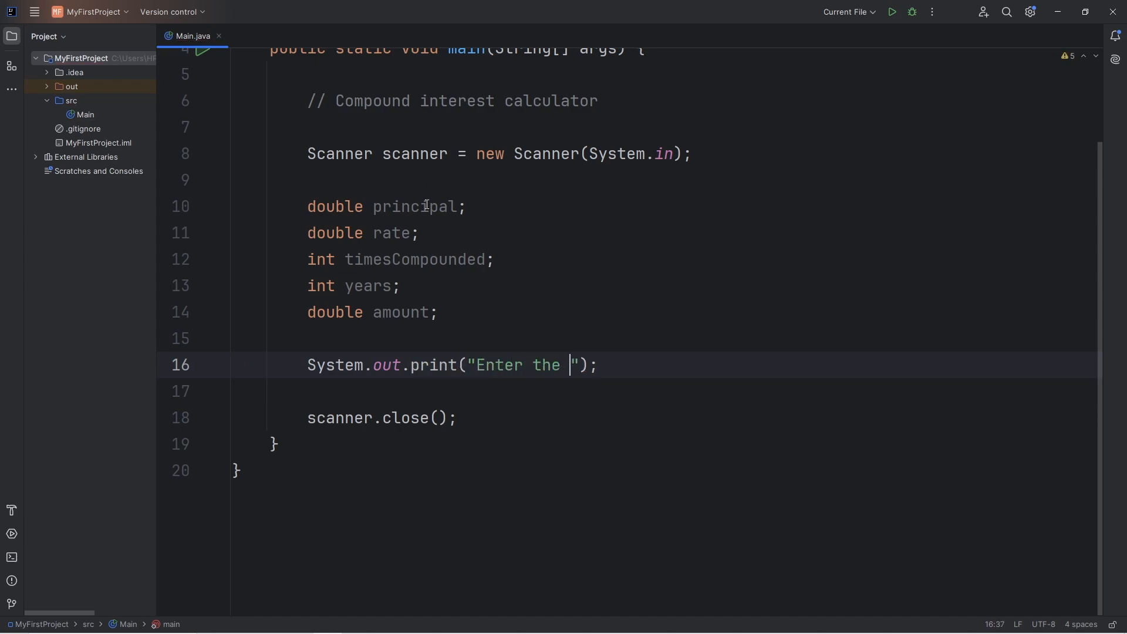
pyautogui.write('principal am')
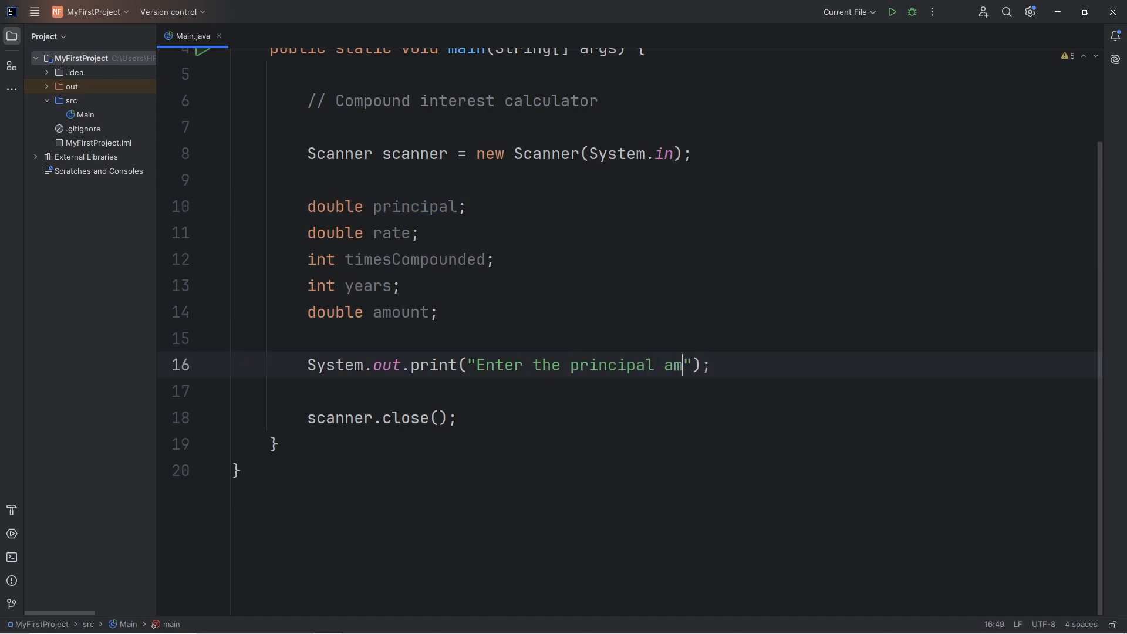
pyautogui.write('ount:')
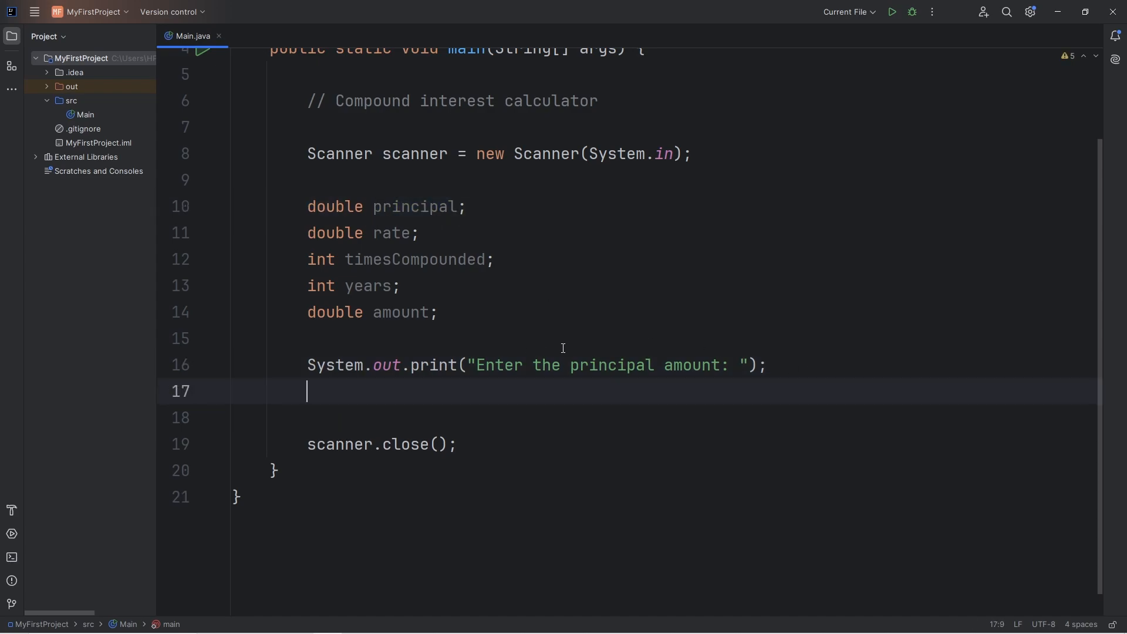
# Read the input into principal with scanner.nextDouble();
pyautogui.write('principal =')
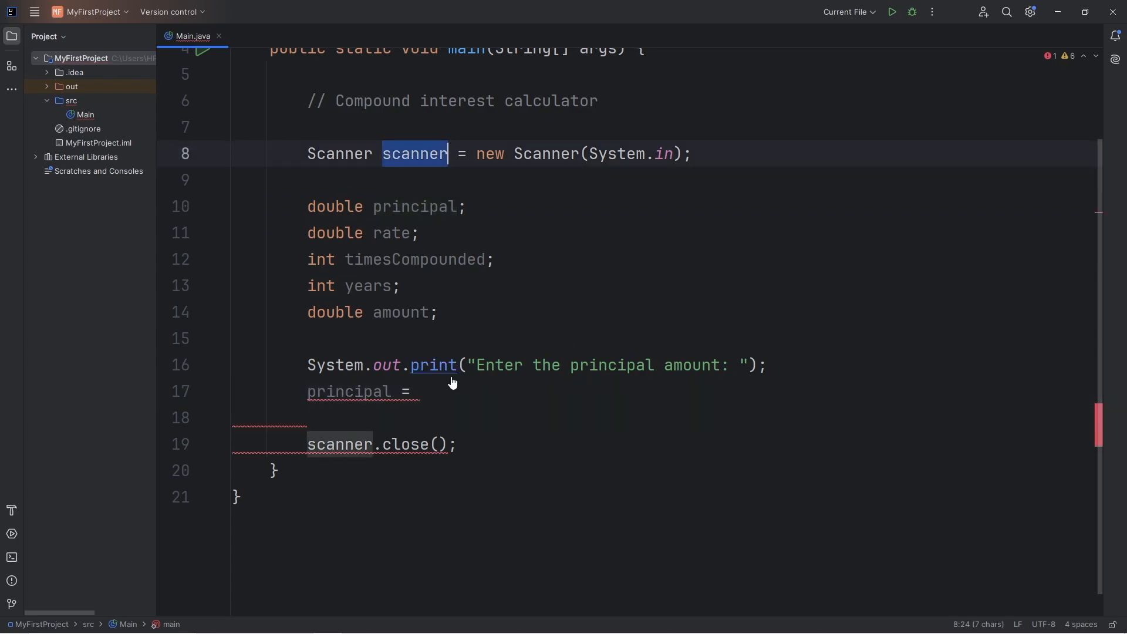
pyautogui.write('scanner.')
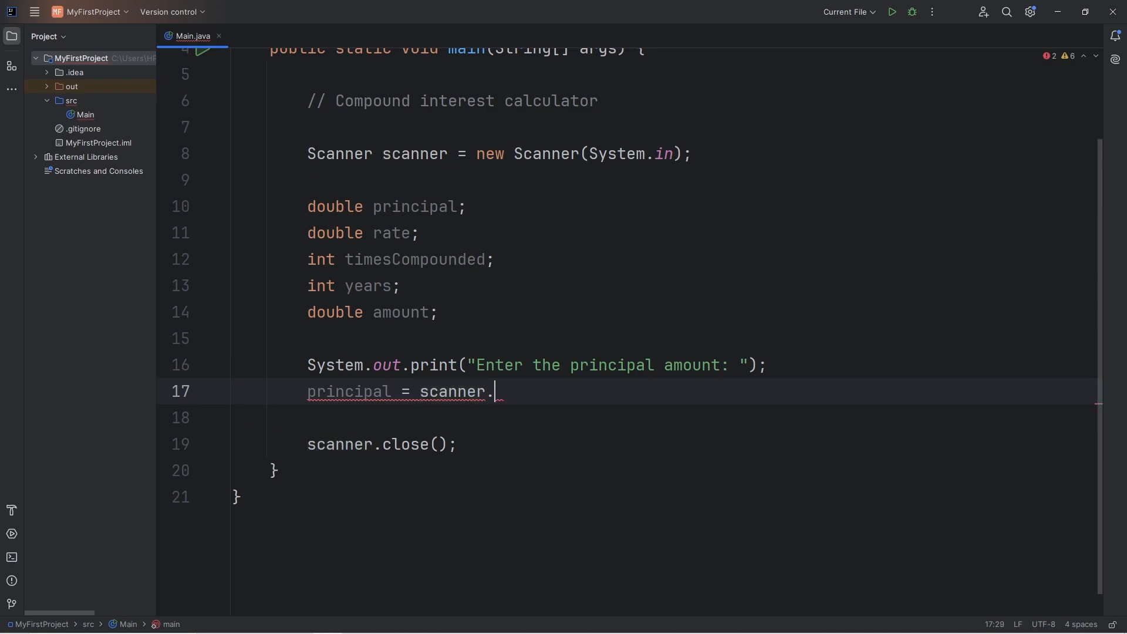
pyautogui.write('nextDouble()')
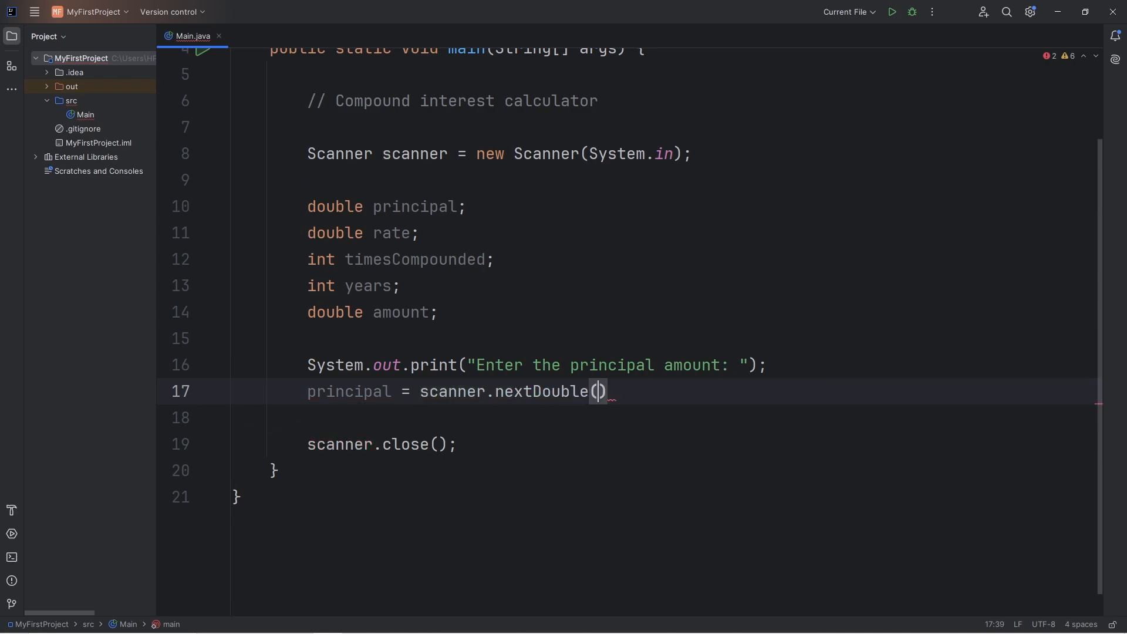
pyautogui.write(';')
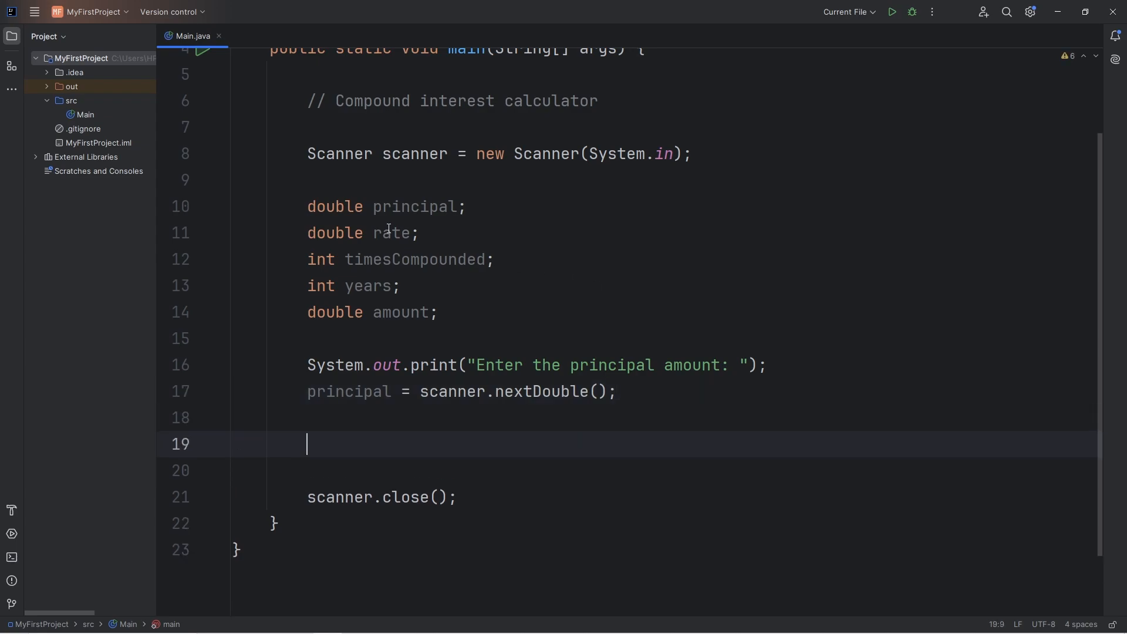
# Print the prompt "Enter the interest rate (in %): "
pyautogui.click(335, 233)
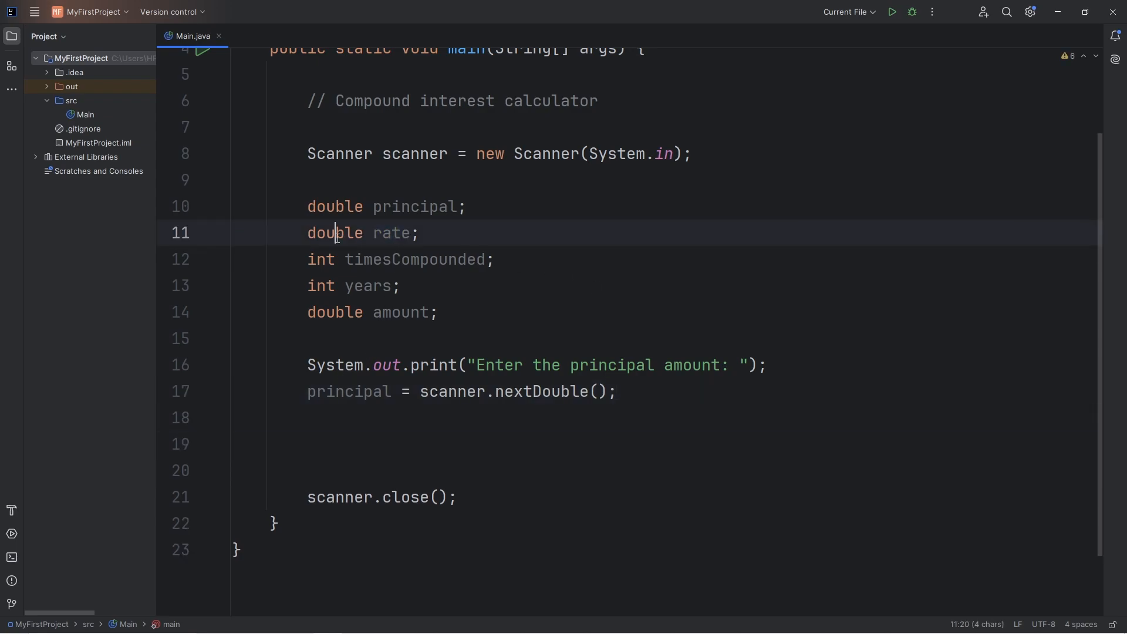
pyautogui.write('stem.out.print("");')
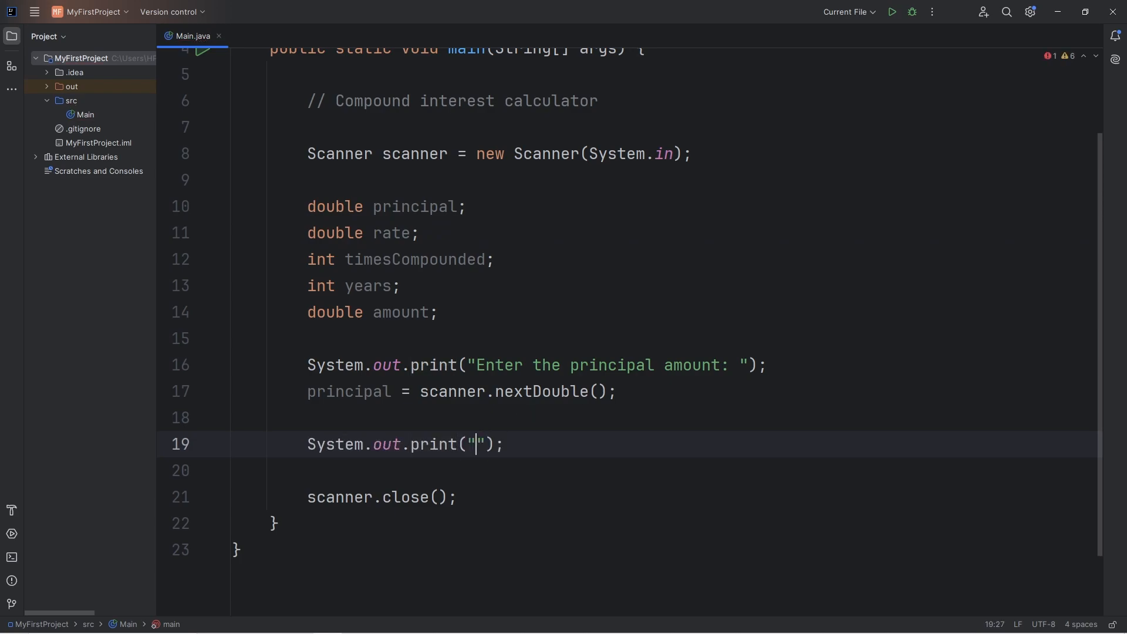
pyautogui.write('Enter the inte')
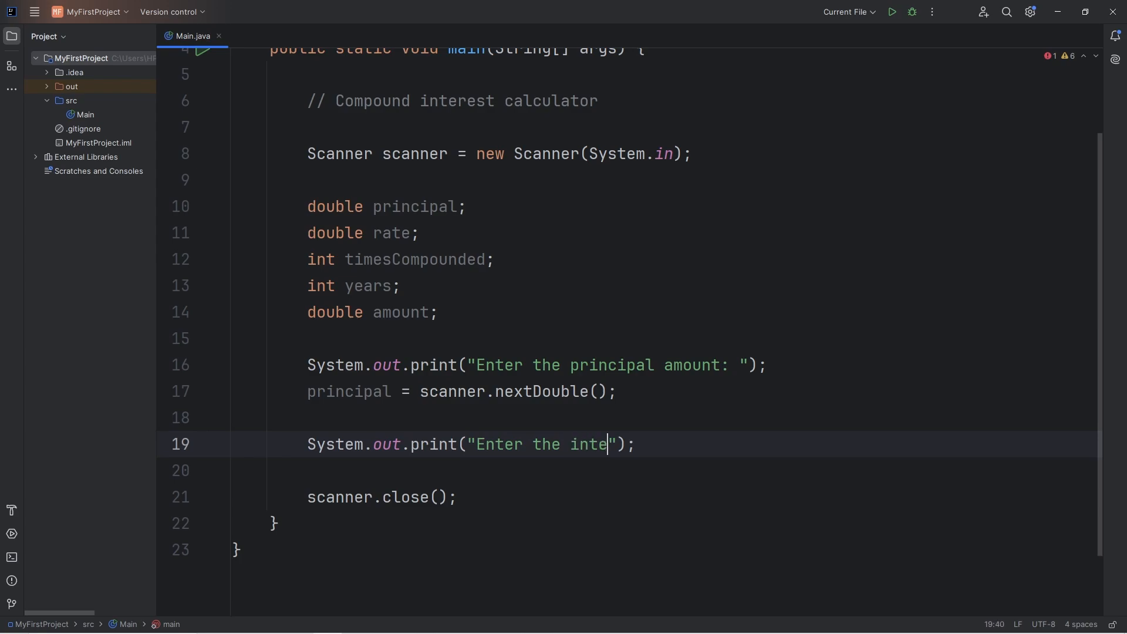
pyautogui.write('rest rate (')
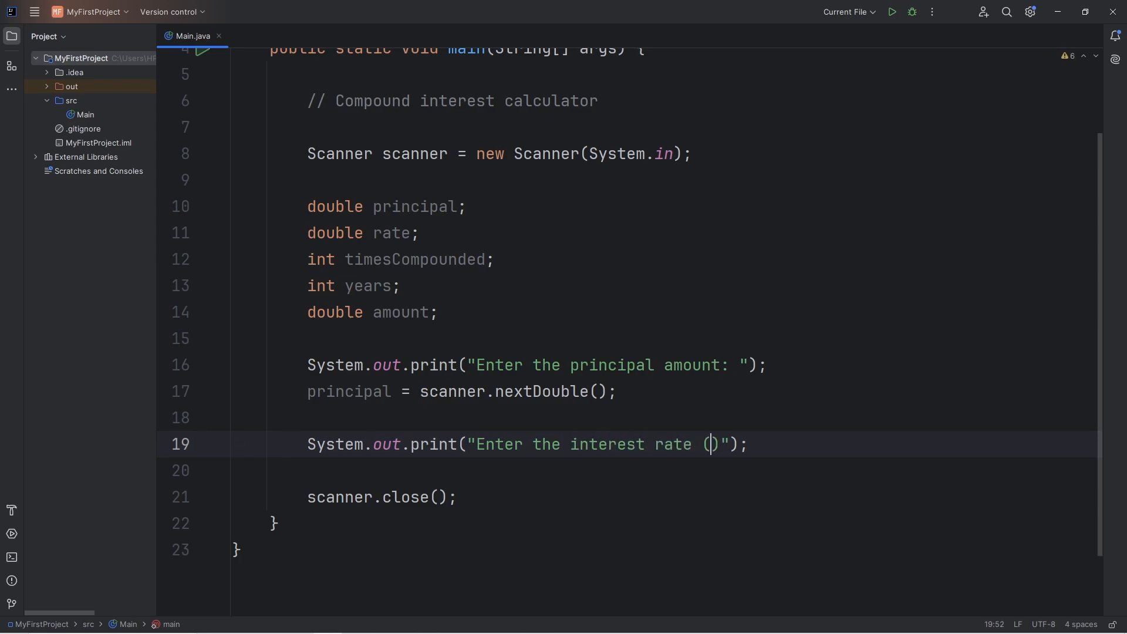
pyautogui.write('in %')
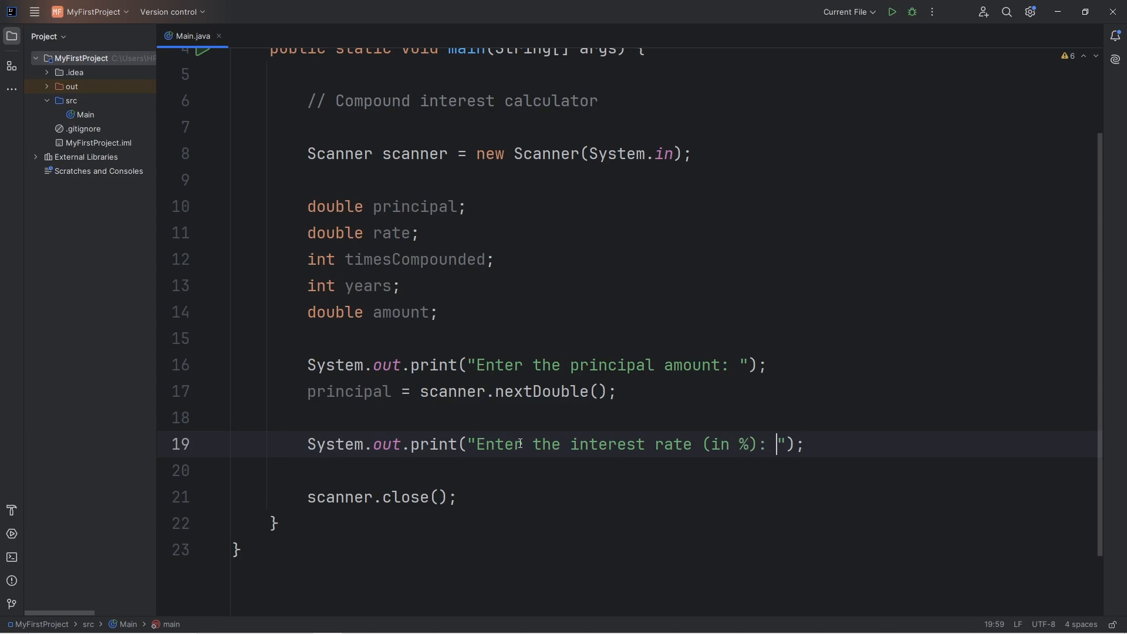
pyautogui.doubleClick(719, 443)
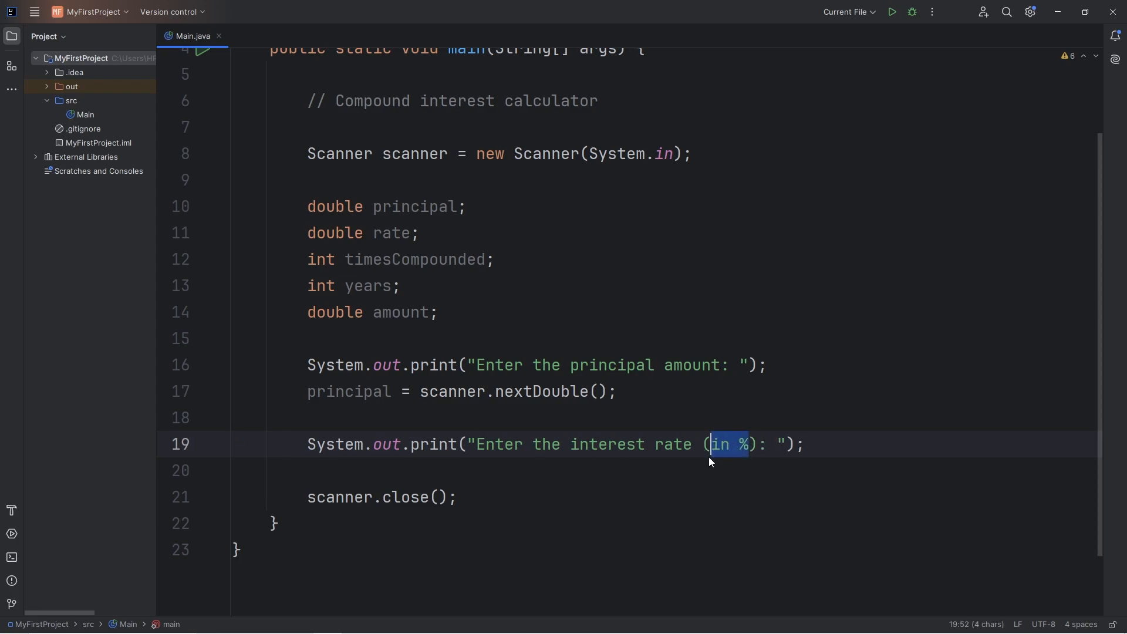
pyautogui.click(832, 443)
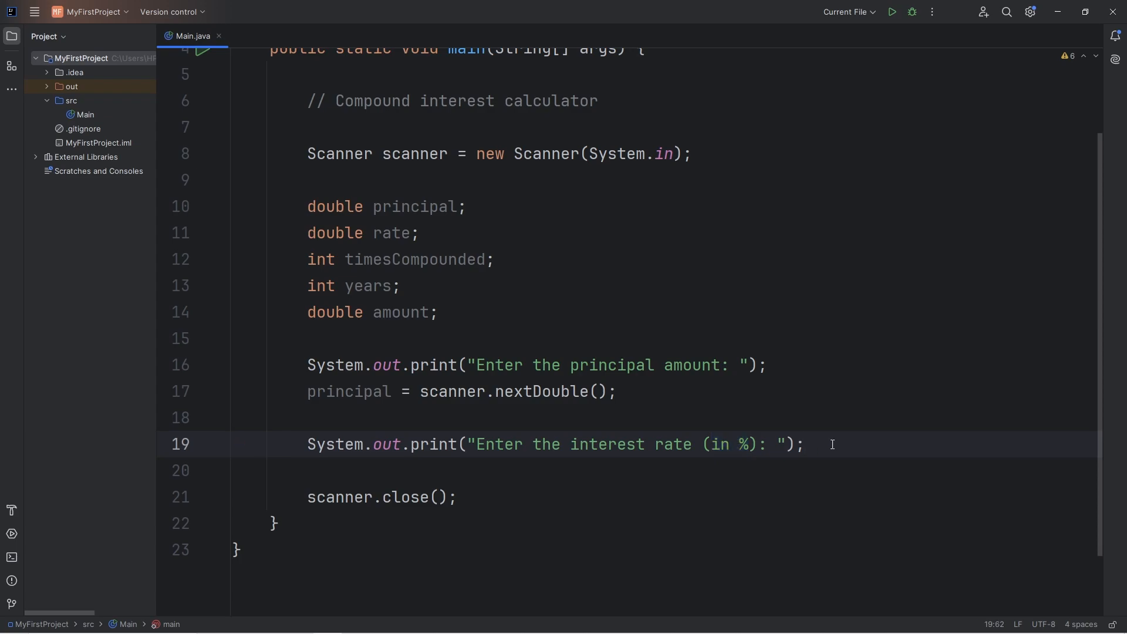
# Assign rate = scanner.nextDouble() / 100; to store the rate as a fraction
pyautogui.write('rate =')
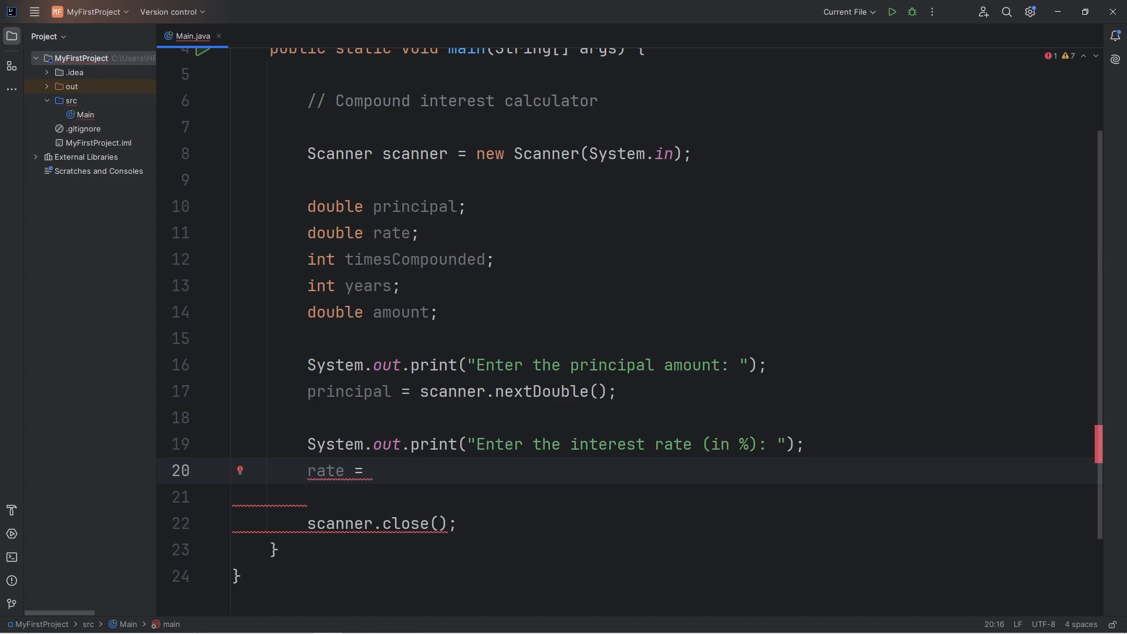
pyautogui.write('scanner')
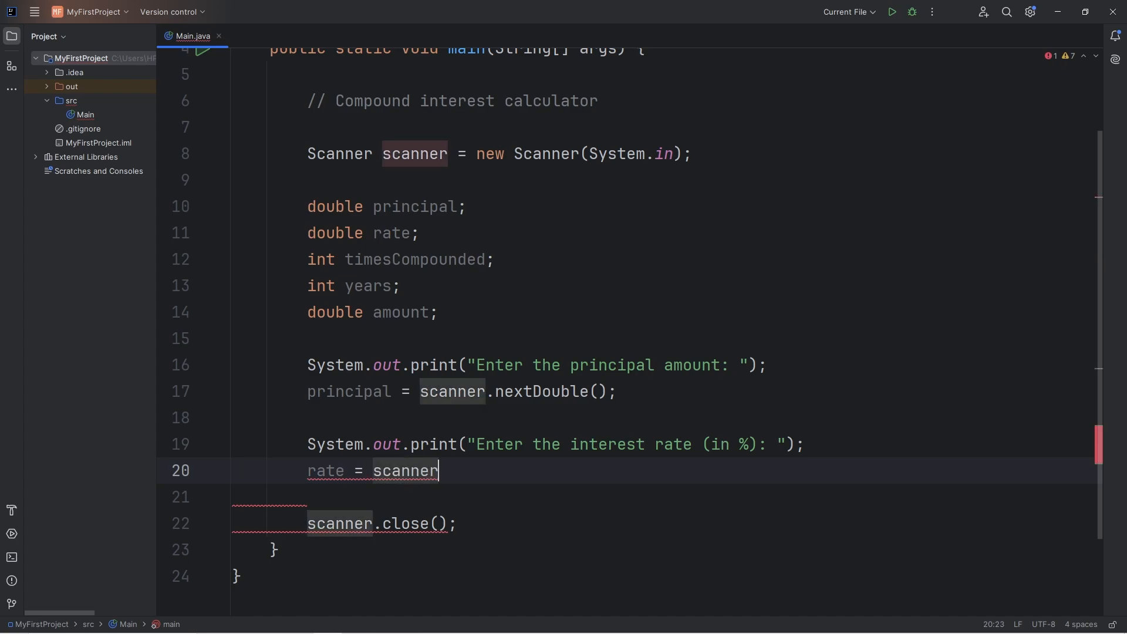
pyautogui.write('.nextDo')
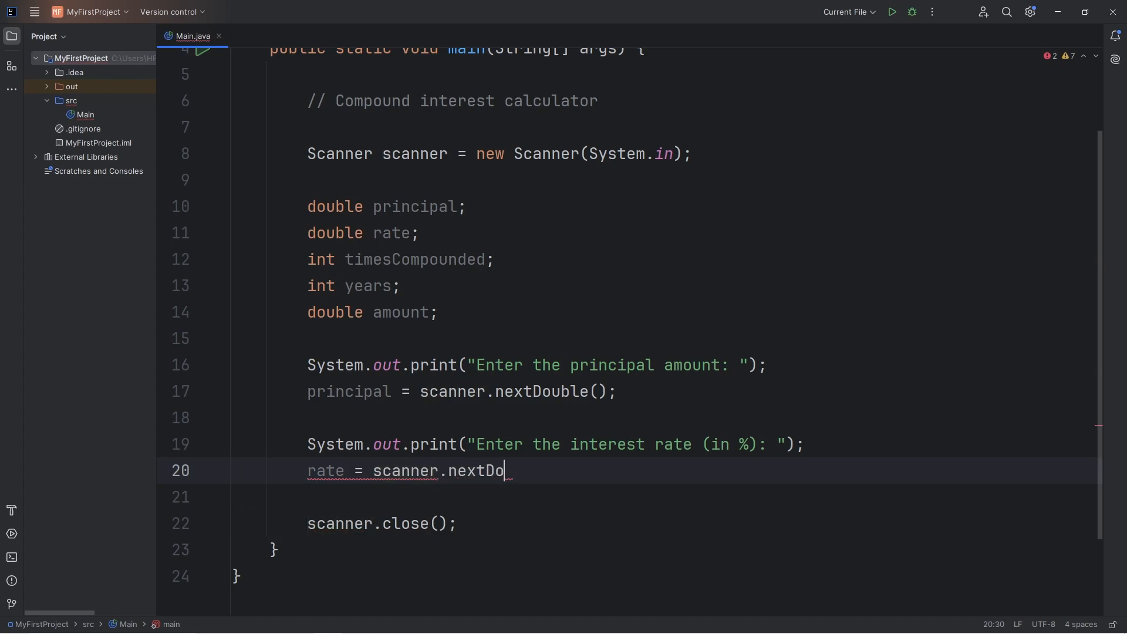
pyautogui.write('uble()')
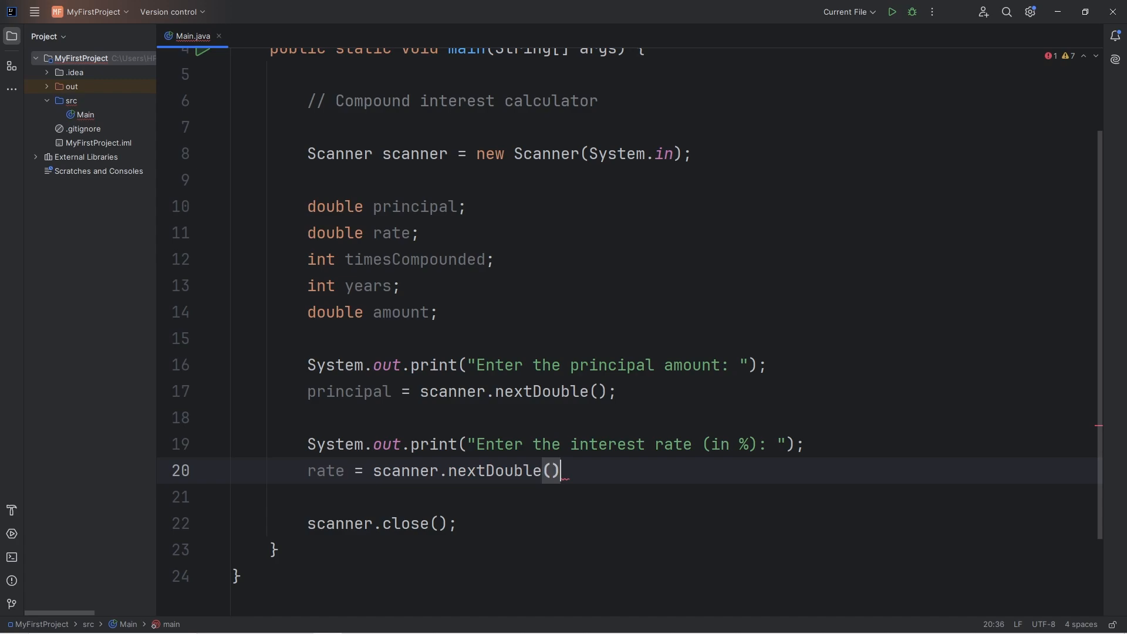
pyautogui.doubleClick(717, 443)
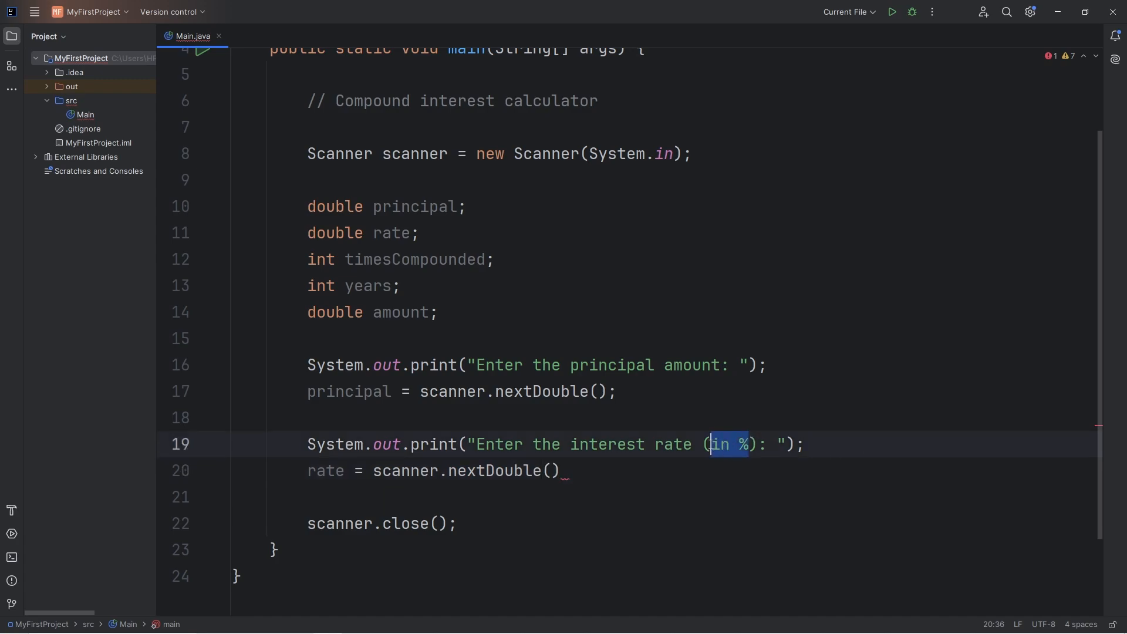
pyautogui.doubleClick(325, 470)
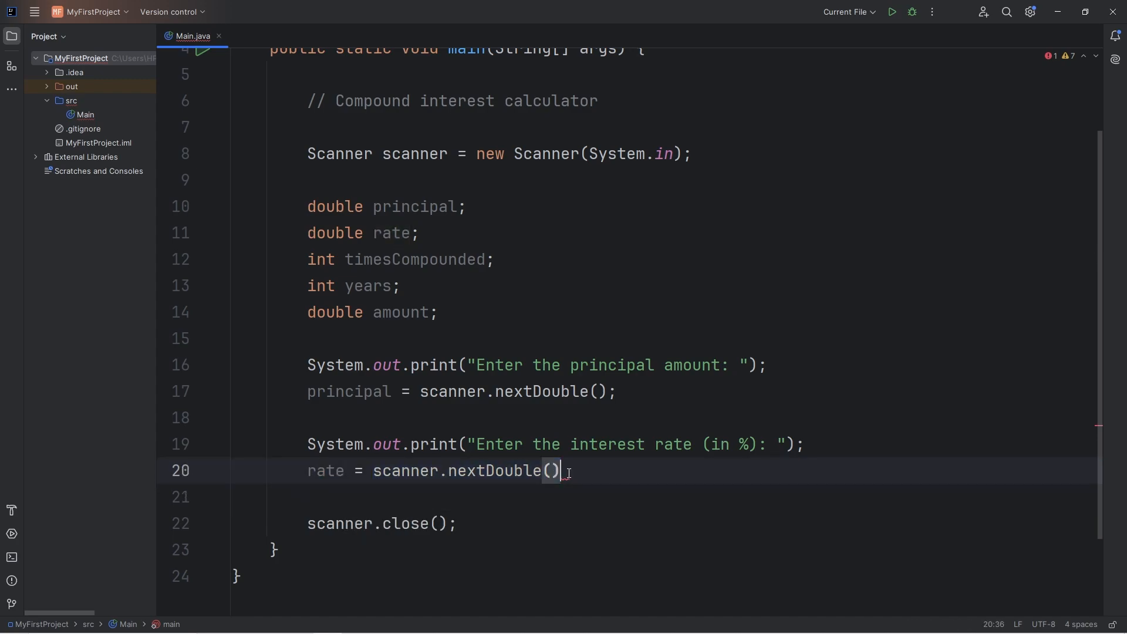
pyautogui.write('/ 100;')
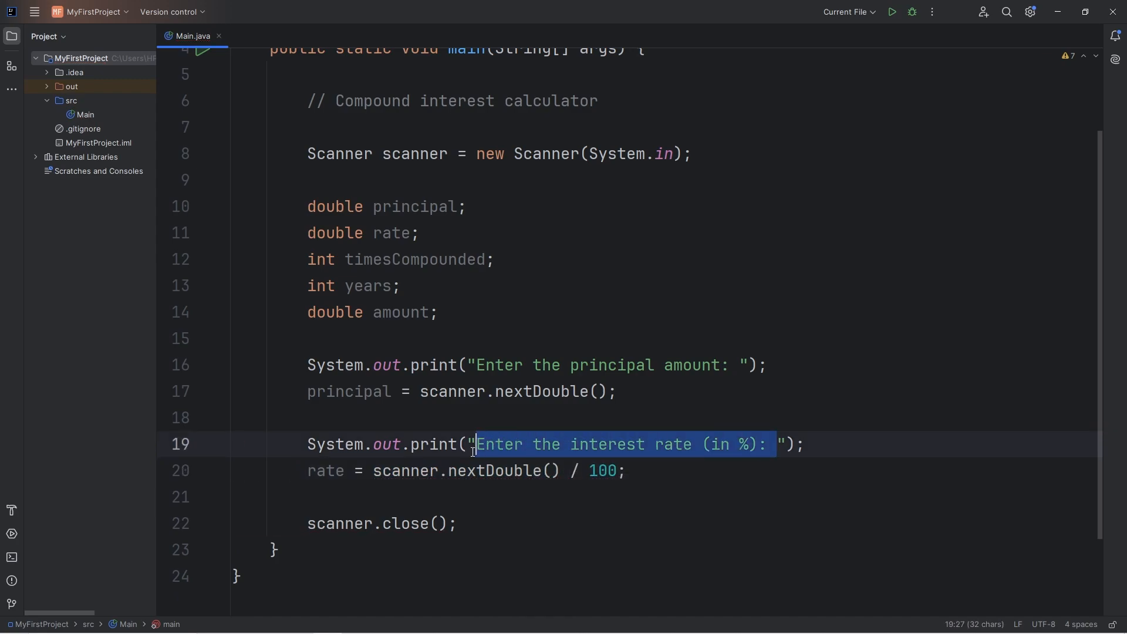
pyautogui.doubleClick(326, 471)
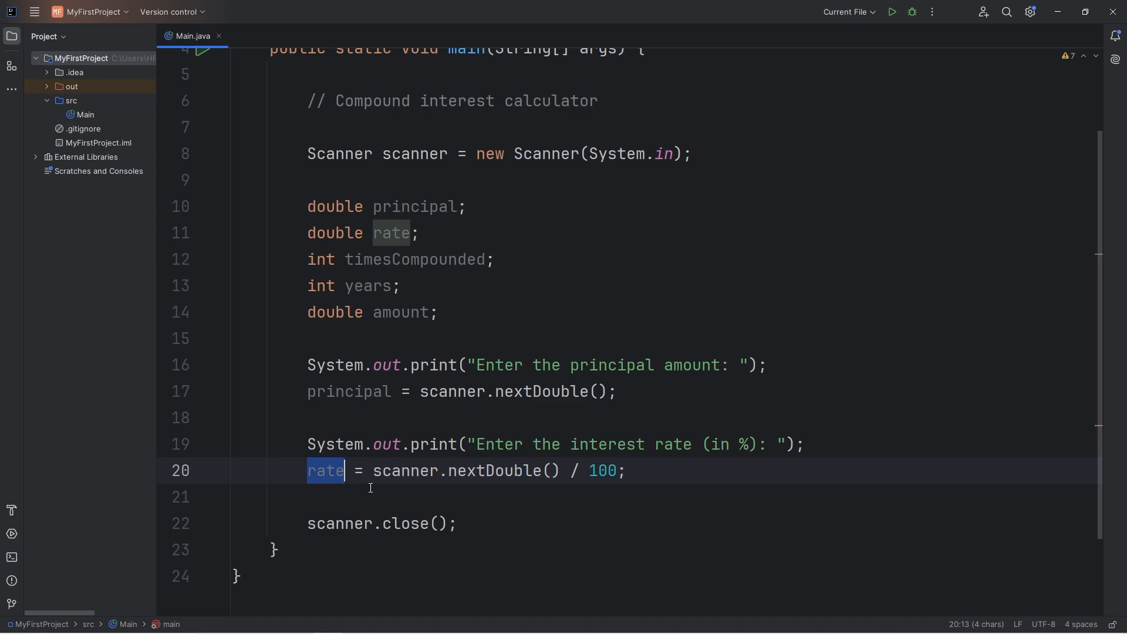
pyautogui.moveTo(346, 469); pyautogui.dragTo(616, 469)
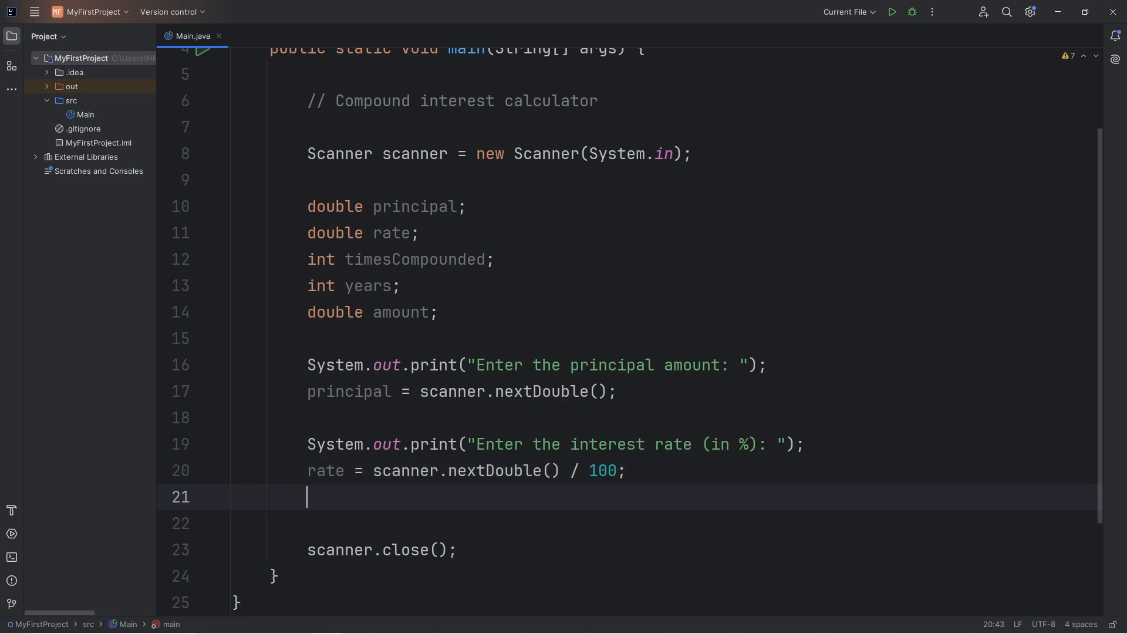
# Print the prompt "Enter the # of times compounded per year: "
pyautogui.doubleClick(415, 179)
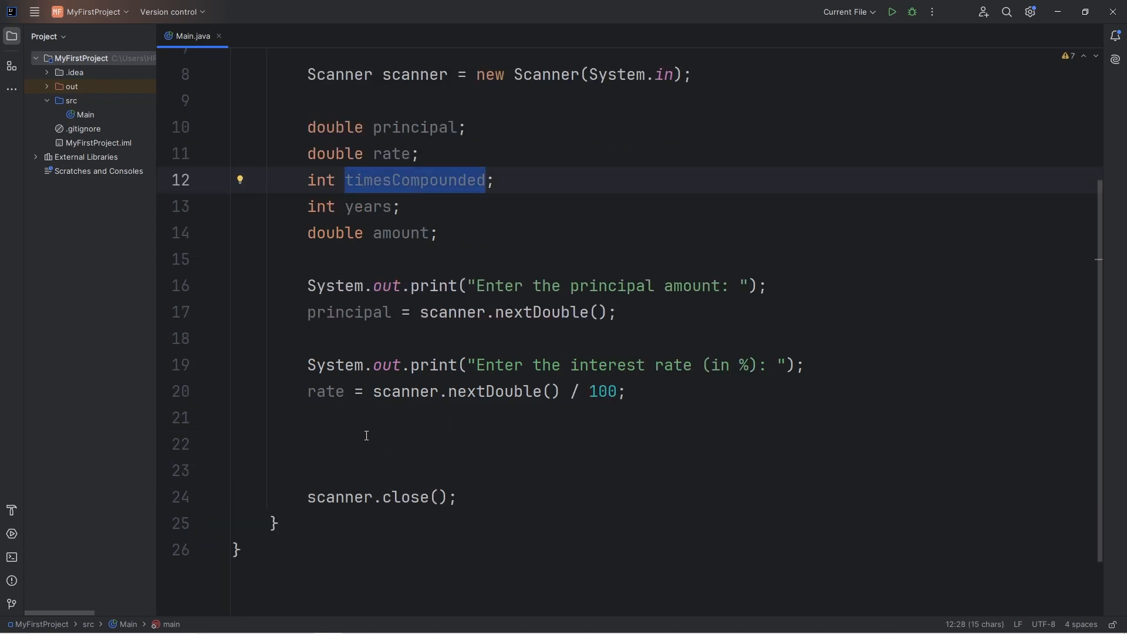
pyautogui.write('System.out.println();')
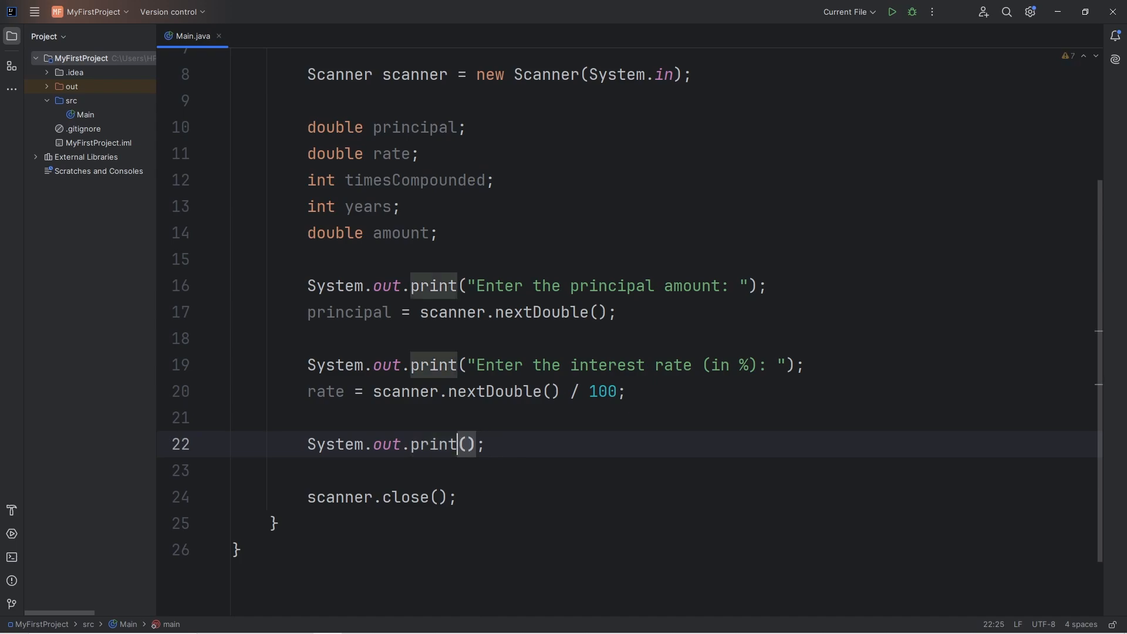
pyautogui.write('"E')
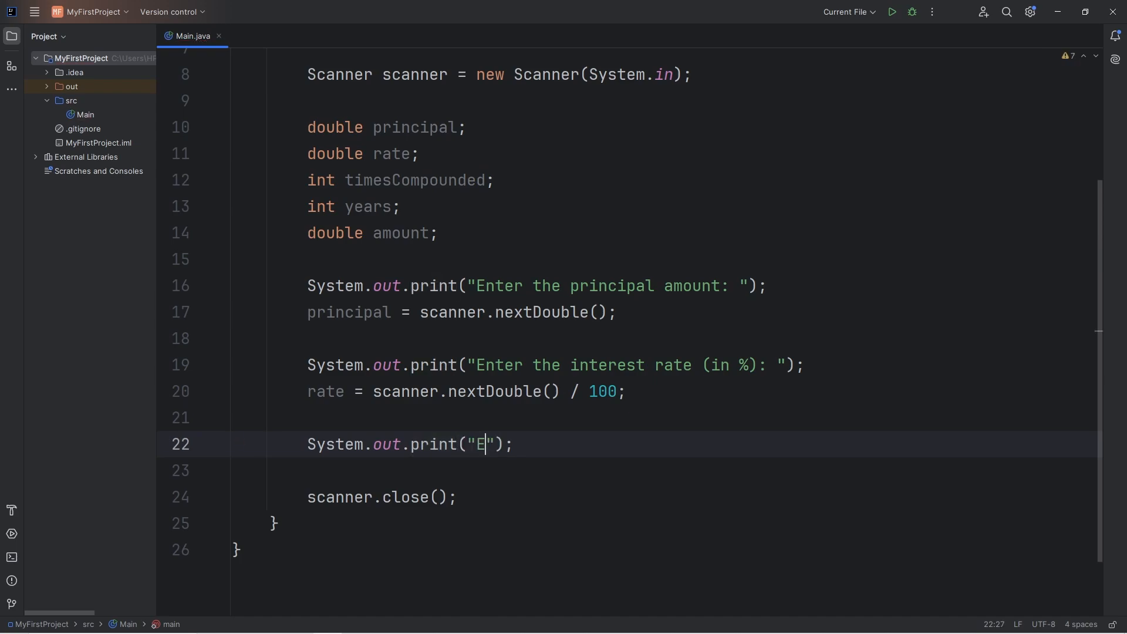
pyautogui.write('nter the #')
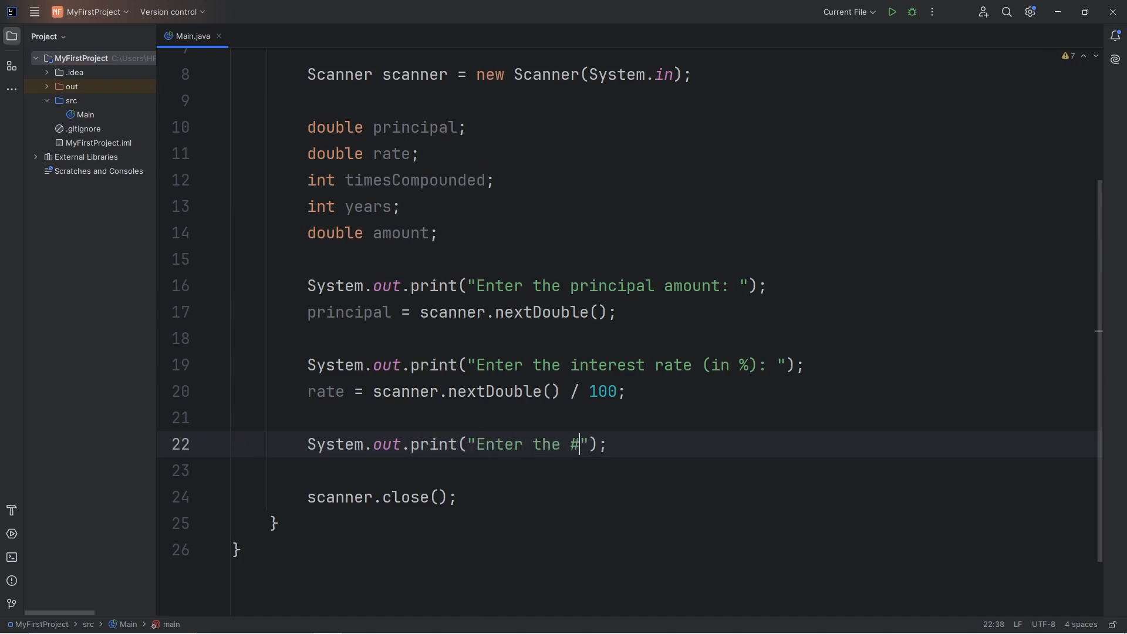
pyautogui.write('of times')
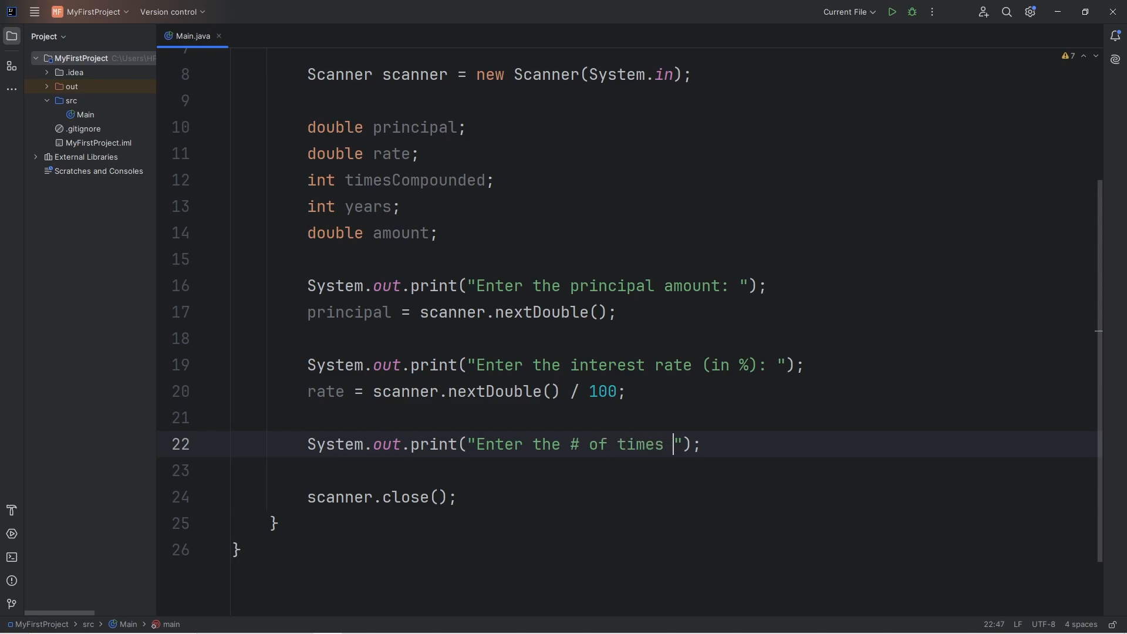
pyautogui.write('compou')
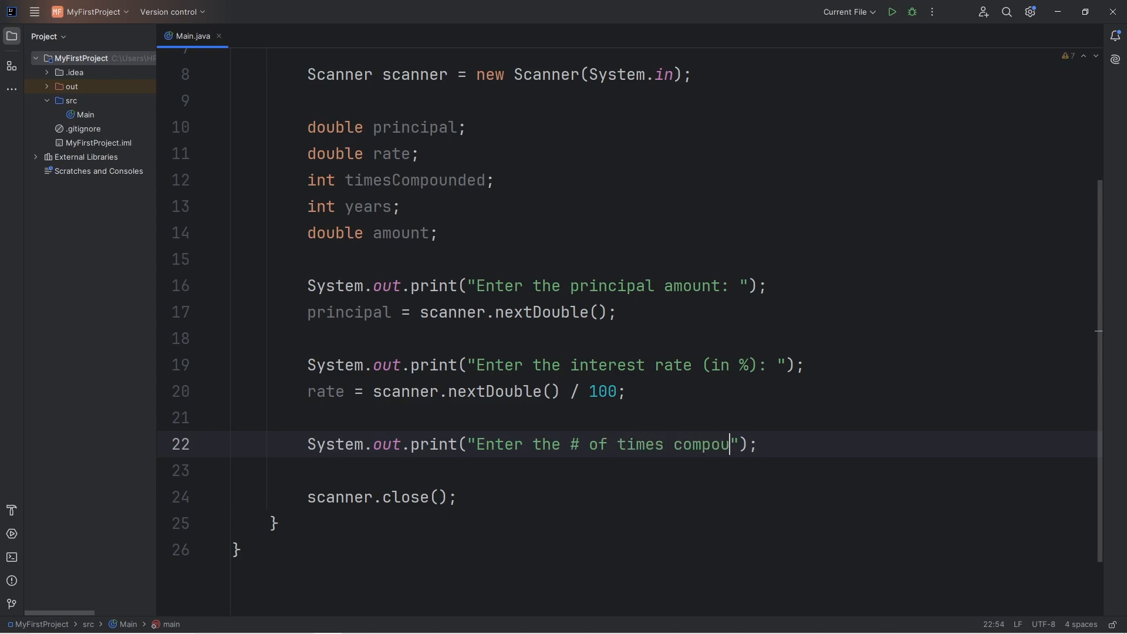
pyautogui.write('nded per year')
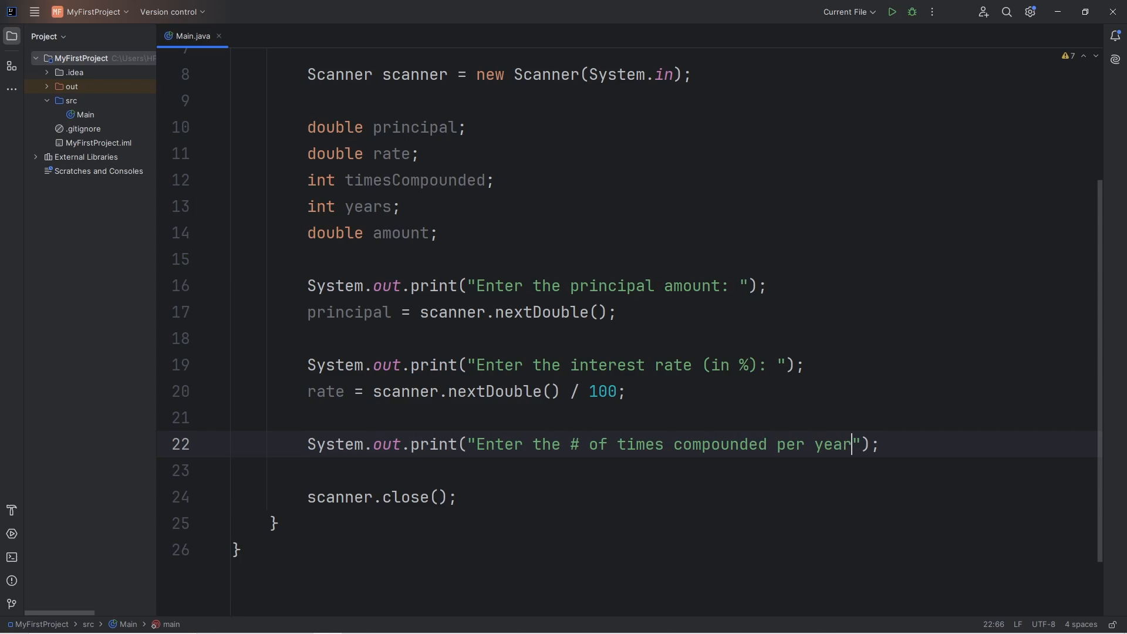
pyautogui.write(':')
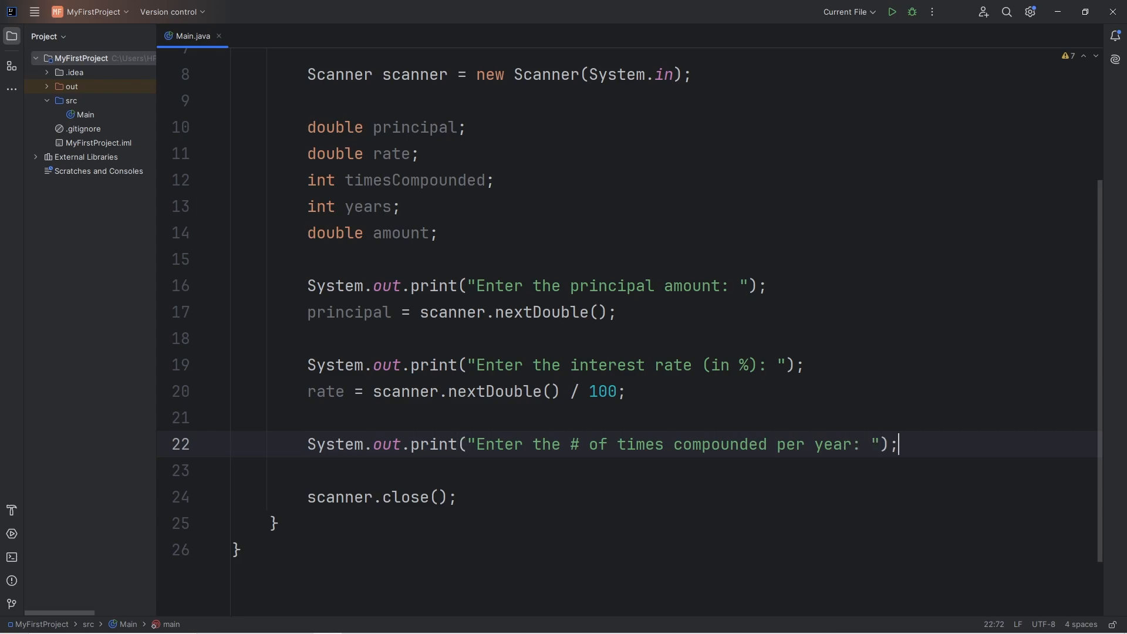
pyautogui.press('enter')
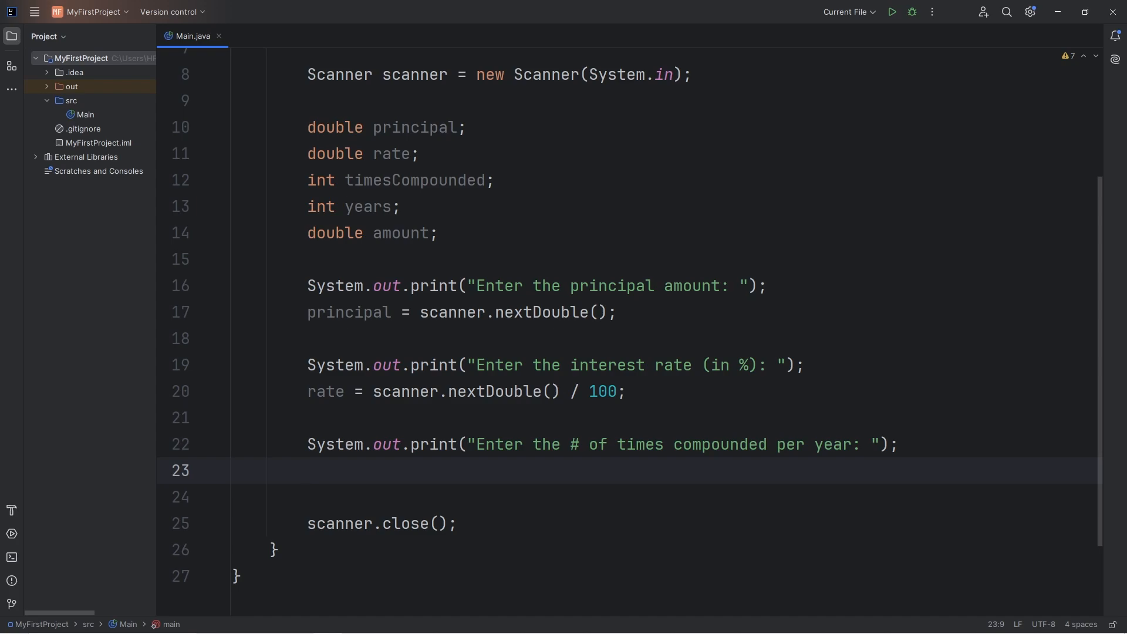
# Assign timesCompounded = scanner.nextInt();
pyautogui.write('timesCompounded')
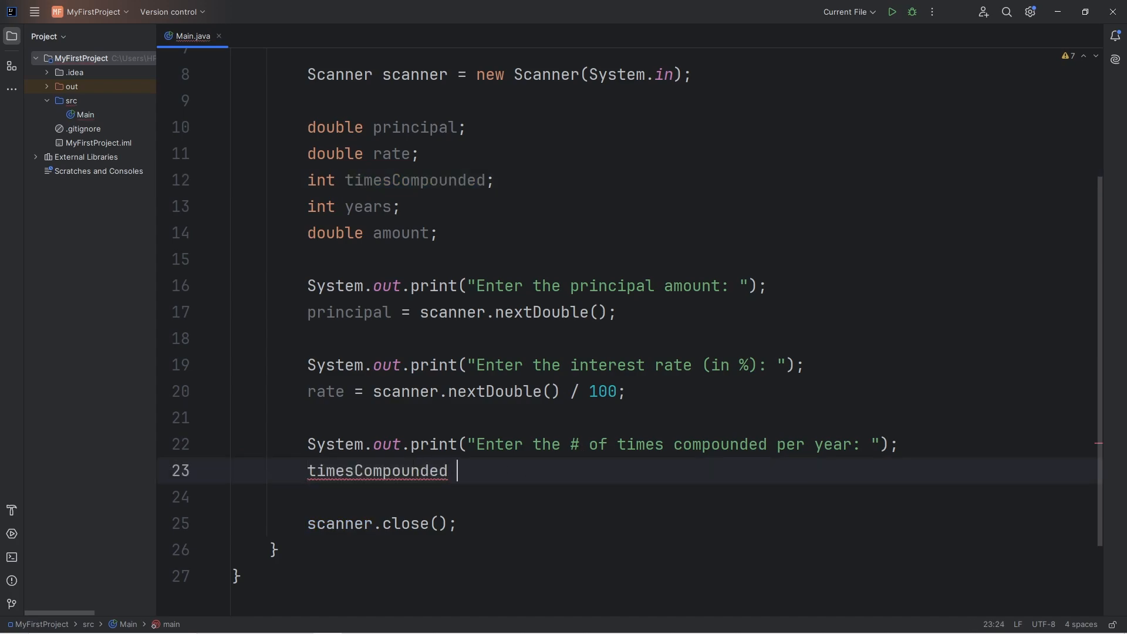
pyautogui.write('=')
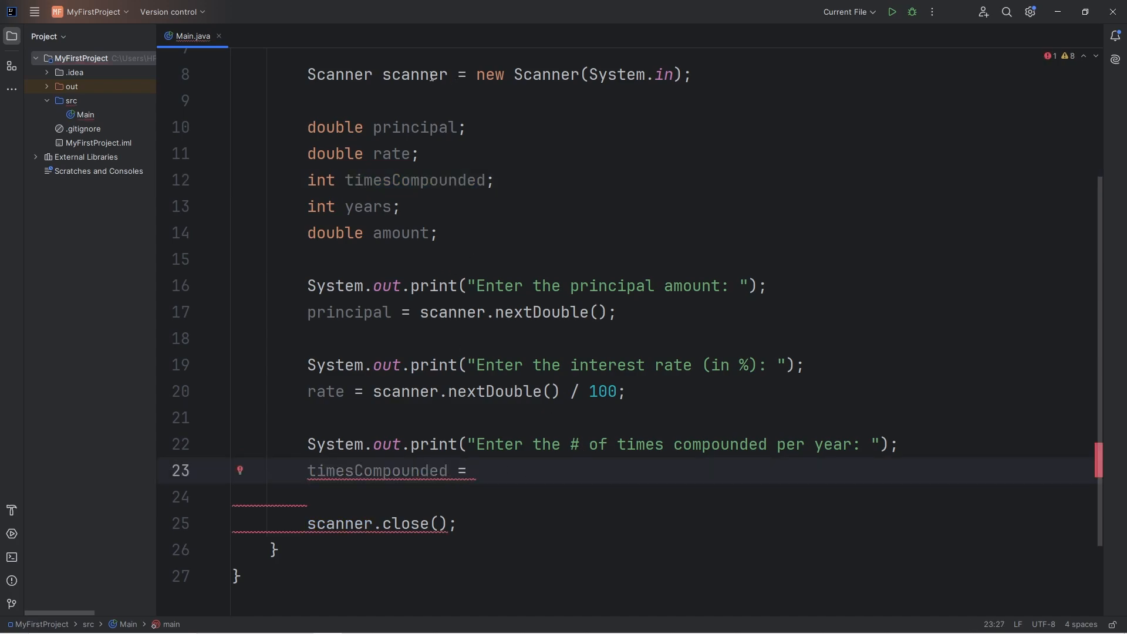
pyautogui.write('scanner')
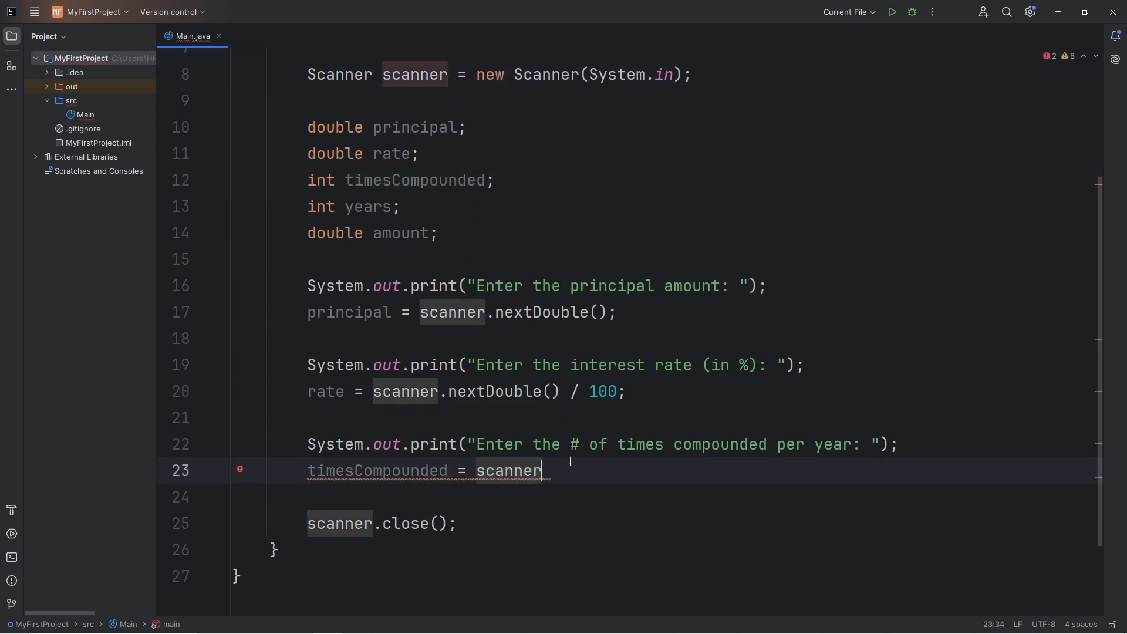
pyautogui.write('.next')
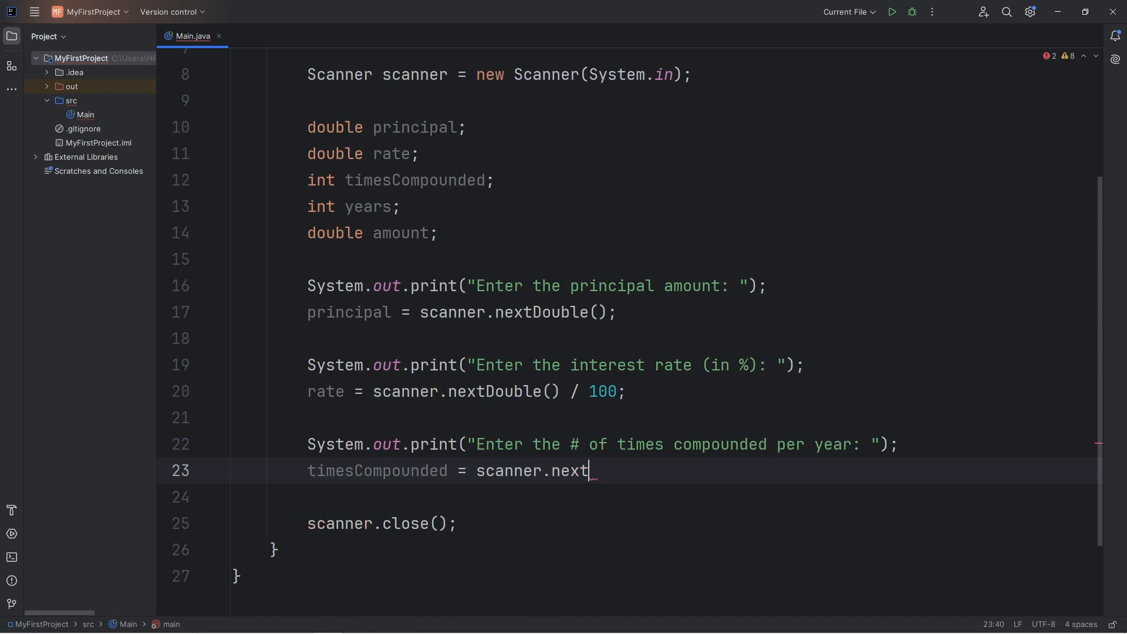
pyautogui.write('Int();')
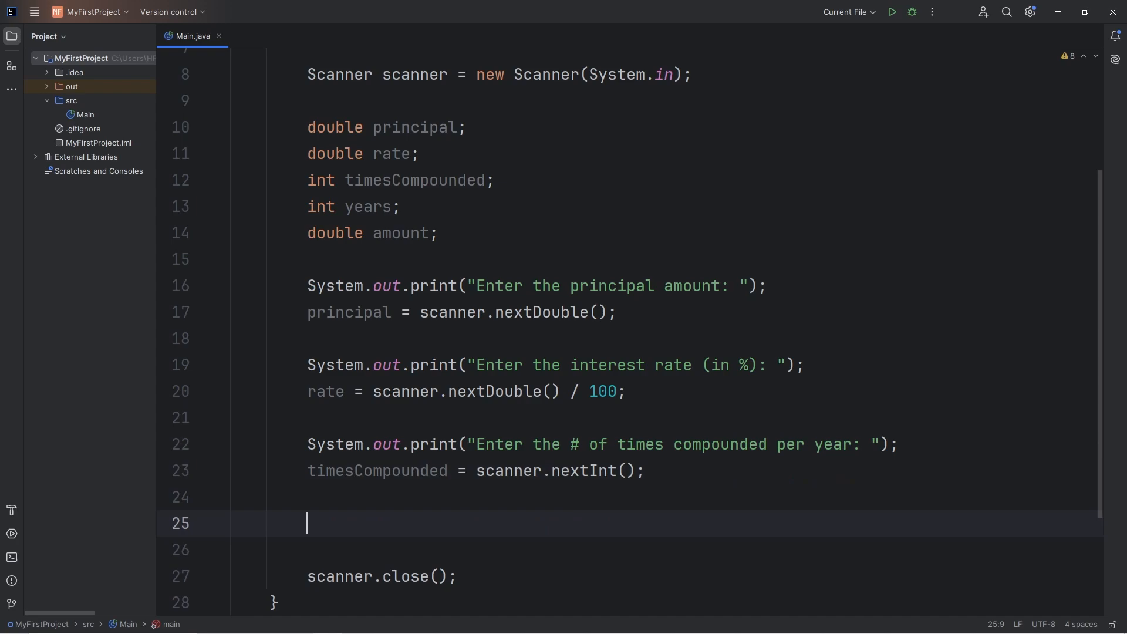
# Print the prompt "Enter the # of years: "
pyautogui.doubleClick(366, 207)
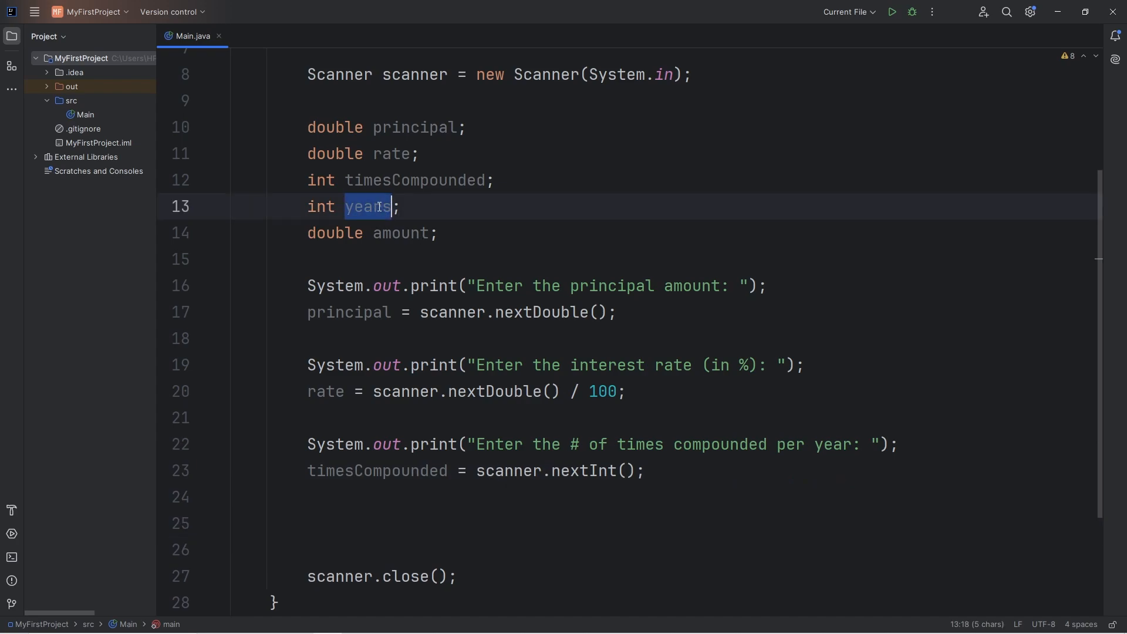
pyautogui.write('stem.out.print("");')
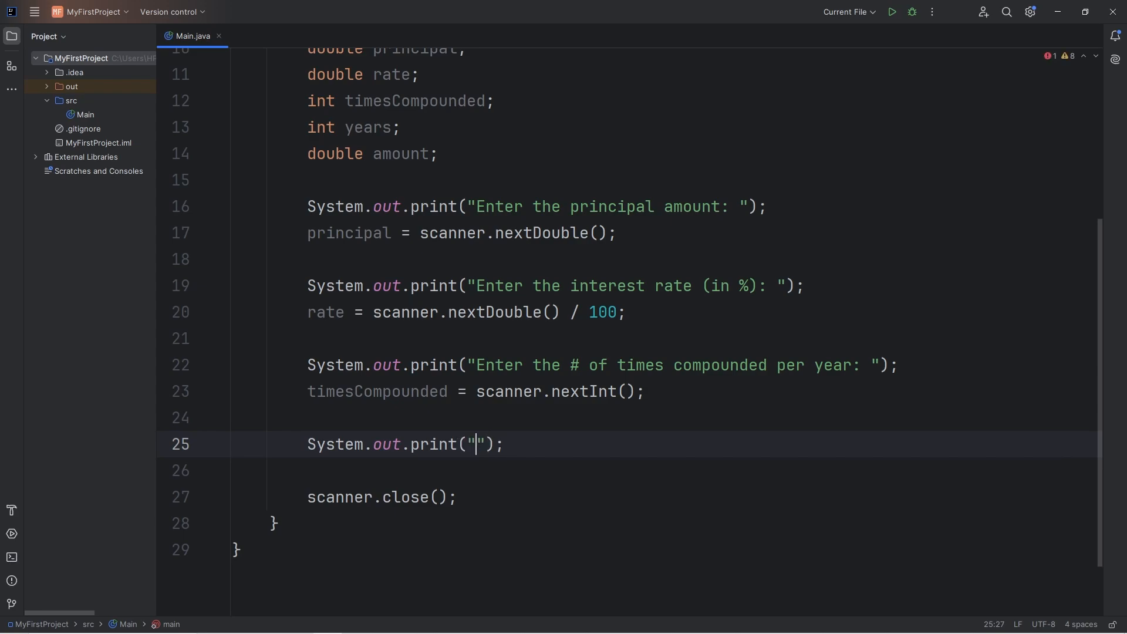
pyautogui.write('Enter the')
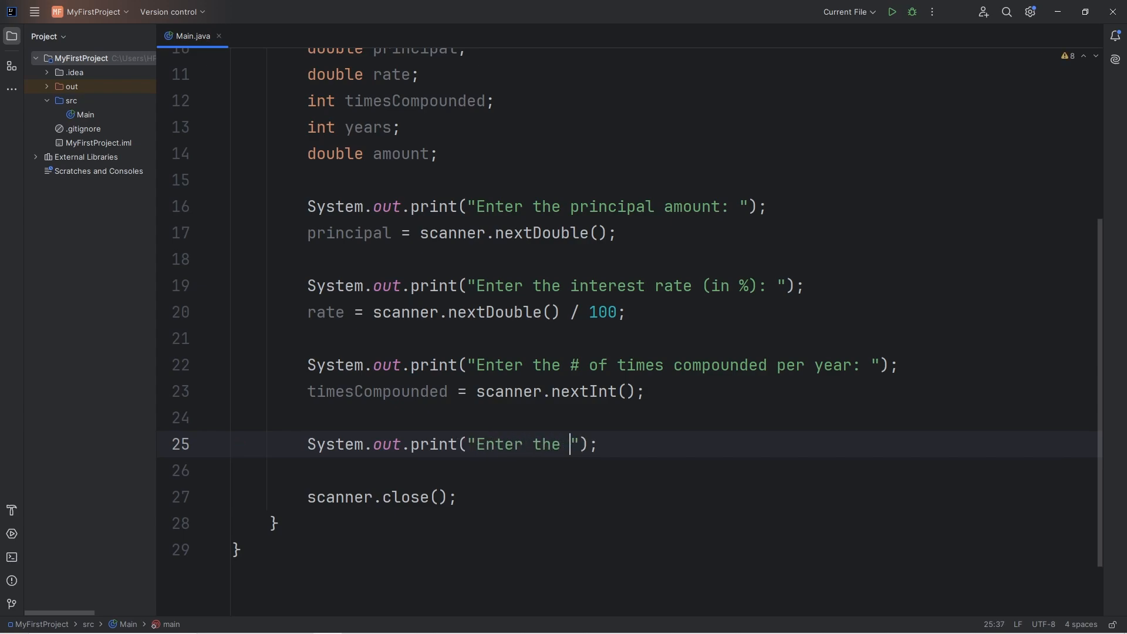
pyautogui.write('# of')
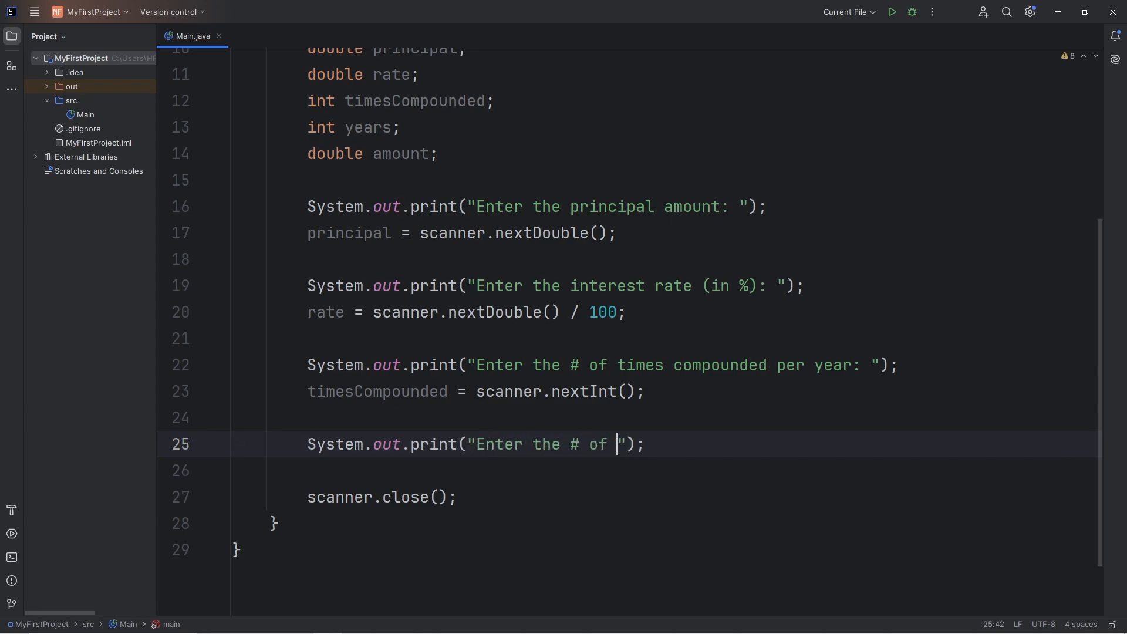
pyautogui.write('years:')
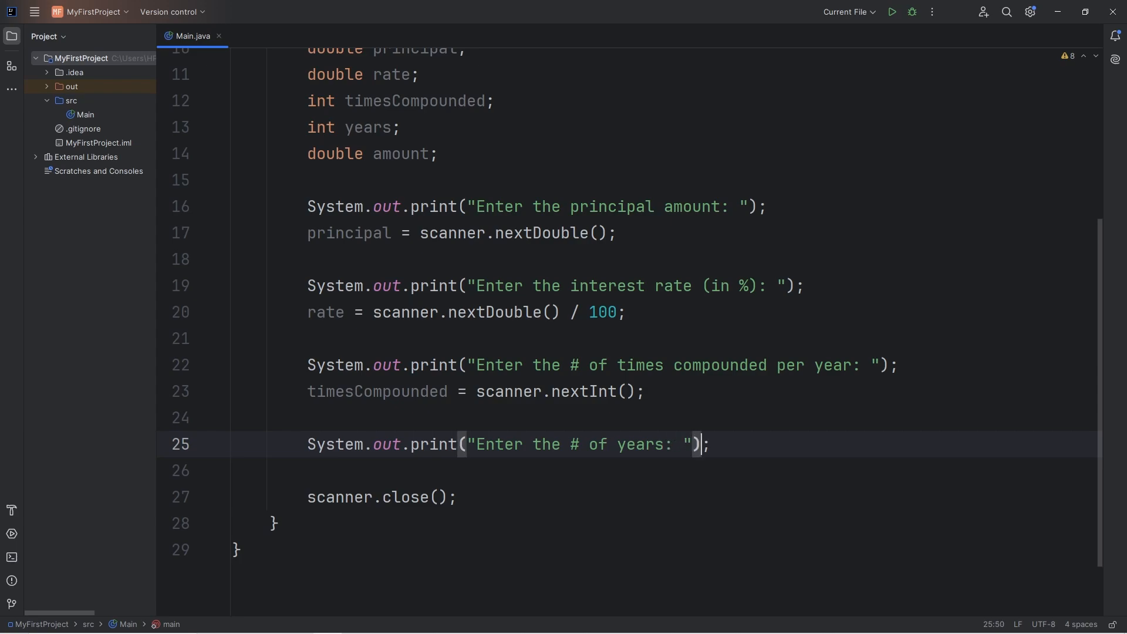
# Assign years = scanner.nextInt();
pyautogui.doubleClick(367, 127)
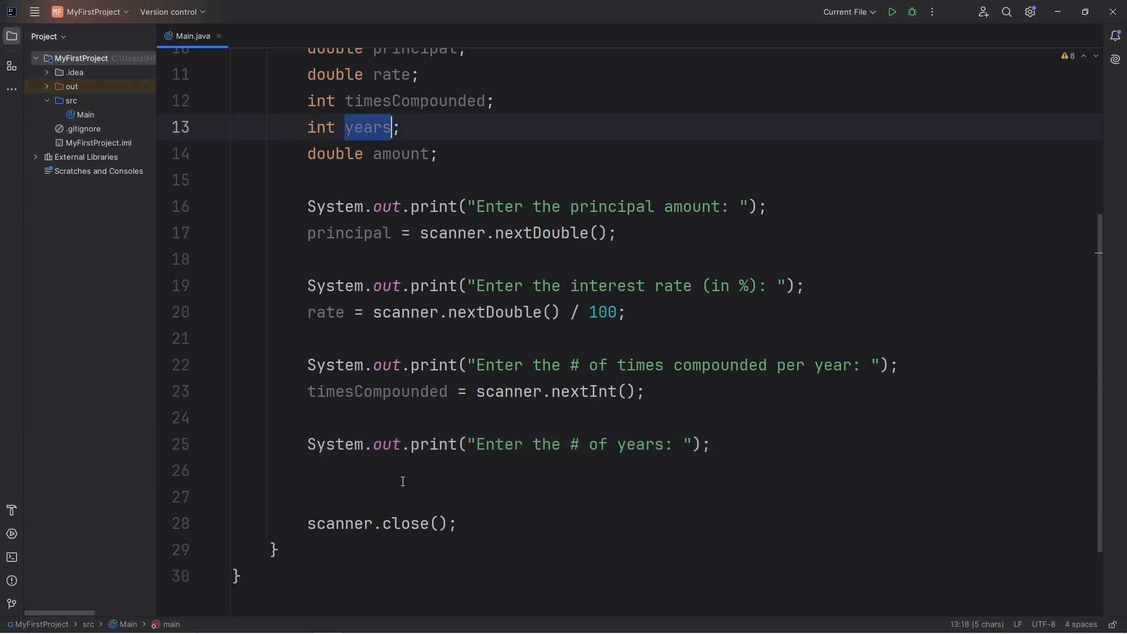
pyautogui.write('years')
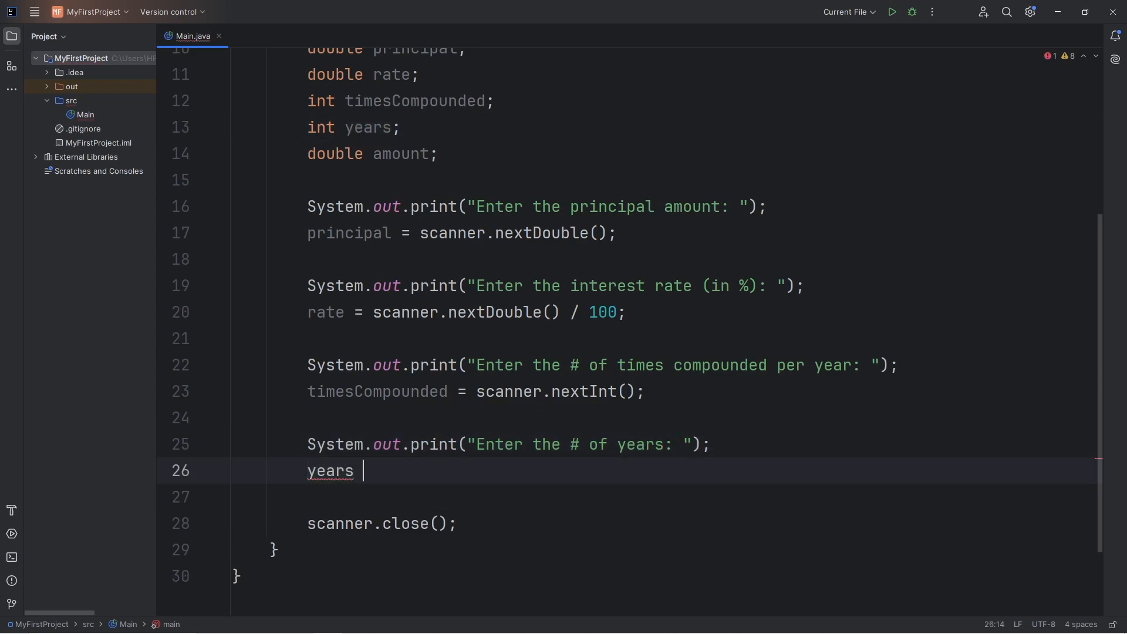
pyautogui.write('= scanner.')
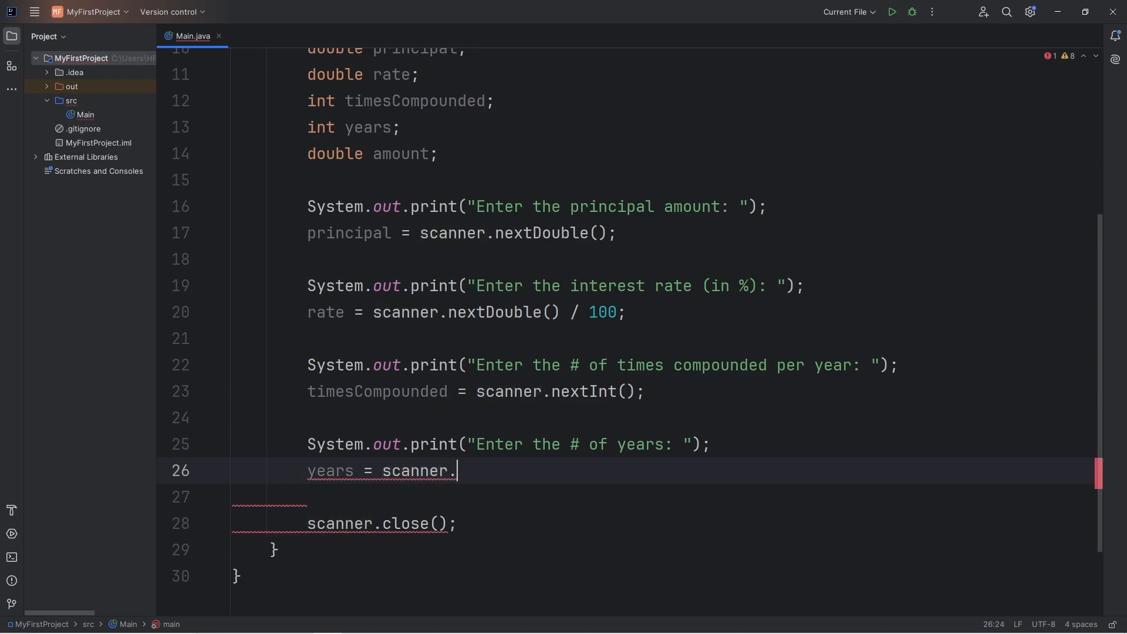
pyautogui.write('nextInt')
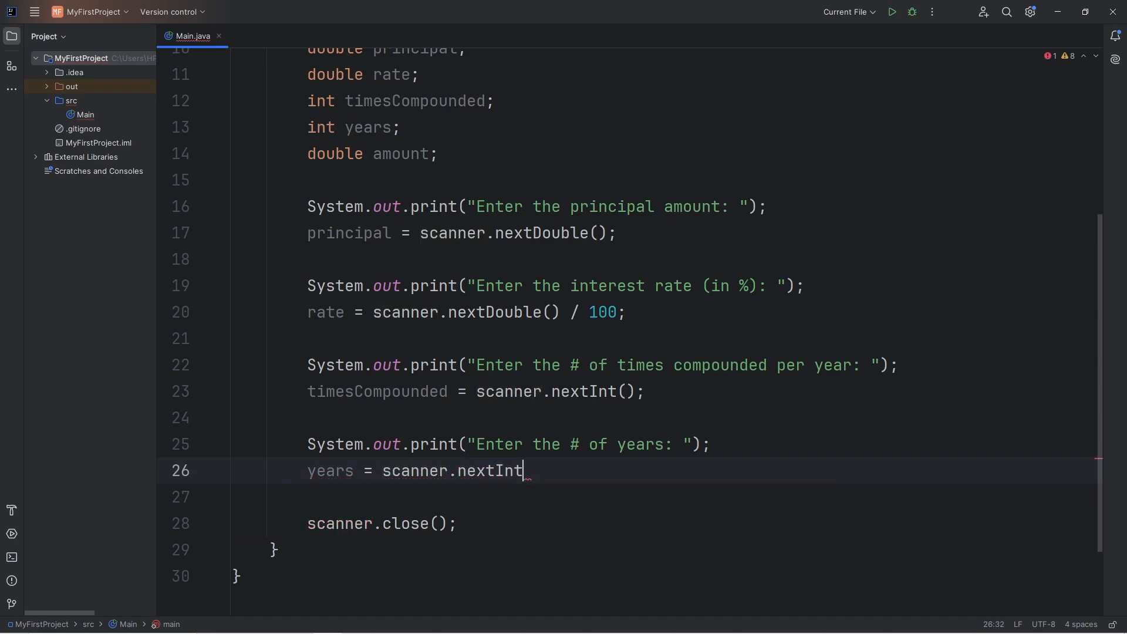
pyautogui.write('();')
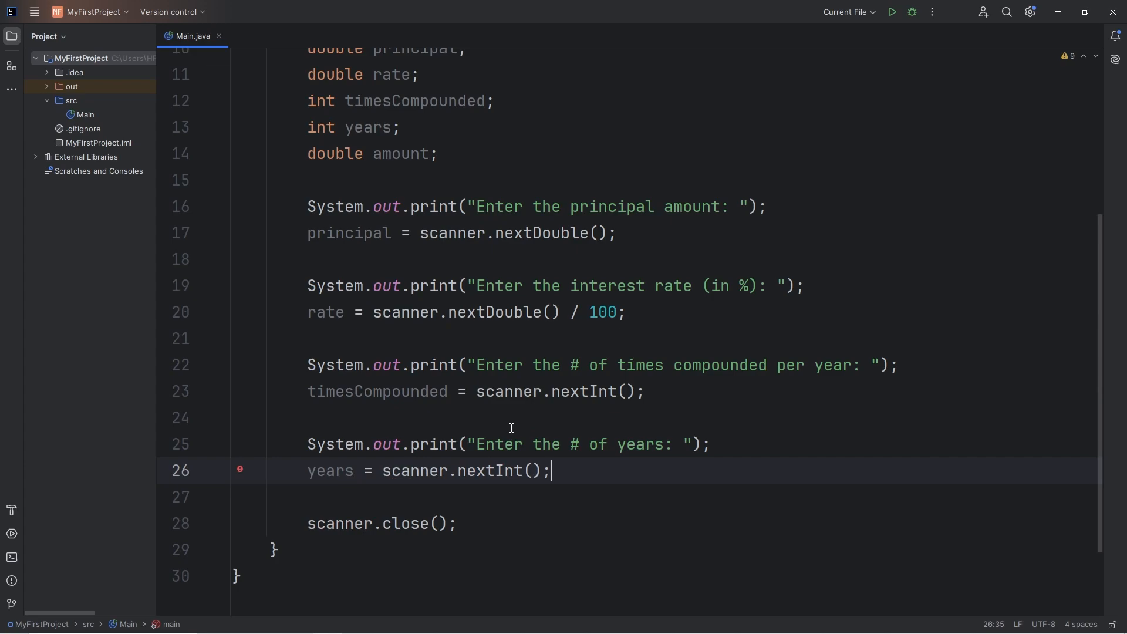
# Begin amount = principal * Math.pow(1 + rate / timesCompounded
pyautogui.doubleClick(403, 153)
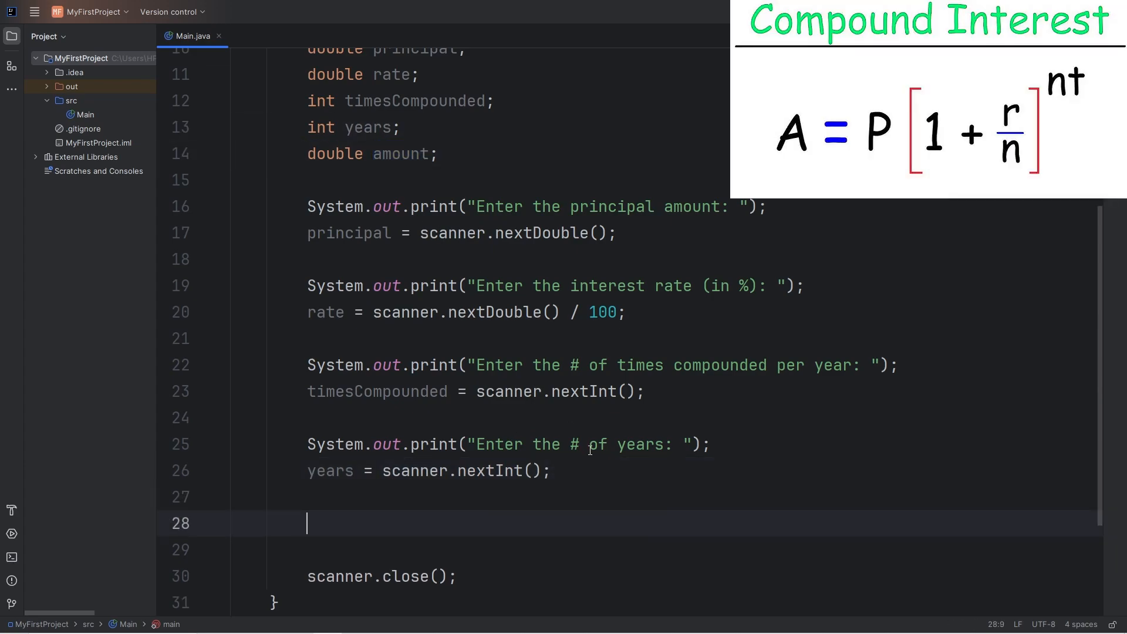
pyautogui.write('amount')
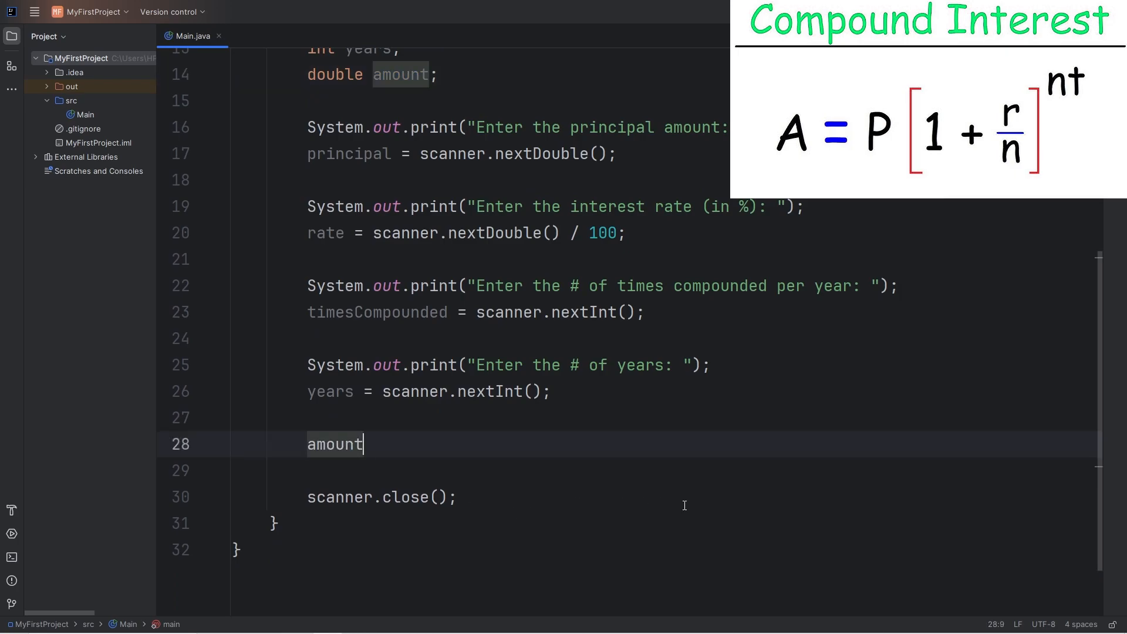
pyautogui.write('=')
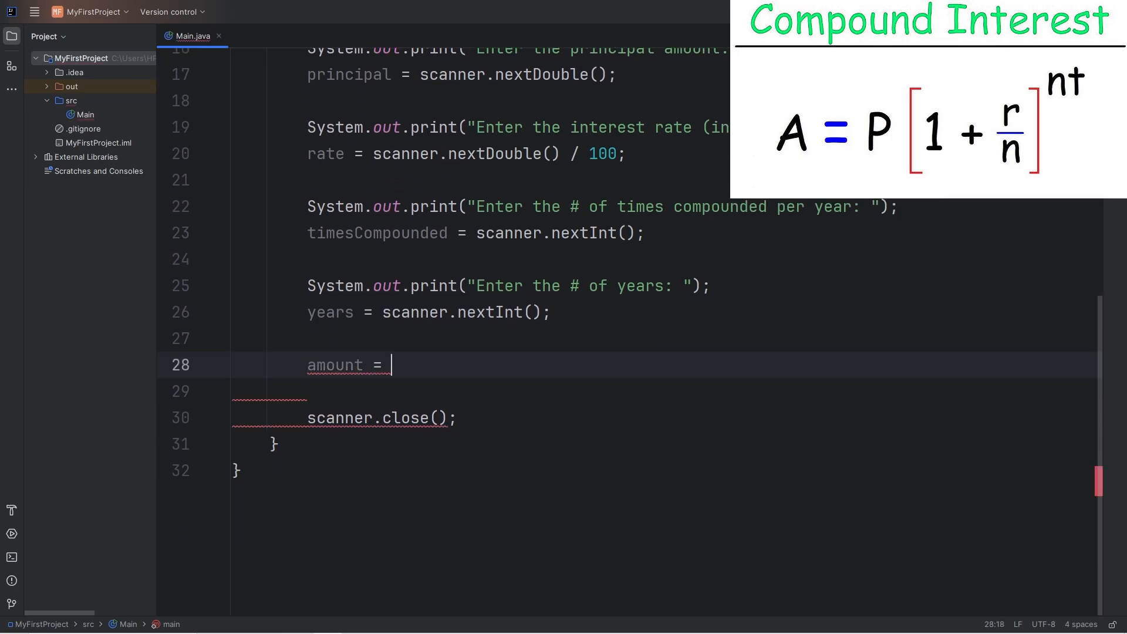
pyautogui.scroll(-3)
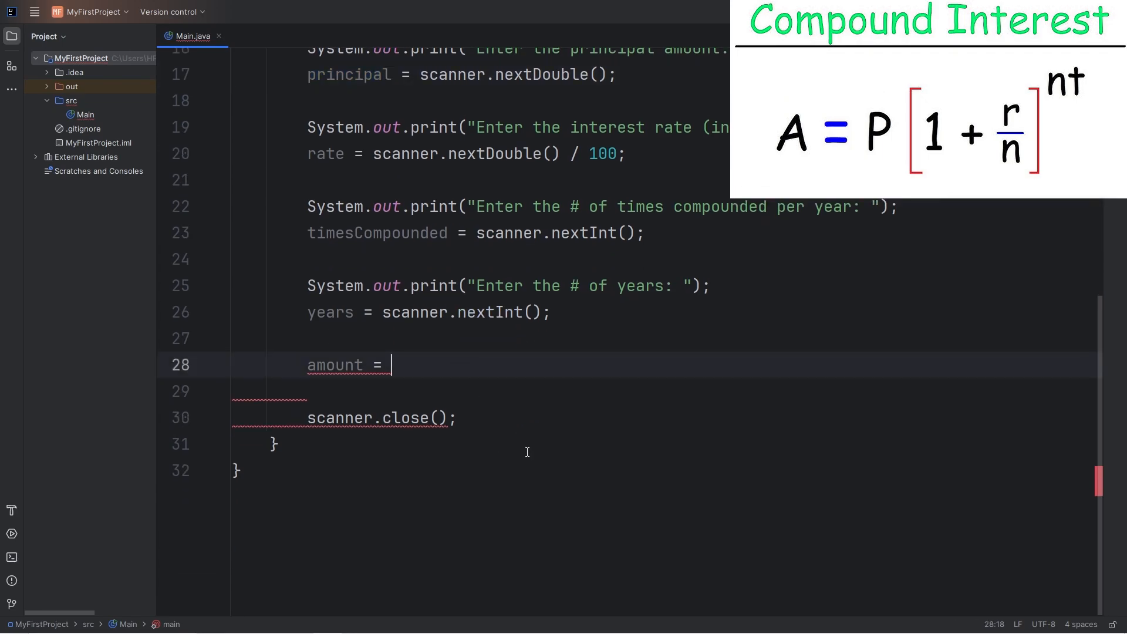
pyautogui.write('principal * Math.pow(')
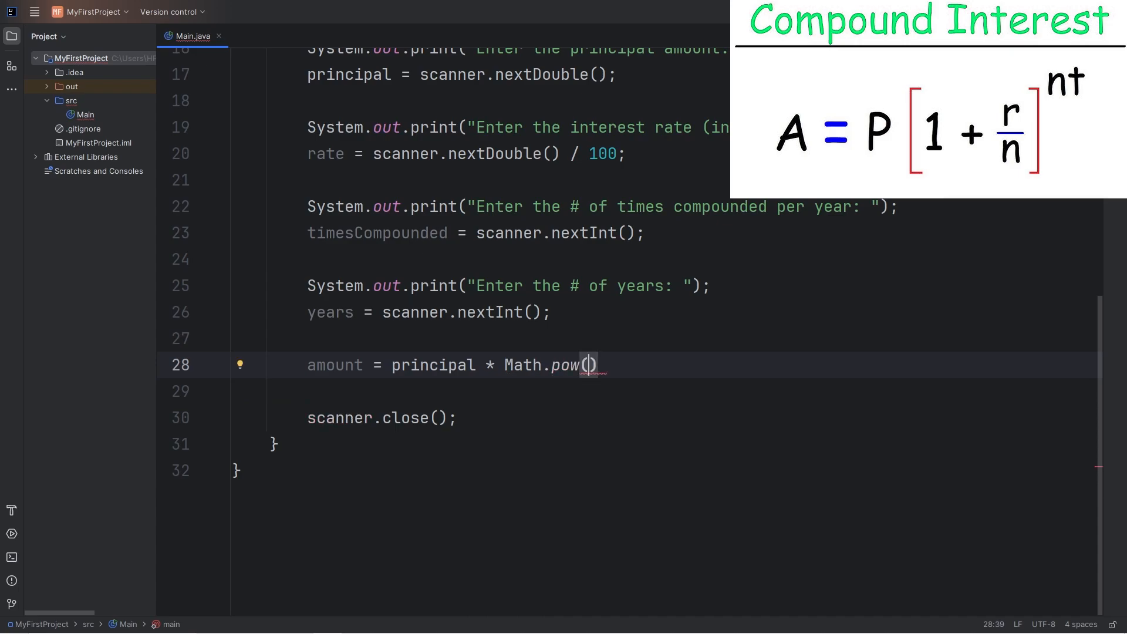
pyautogui.write('1 +')
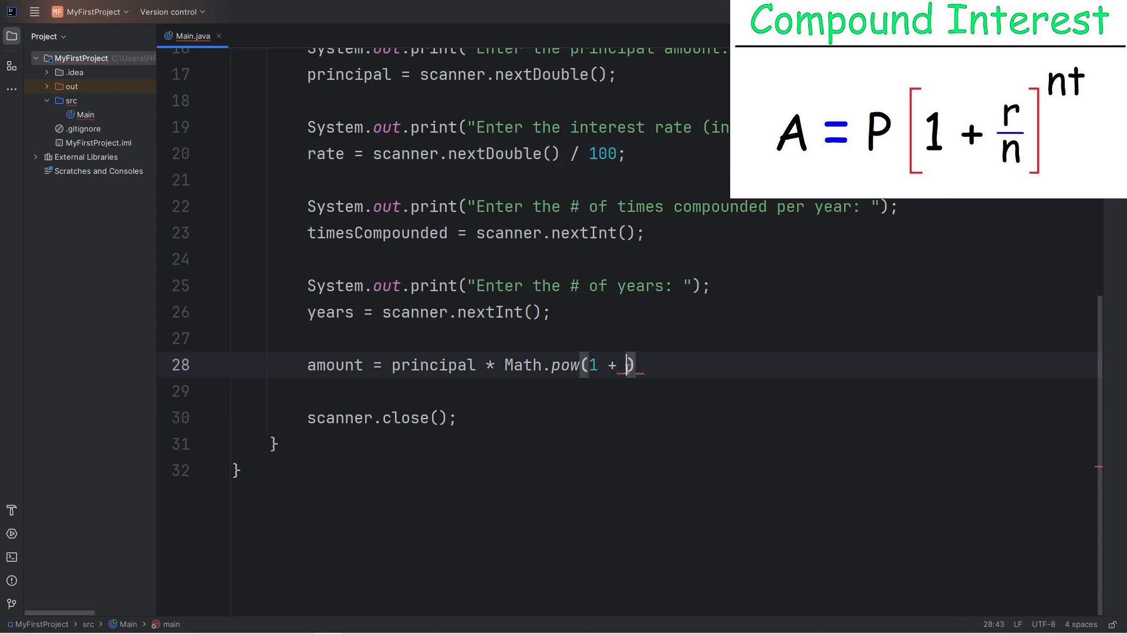
pyautogui.write('rate)')
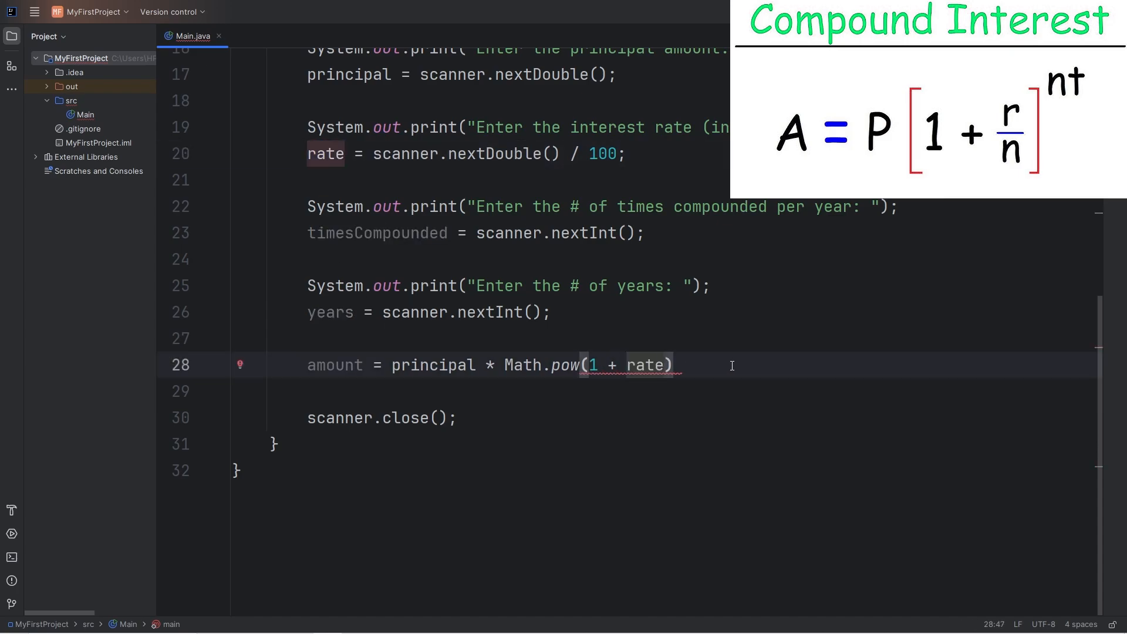
pyautogui.write('/')
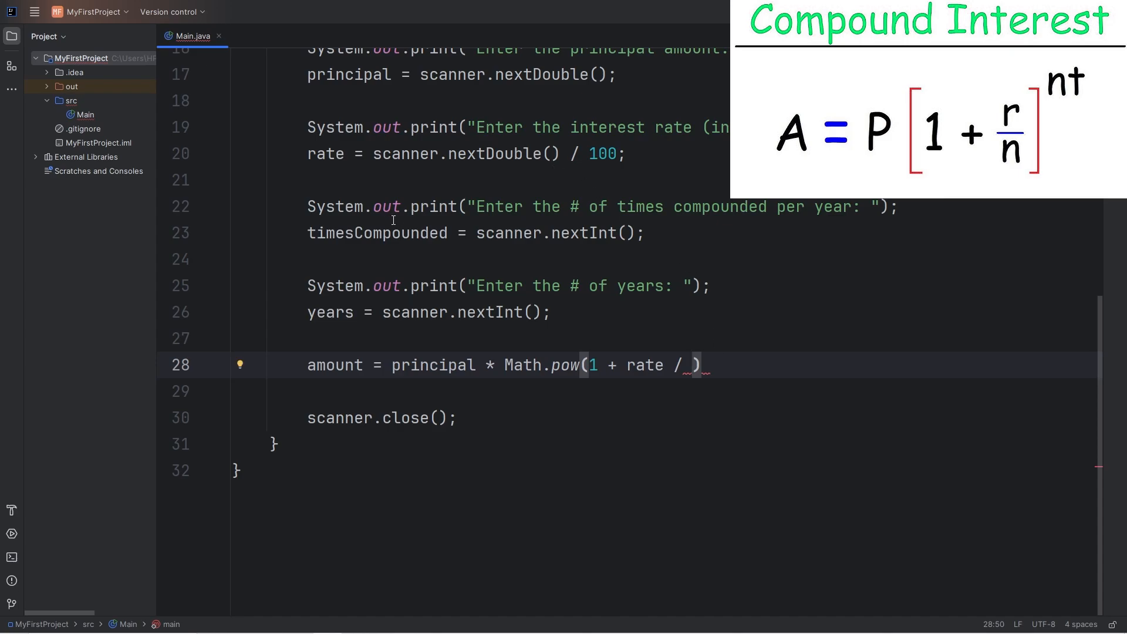
pyautogui.write('timesCompounded')
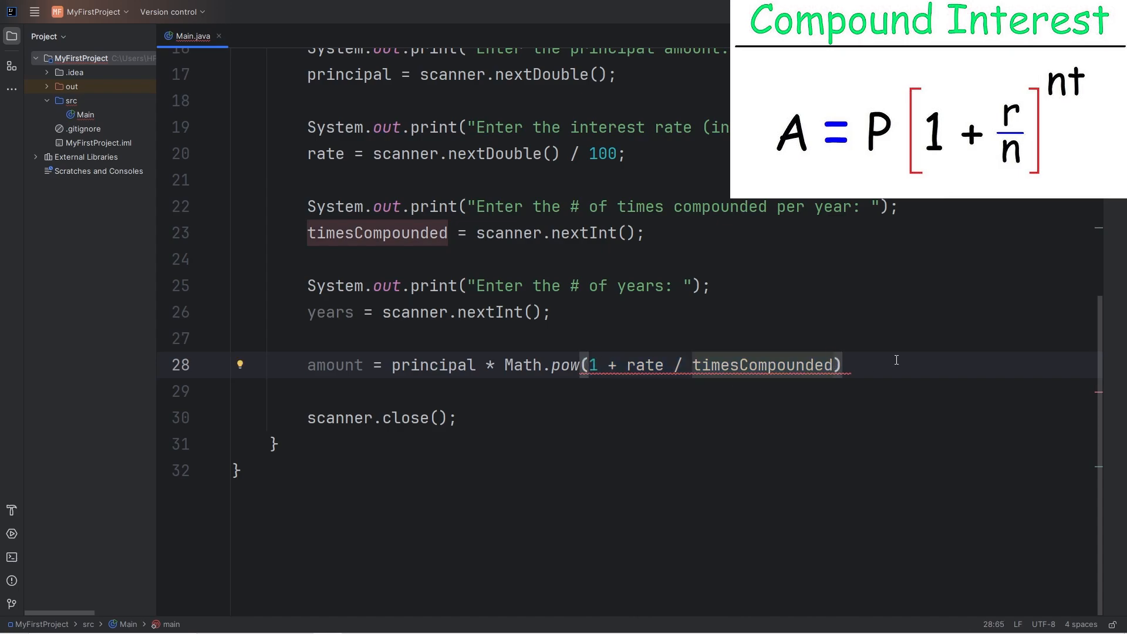
# Finish Math.pow with the exponent timesCompounded * years
pyautogui.write(',')
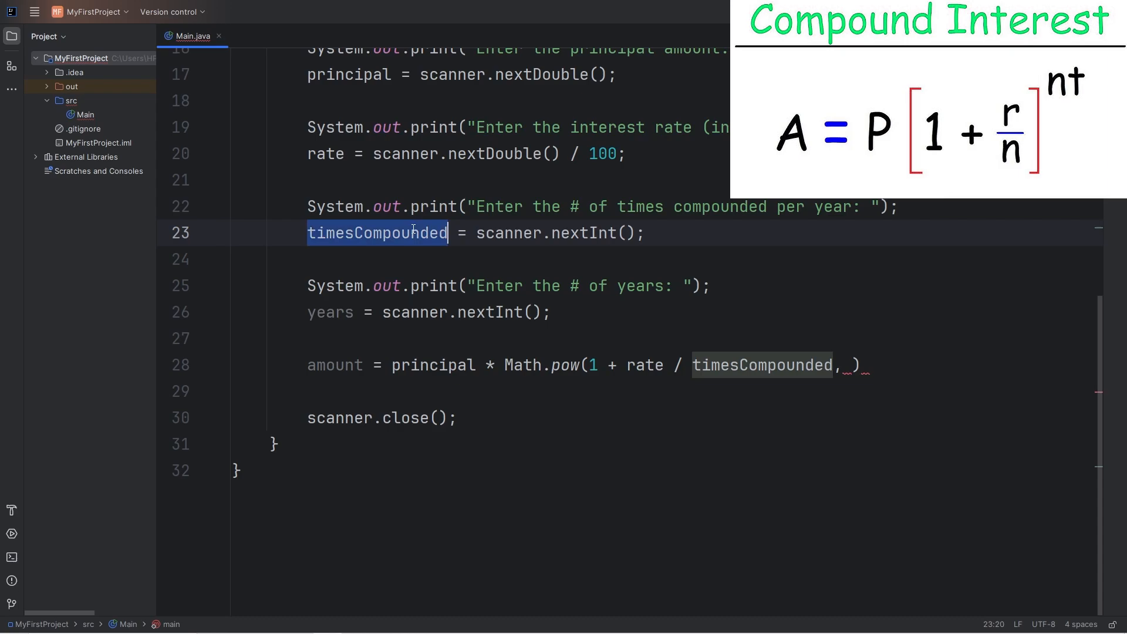
pyautogui.write('timesCompounded')
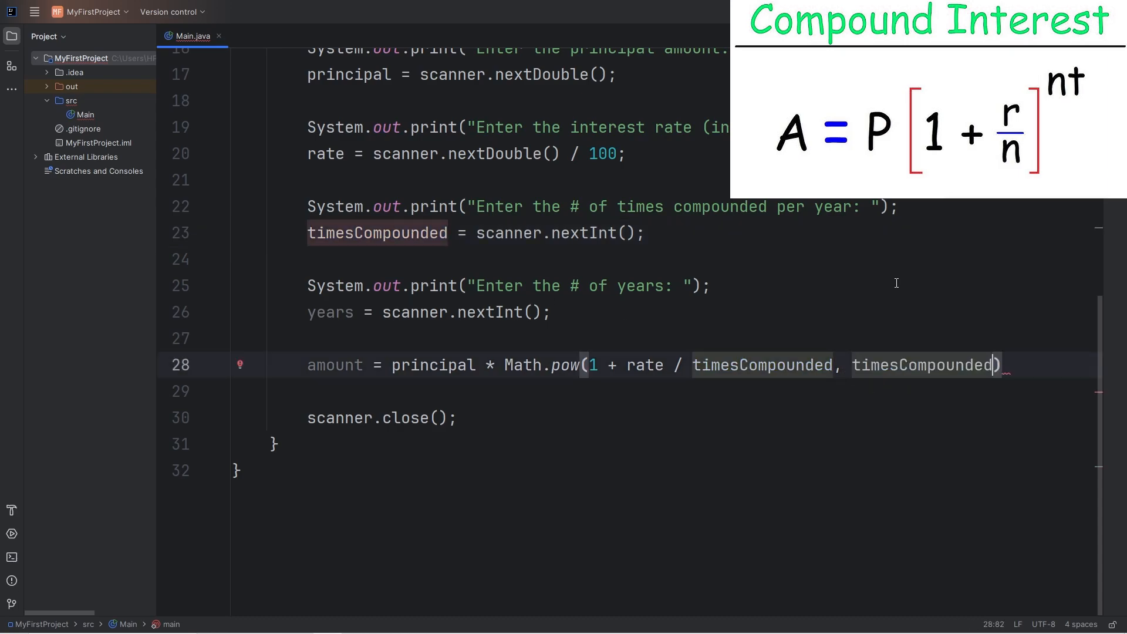
pyautogui.write('* years')
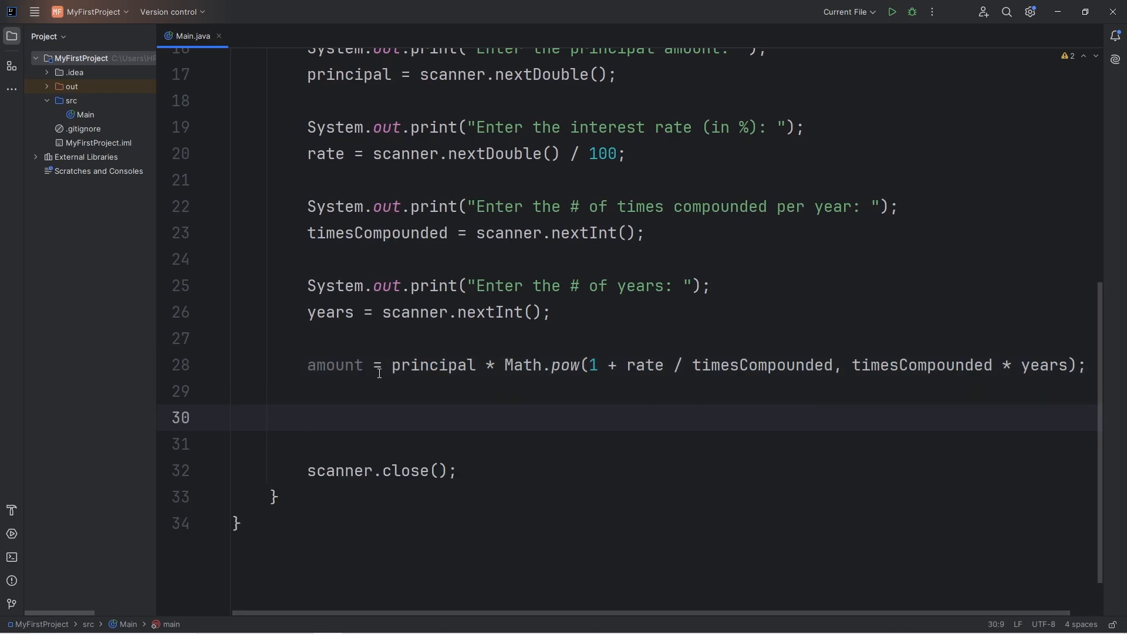
# Print "The amount after " + years + " is: $" + amount and start a run
pyautogui.write('so')
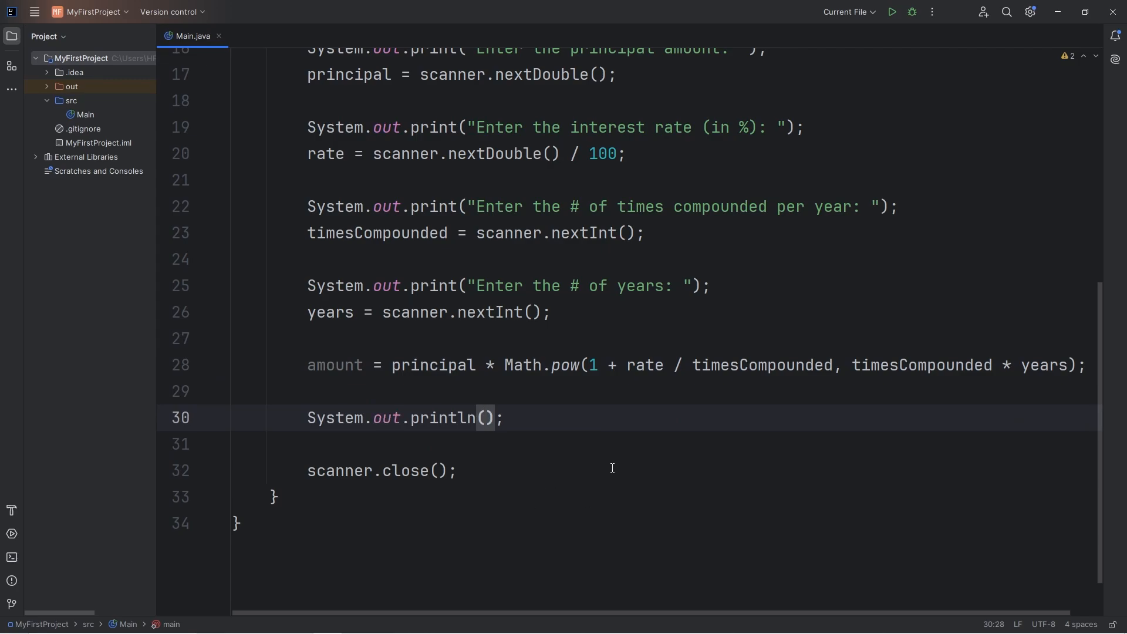
pyautogui.write('"The amount')
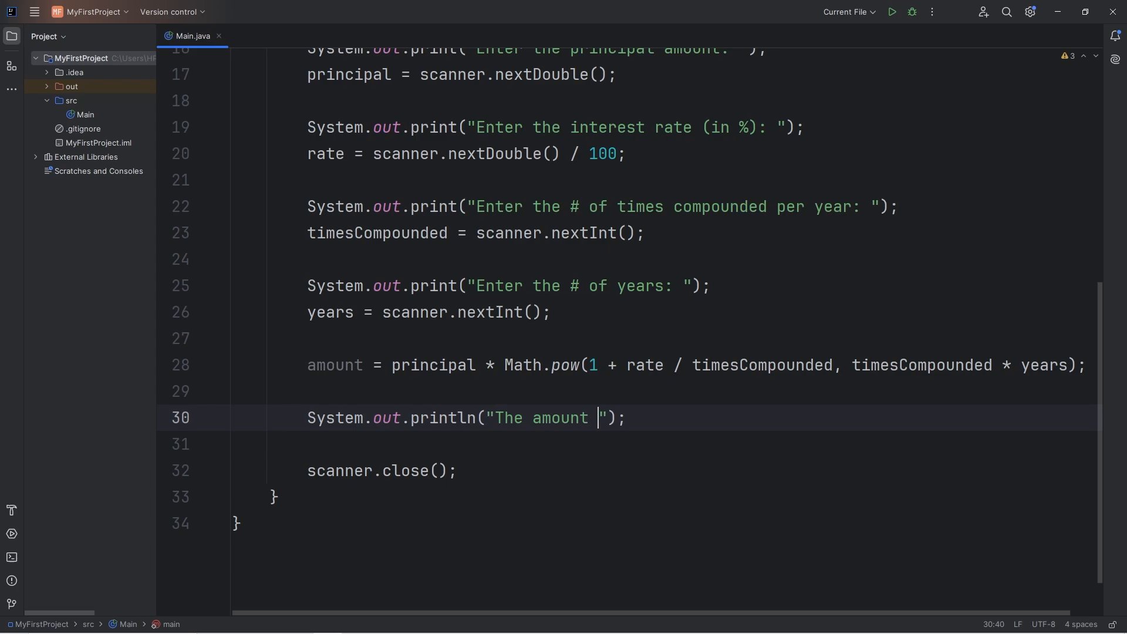
pyautogui.write('after')
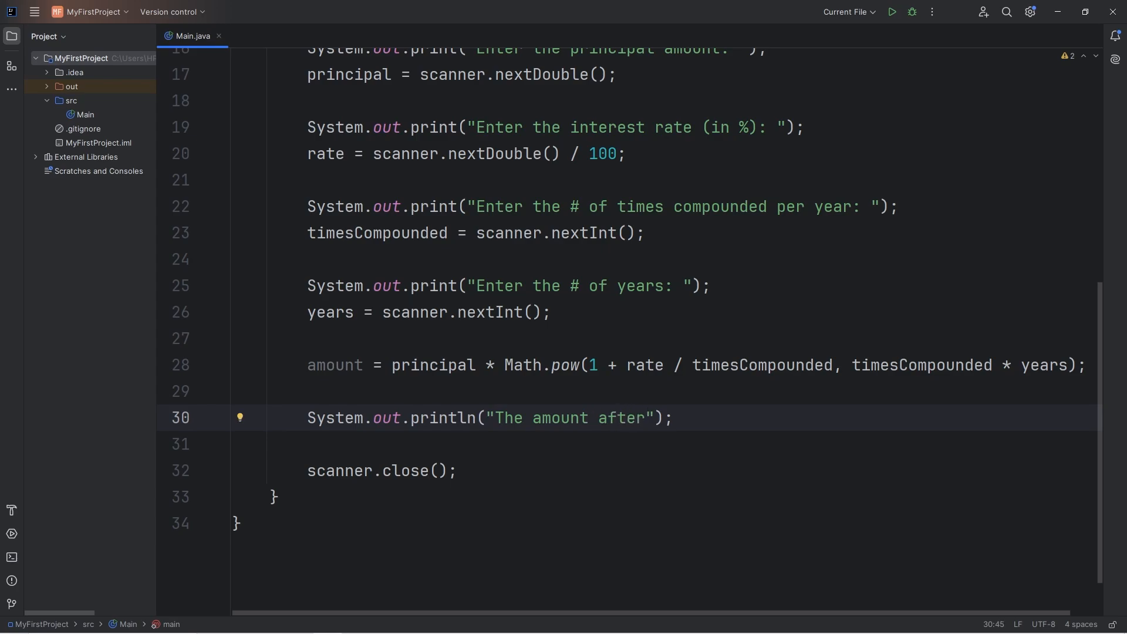
pyautogui.write('+ years +')
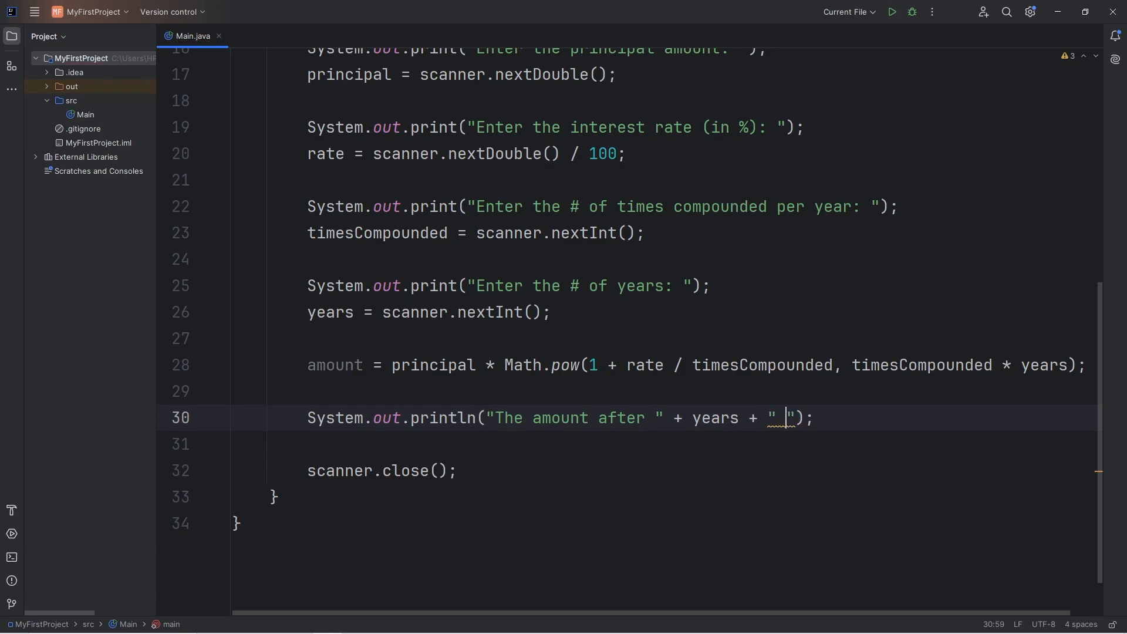
pyautogui.write('is:')
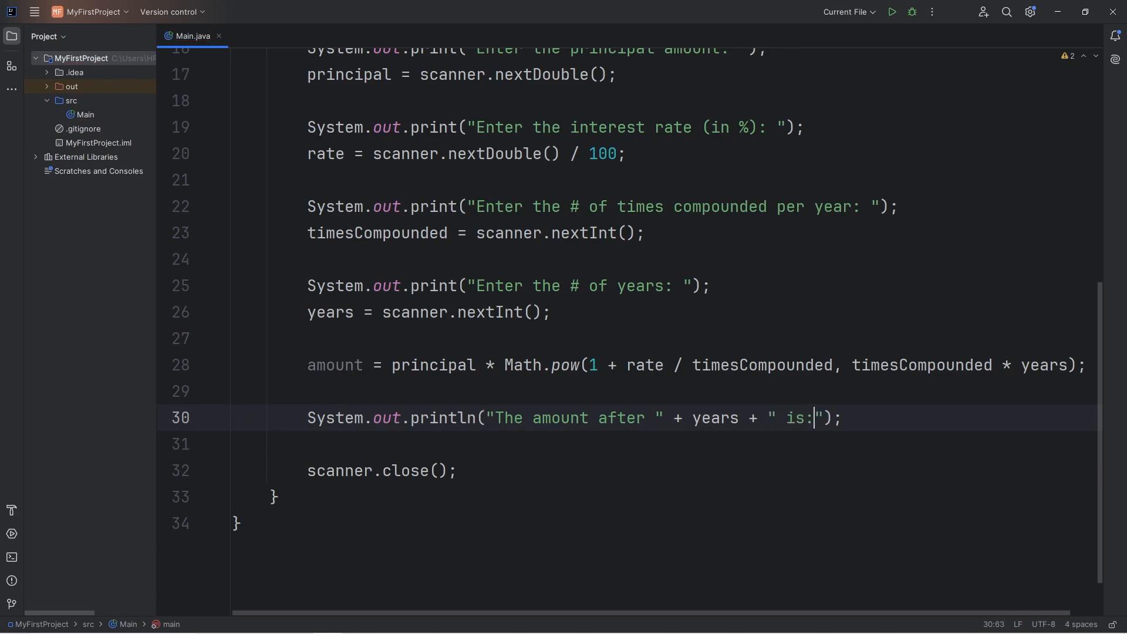
pyautogui.write('$')
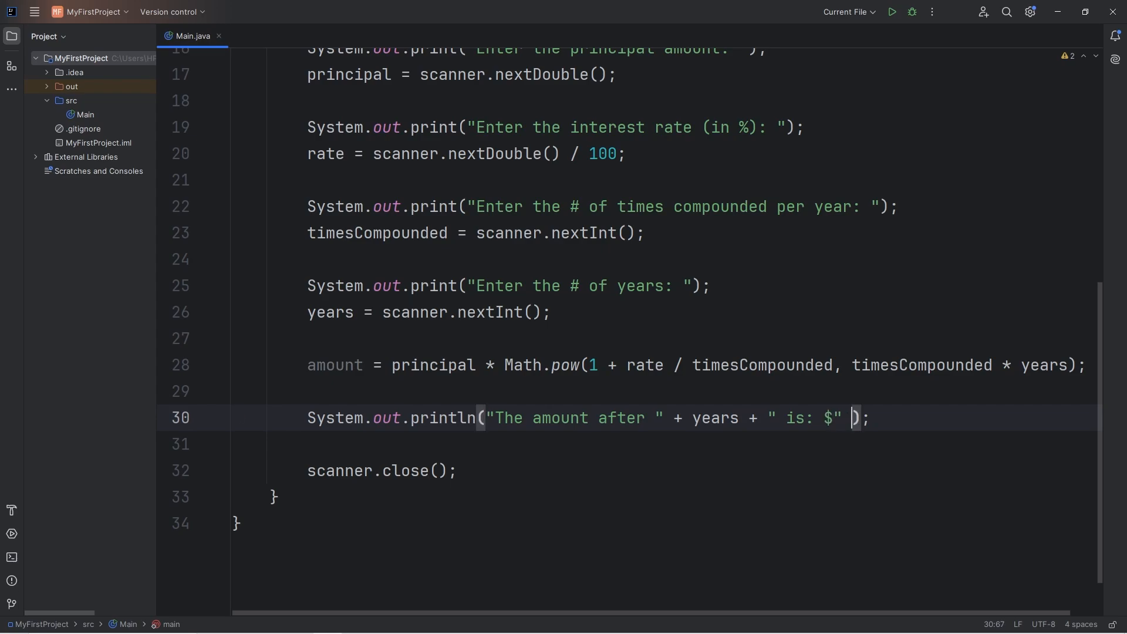
pyautogui.write('+')
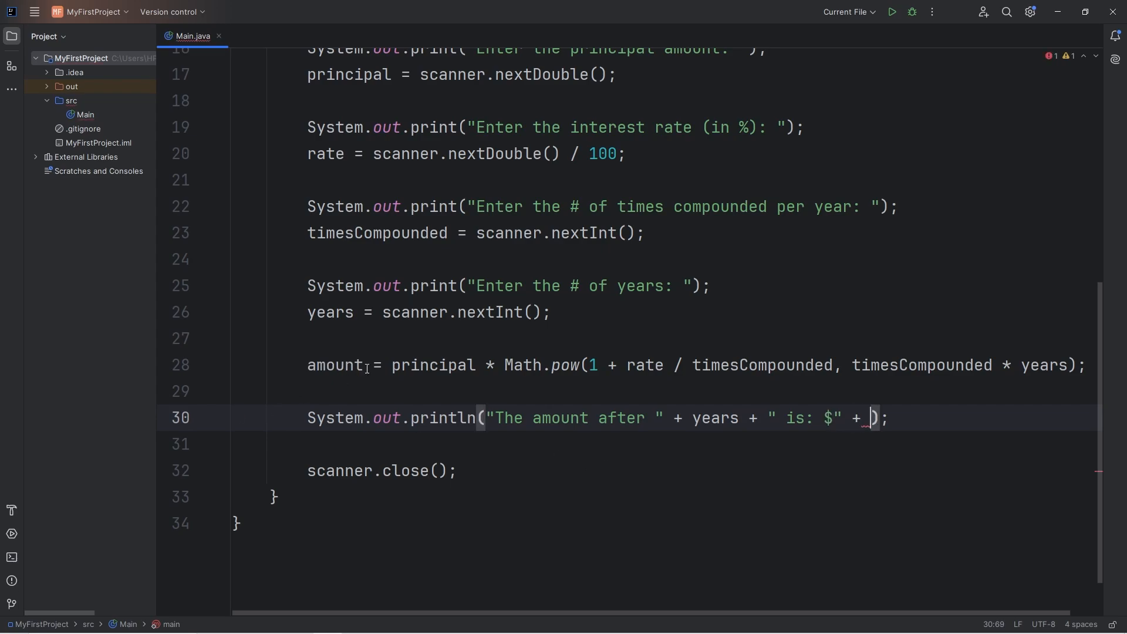
pyautogui.write('amount')
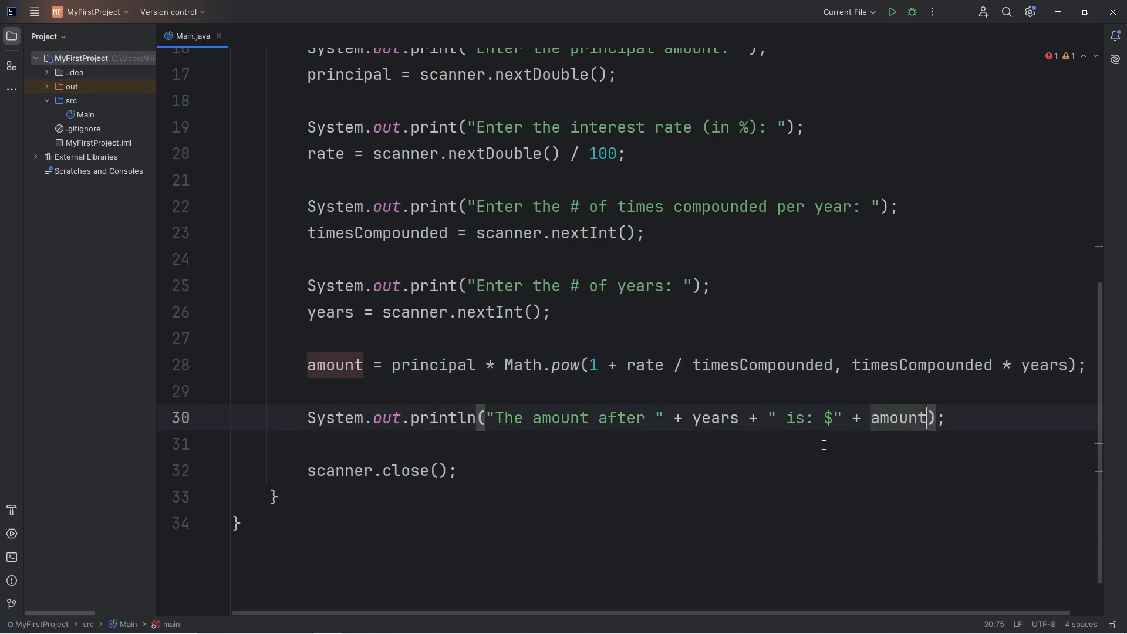
pyautogui.click(891, 12)
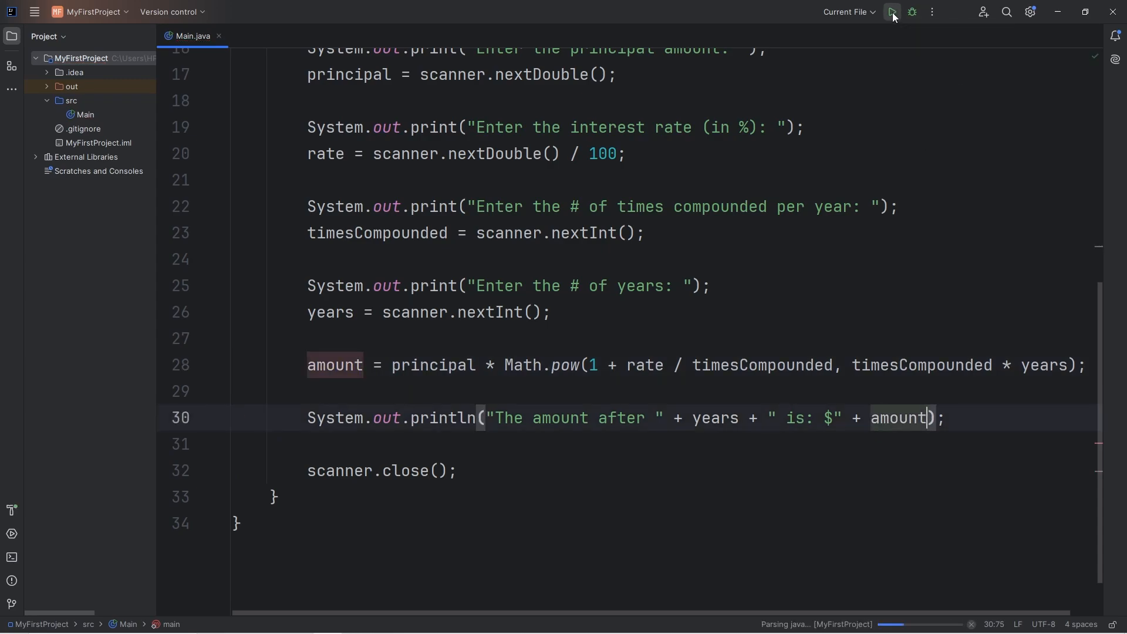
# Enter principal 10000 and interest rate 3 in the Run console
pyautogui.click(891, 12)
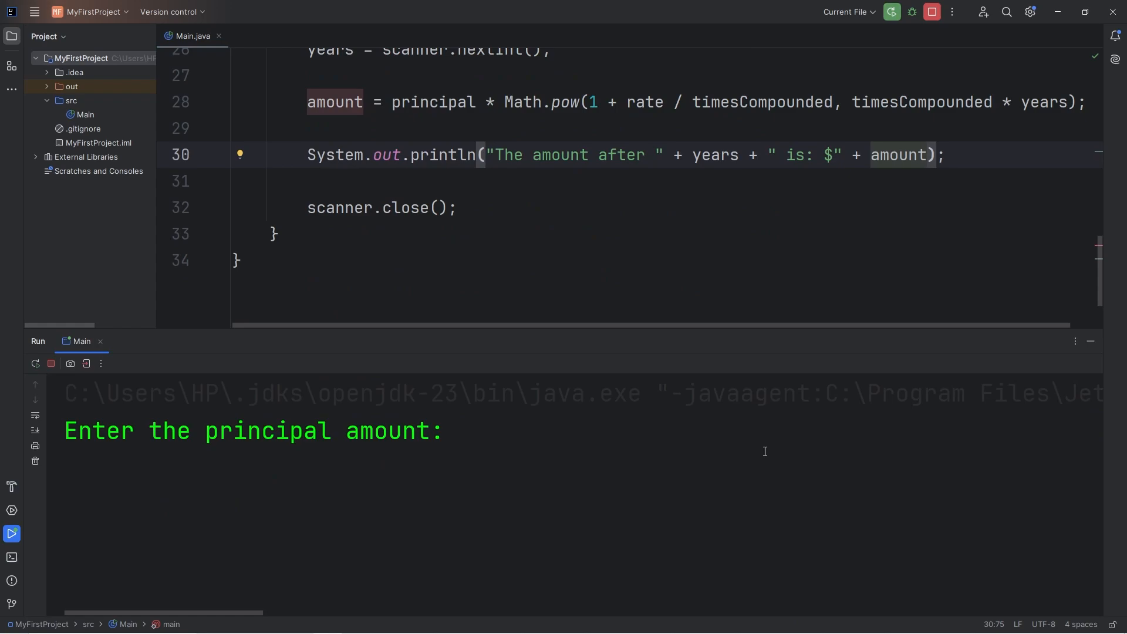
pyautogui.write('10')
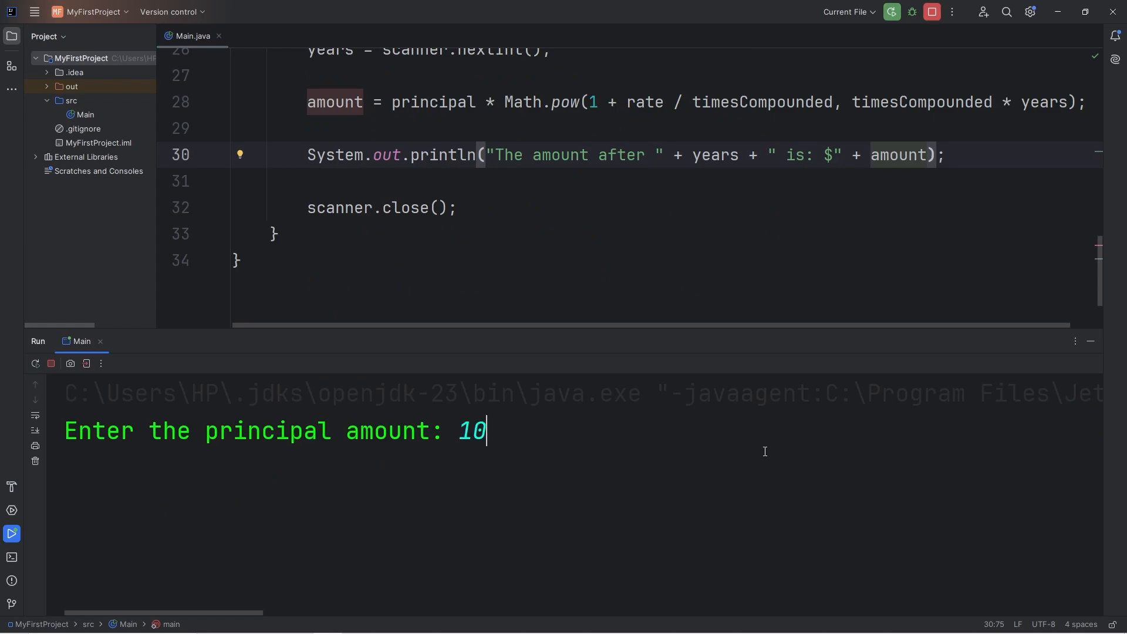
pyautogui.write('000')
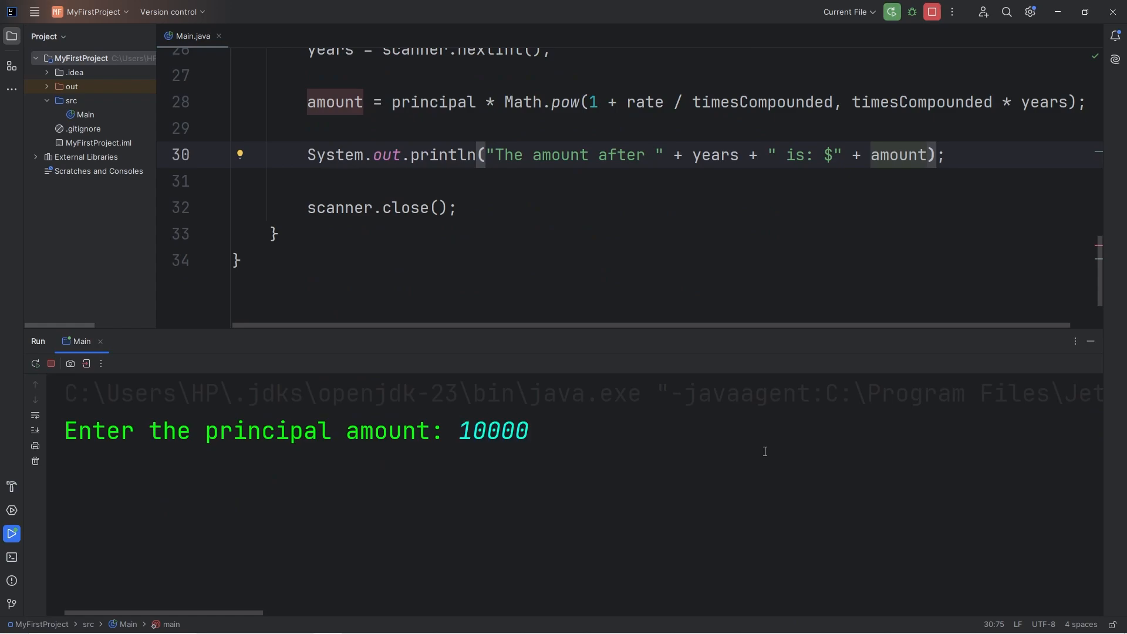
pyautogui.press('enter')
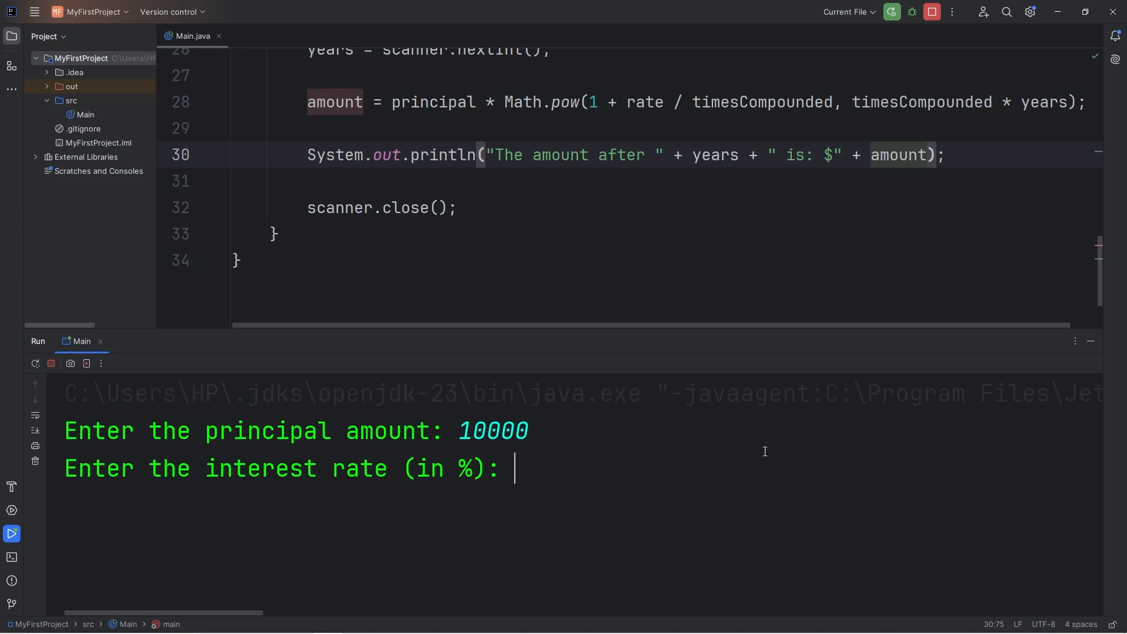
pyautogui.write('3')
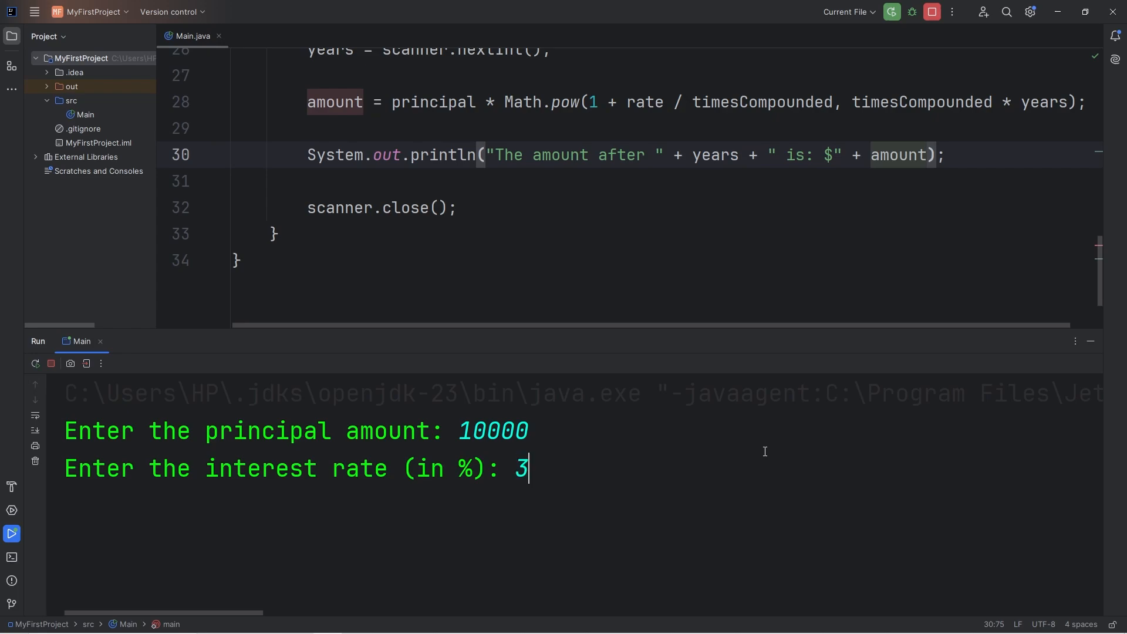
pyautogui.press('enter')
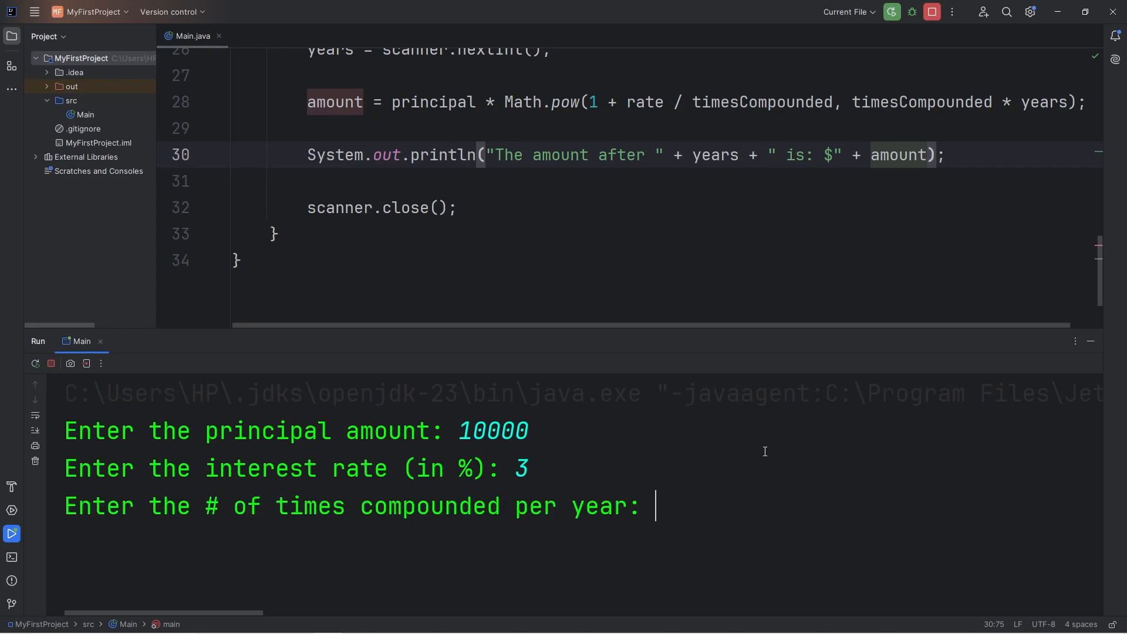
# Enter 1 time compounded per year and 1 year to see the result
pyautogui.write('1')
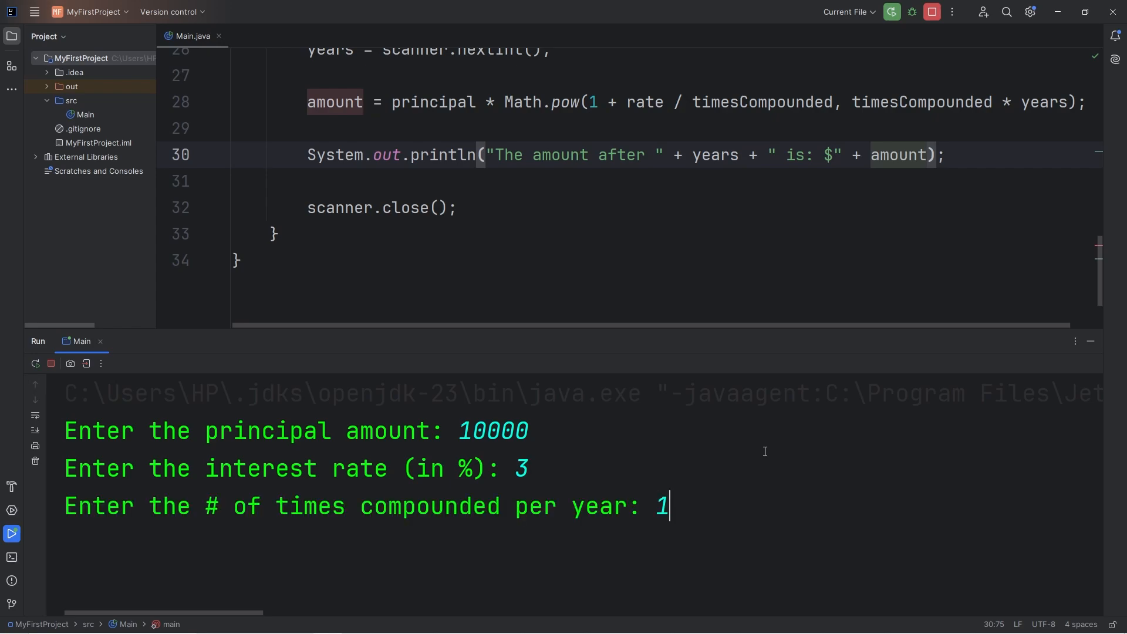
pyautogui.press('enter')
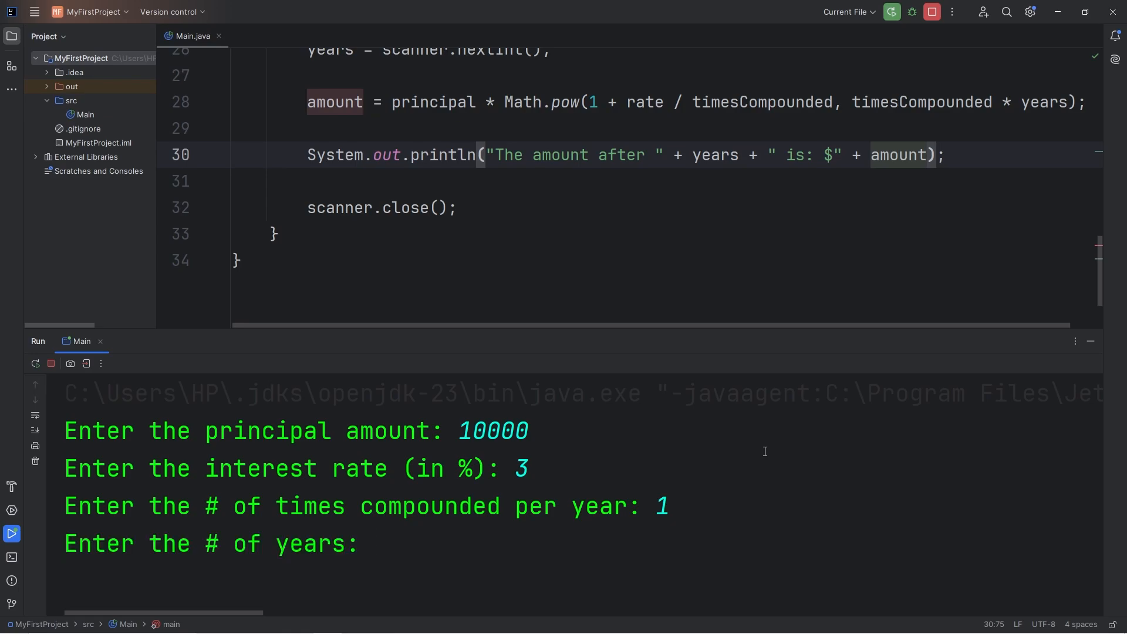
pyautogui.write('1')
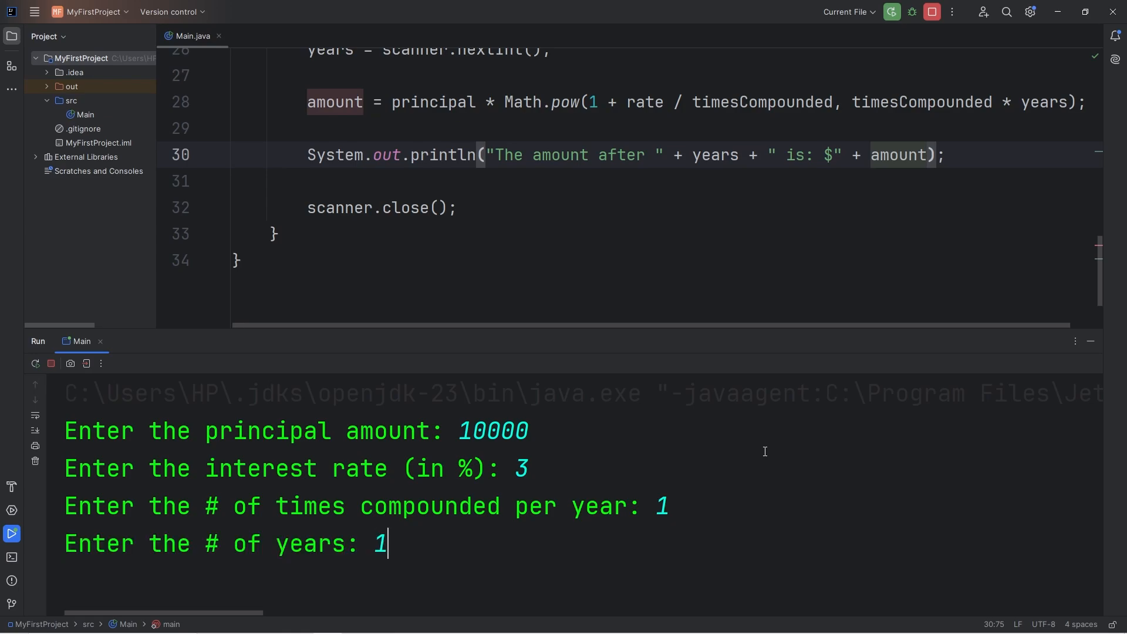
pyautogui.moveTo(486, 437)
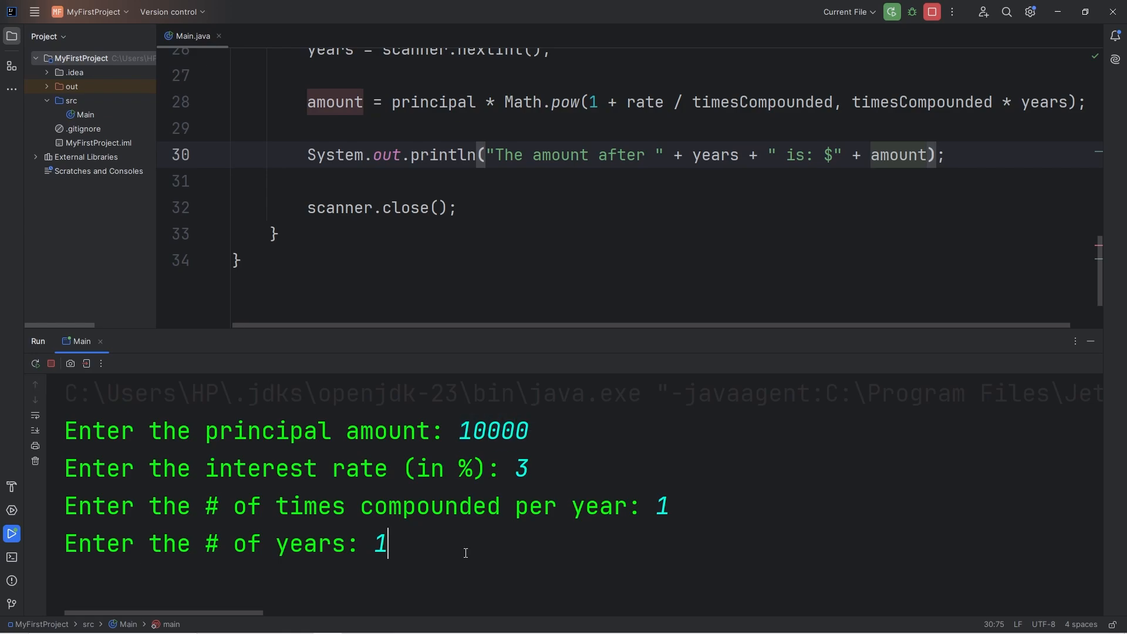
pyautogui.press('enter')
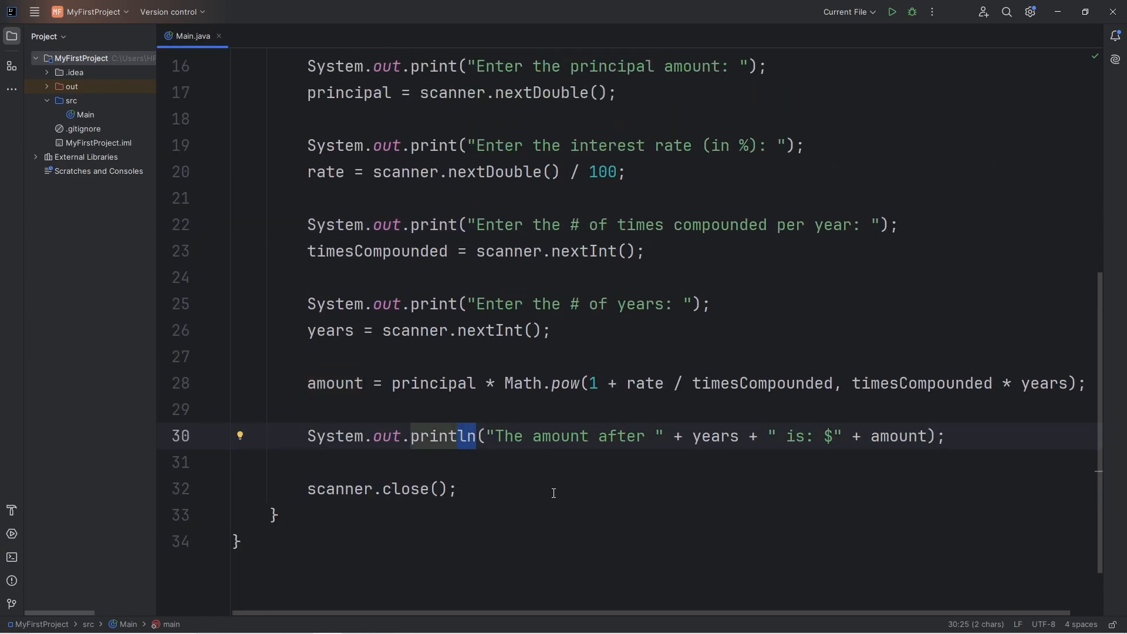
# Replace println with printf and remove the old years/amount concatenation from the message
pyautogui.write('printf')
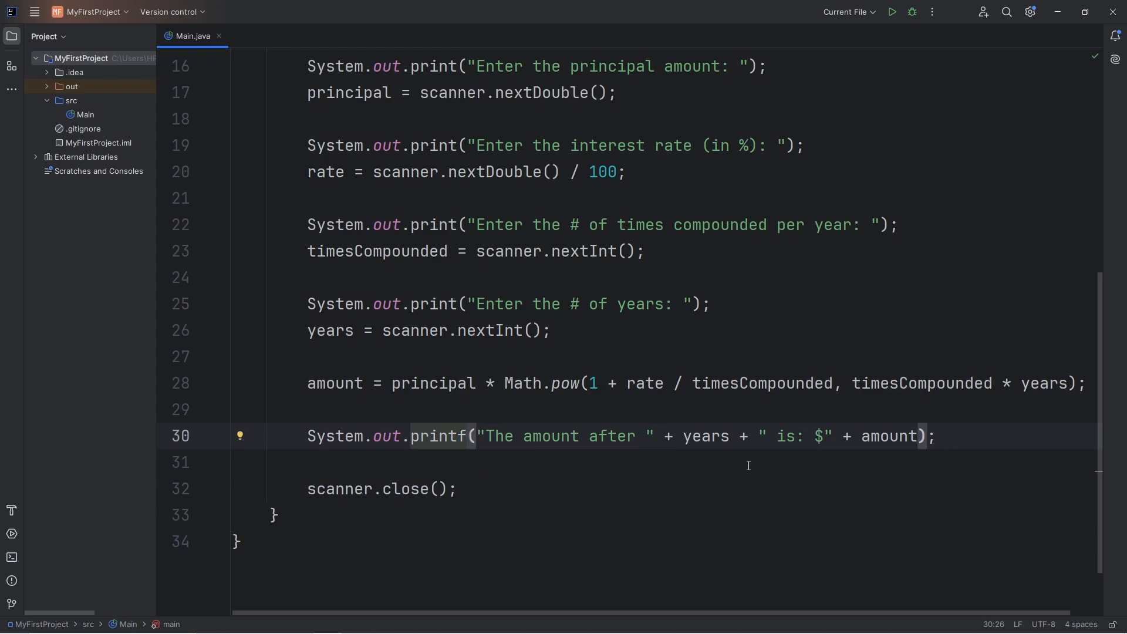
pyautogui.moveTo(661, 435); pyautogui.dragTo(750, 435)
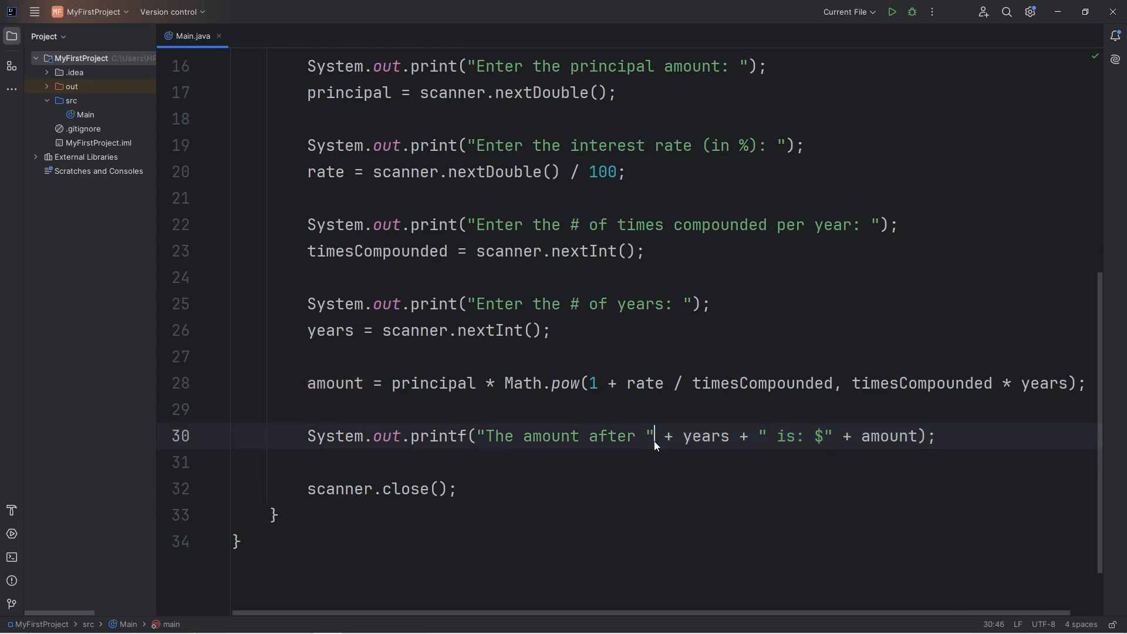
pyautogui.moveTo(654, 435); pyautogui.dragTo(928, 436)
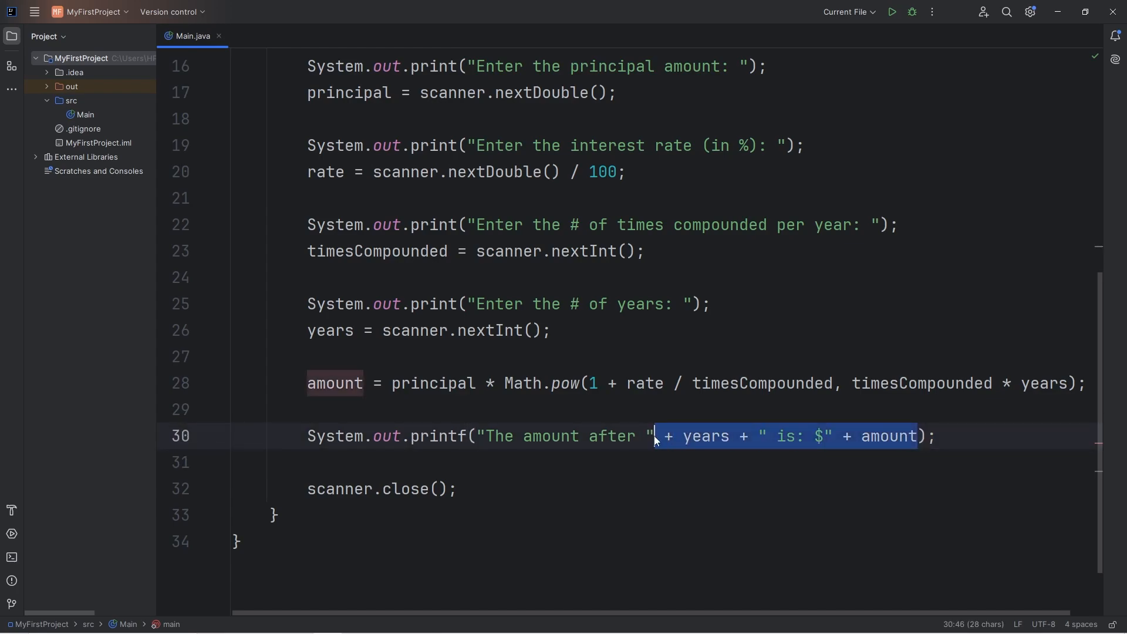
pyautogui.press('Delete')
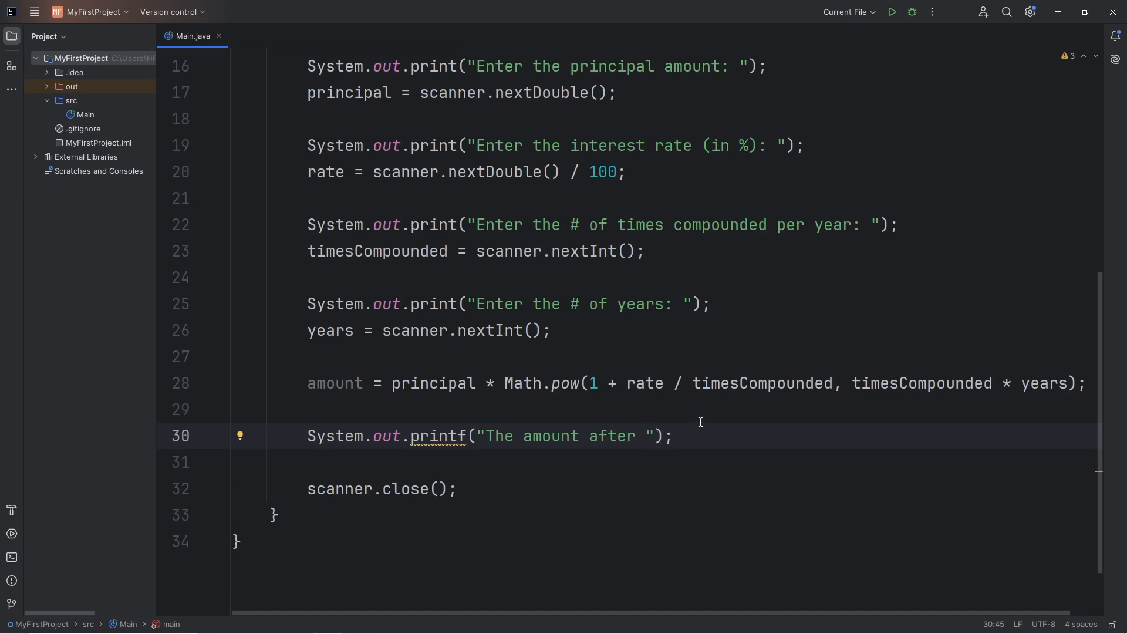
pyautogui.moveTo(781, 461)
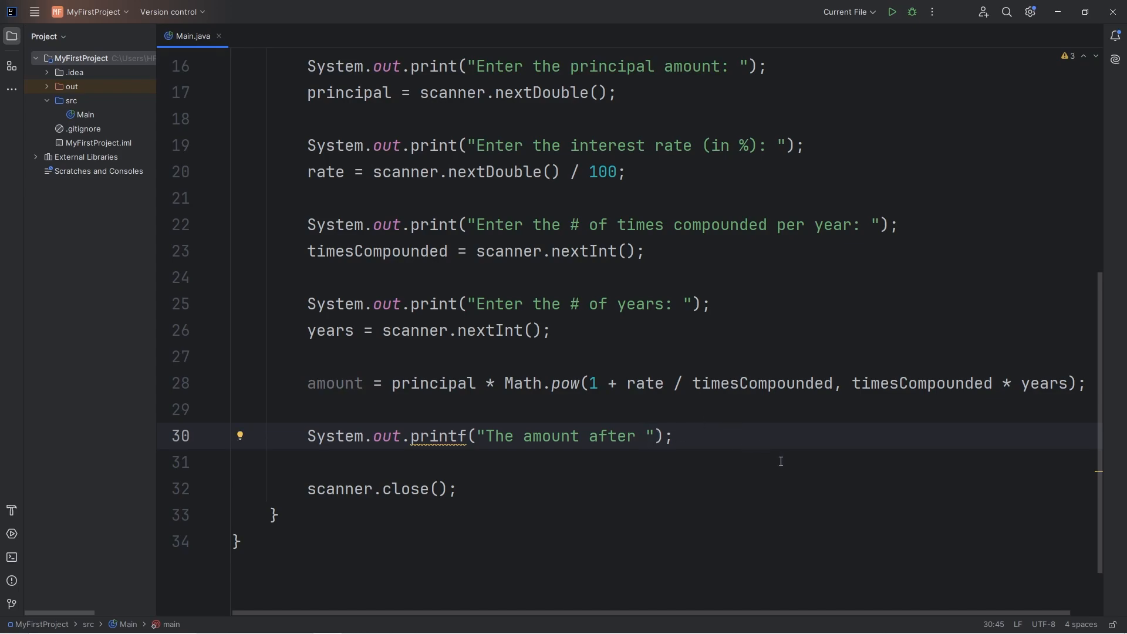
# Write the format string "The amount after %d years is %f" with years and amount as arguments
pyautogui.write('%d')
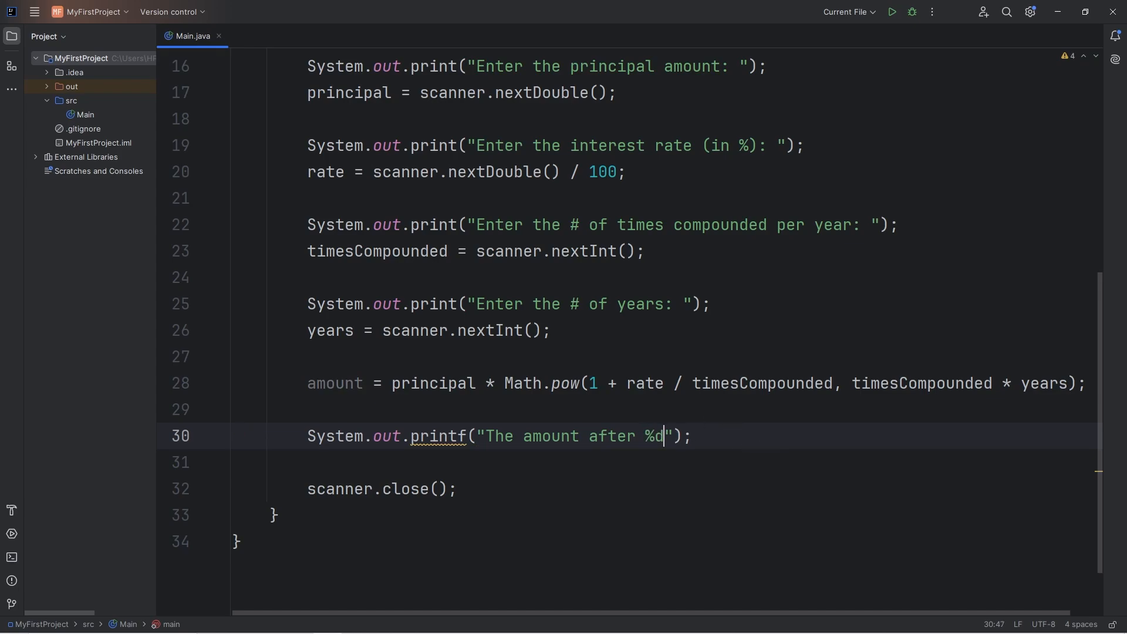
pyautogui.write('" "')
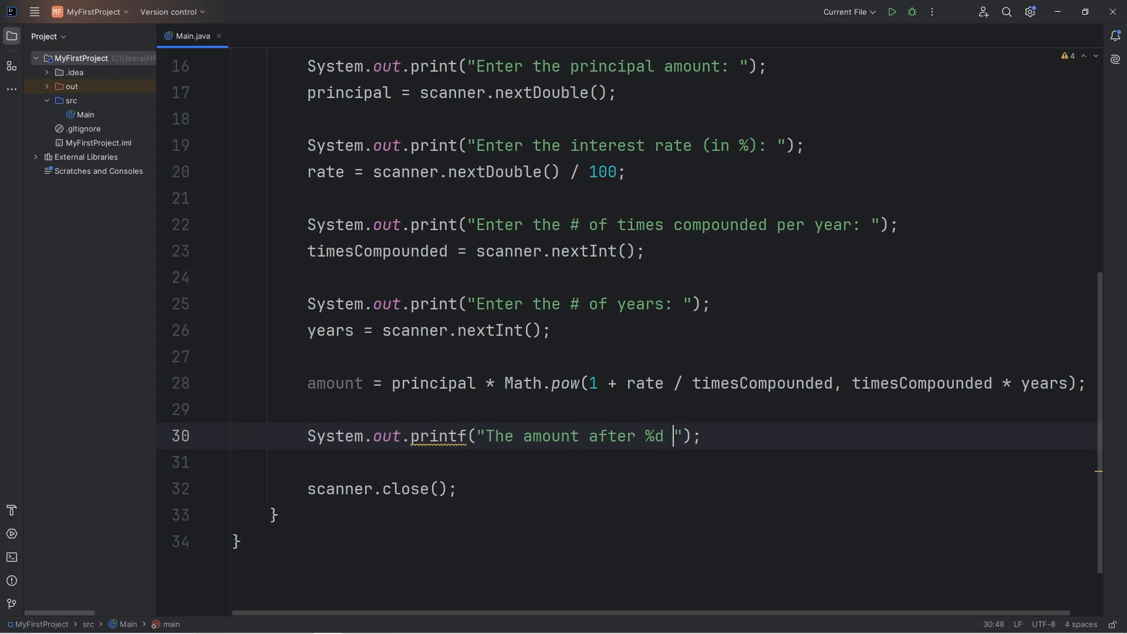
pyautogui.write('years')
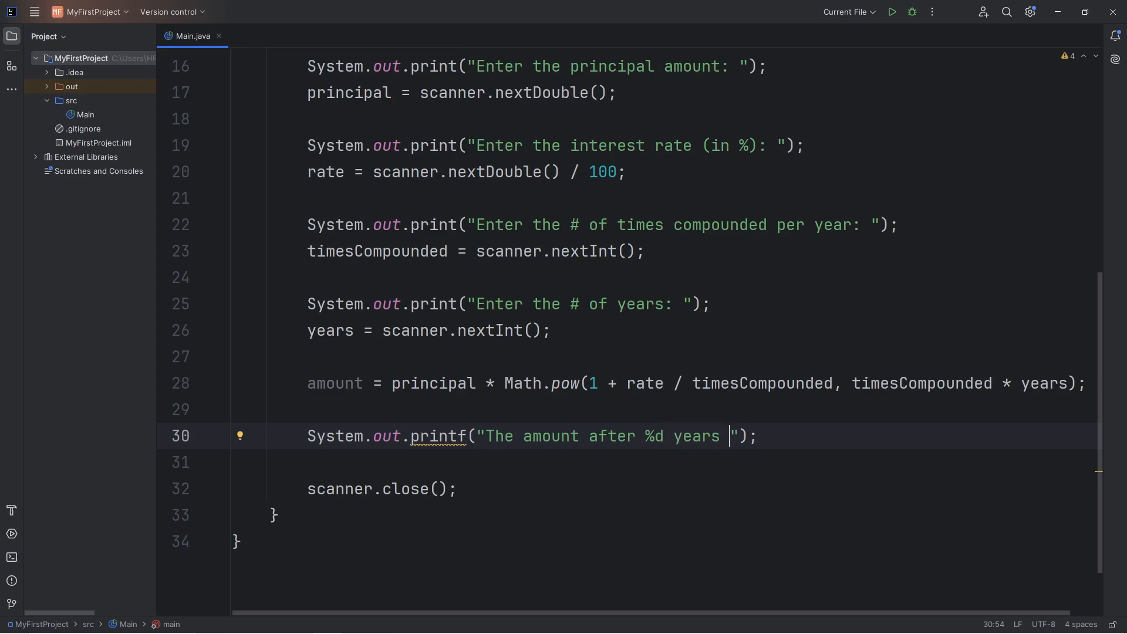
pyautogui.write('is')
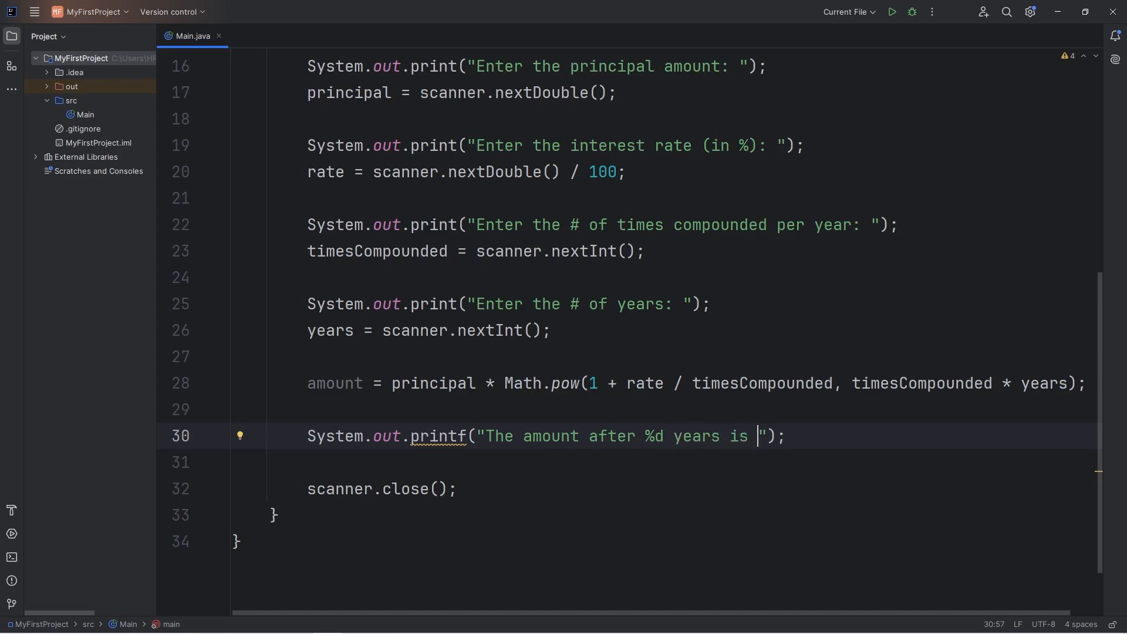
pyautogui.write('%f')
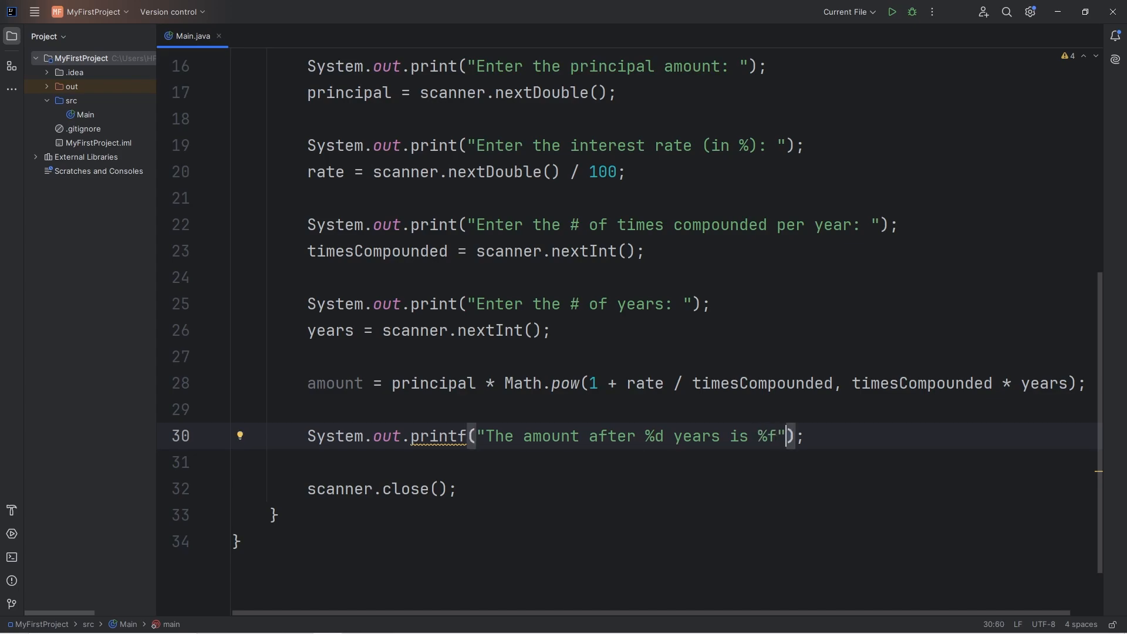
pyautogui.write(', years')
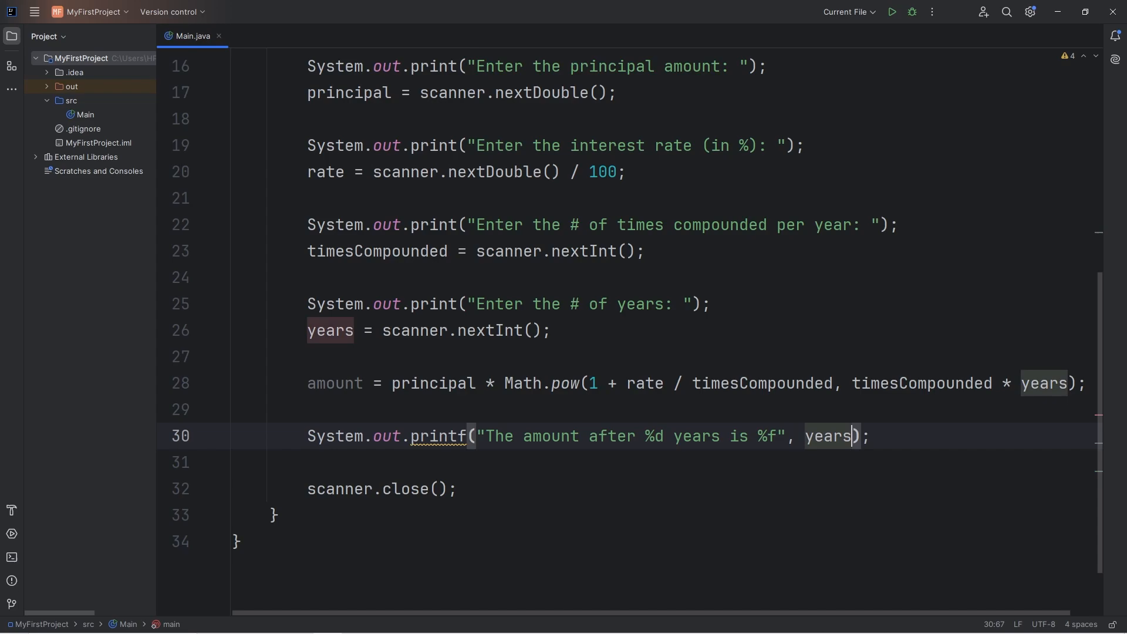
pyautogui.write(',')
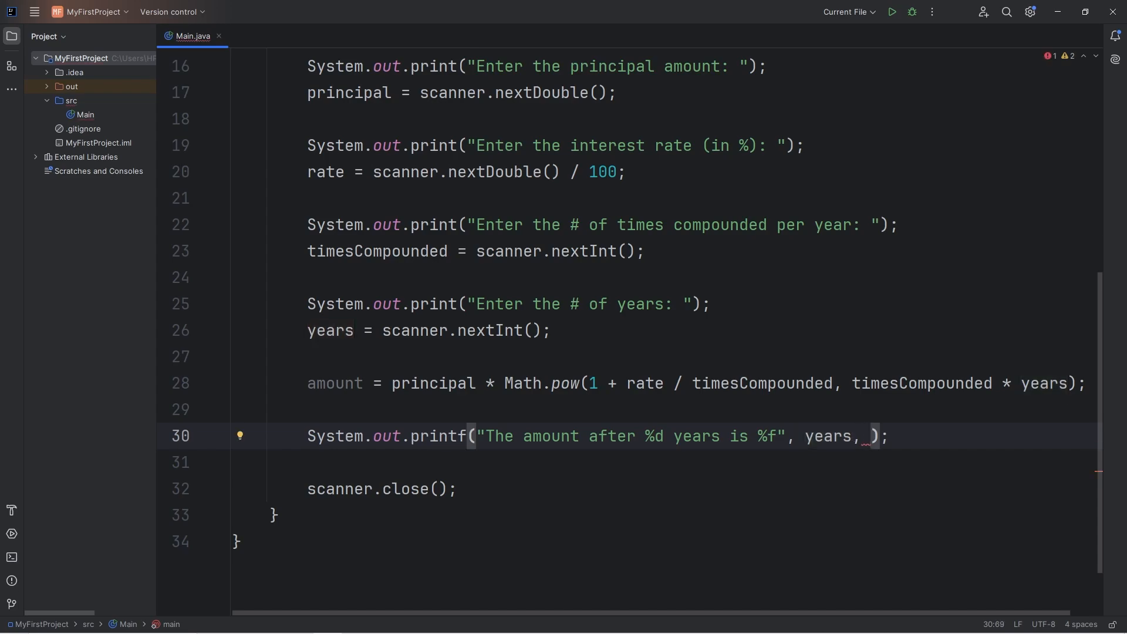
pyautogui.write('amount')
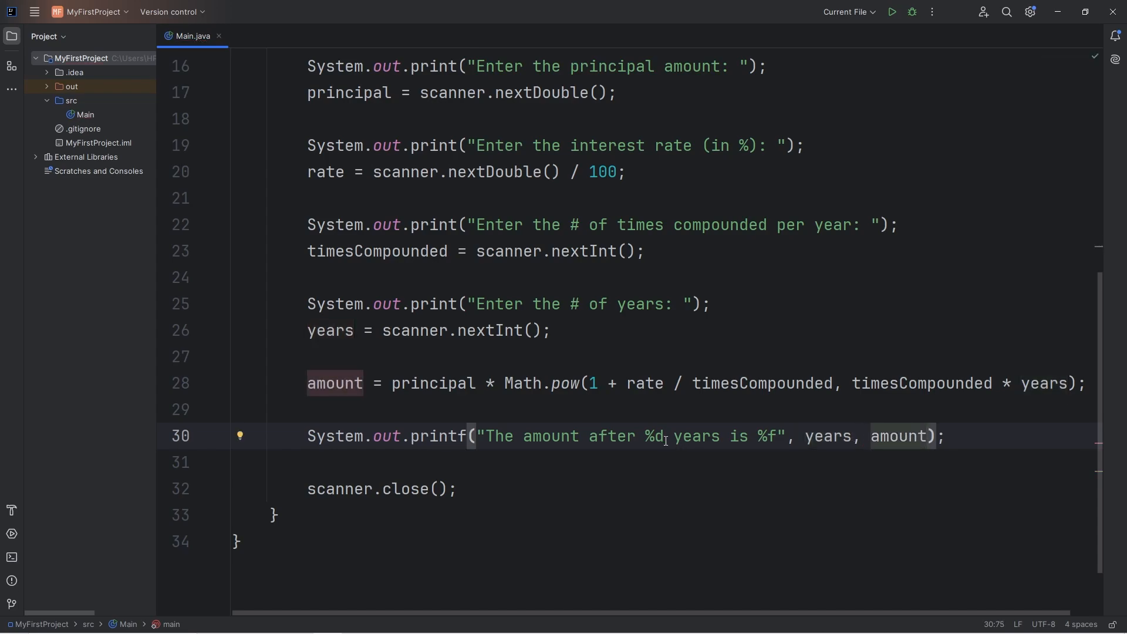
pyautogui.moveTo(750, 442)
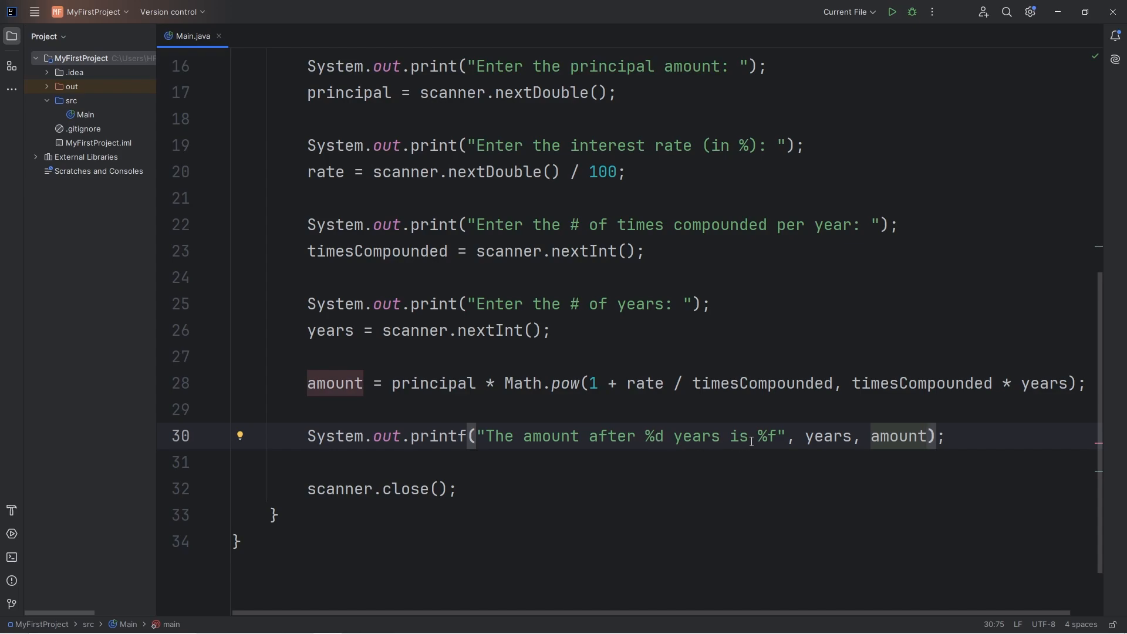
# Refine the amount placeholder to $%.2f so it prints dollars with two decimals
pyautogui.doubleClick(766, 437)
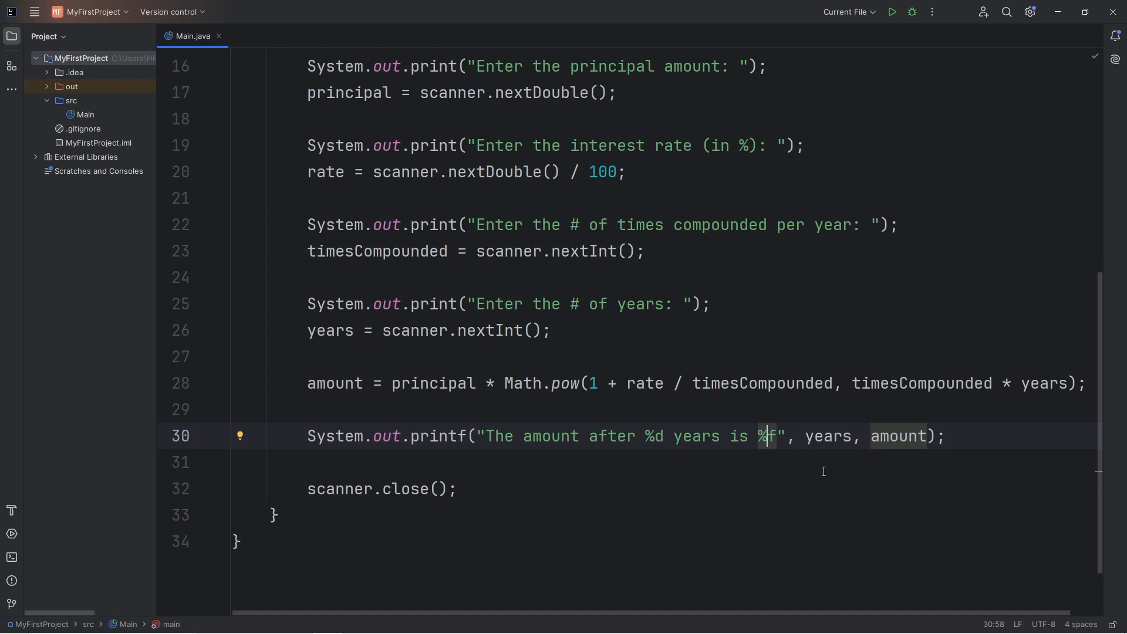
pyautogui.write('.2')
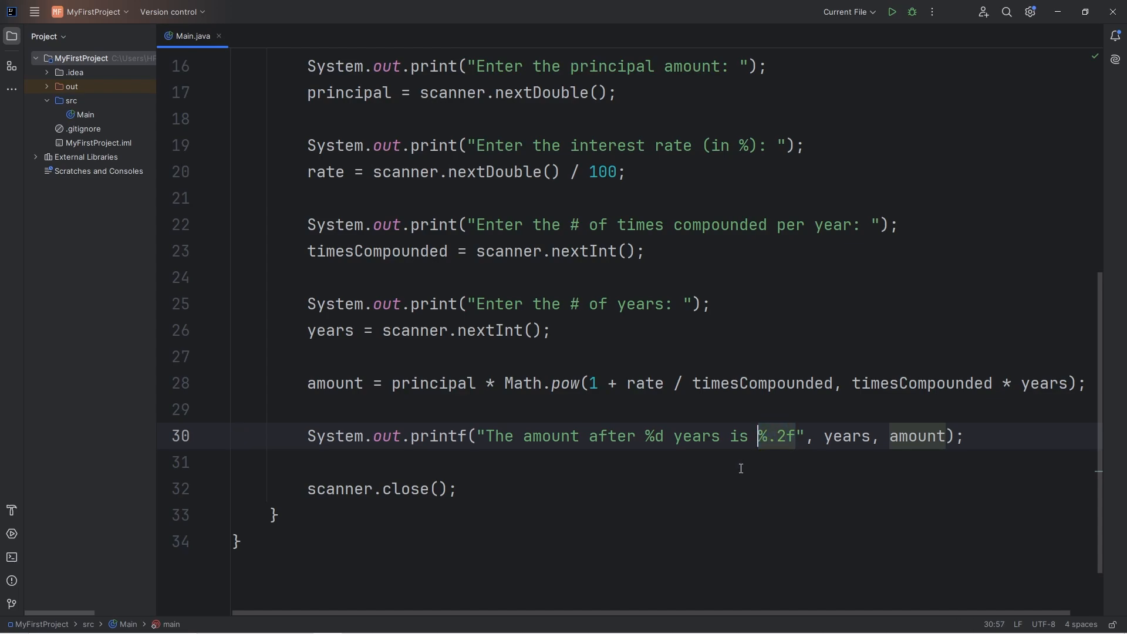
pyautogui.write('$')
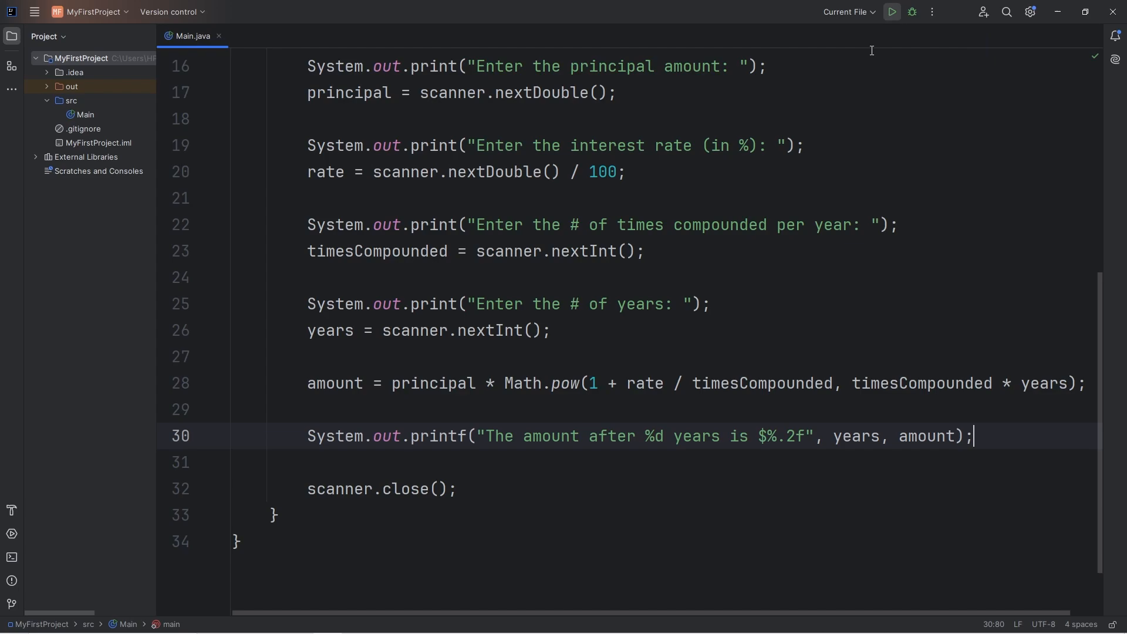
# Run the calculator with principal 10000, rate 2, compounded 4 times, over 2 years
pyautogui.click(891, 12)
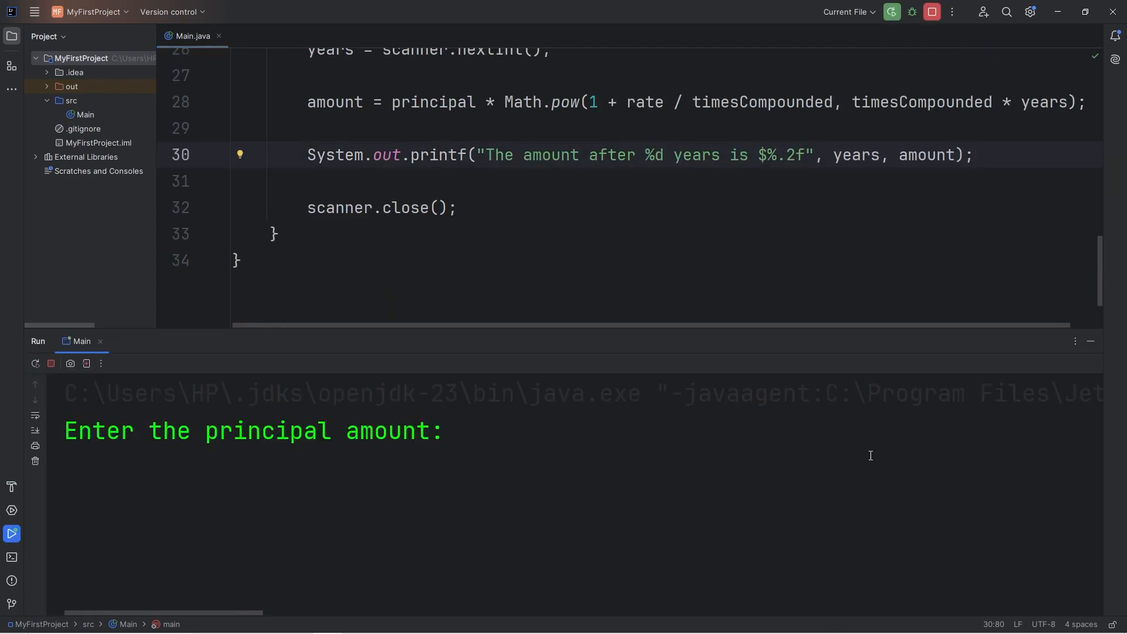
pyautogui.write('10000')
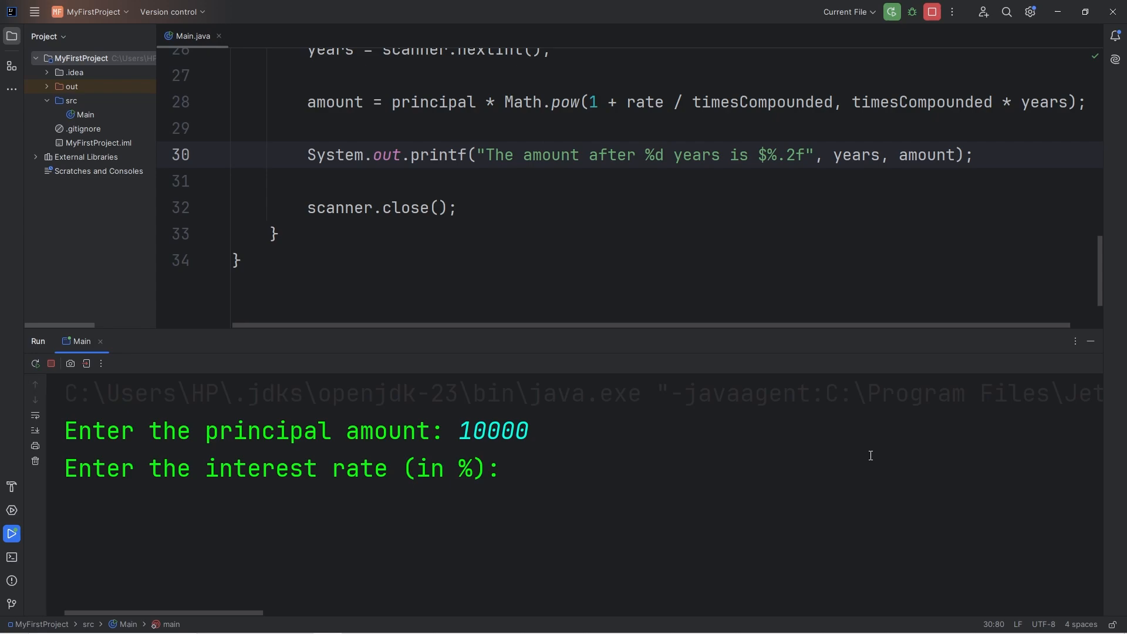
pyautogui.write('2')
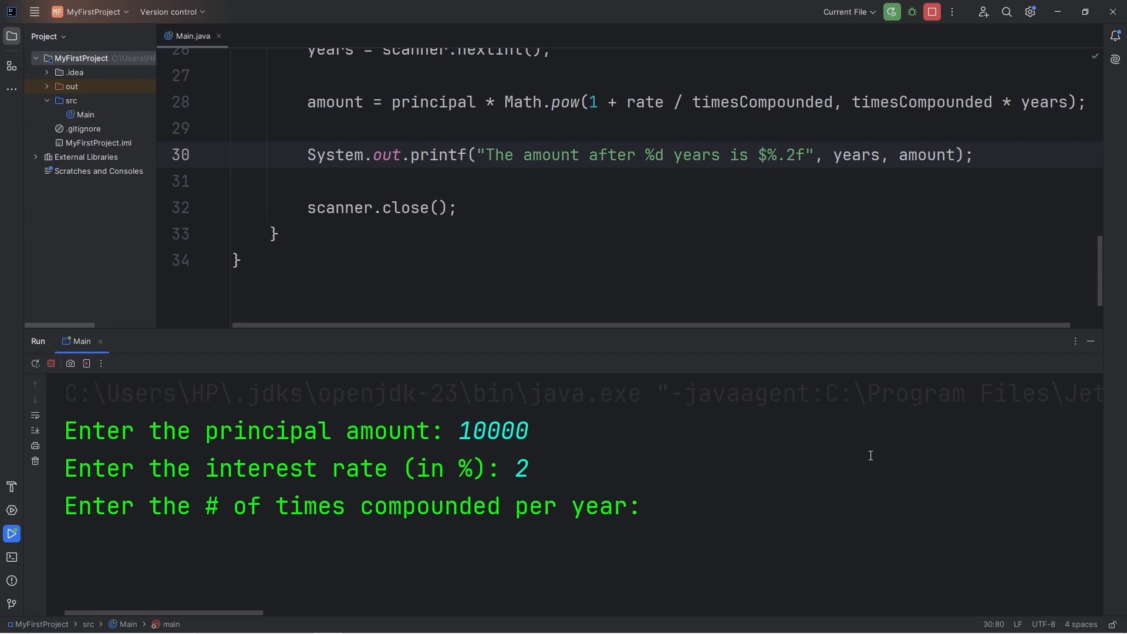
pyautogui.write('4')
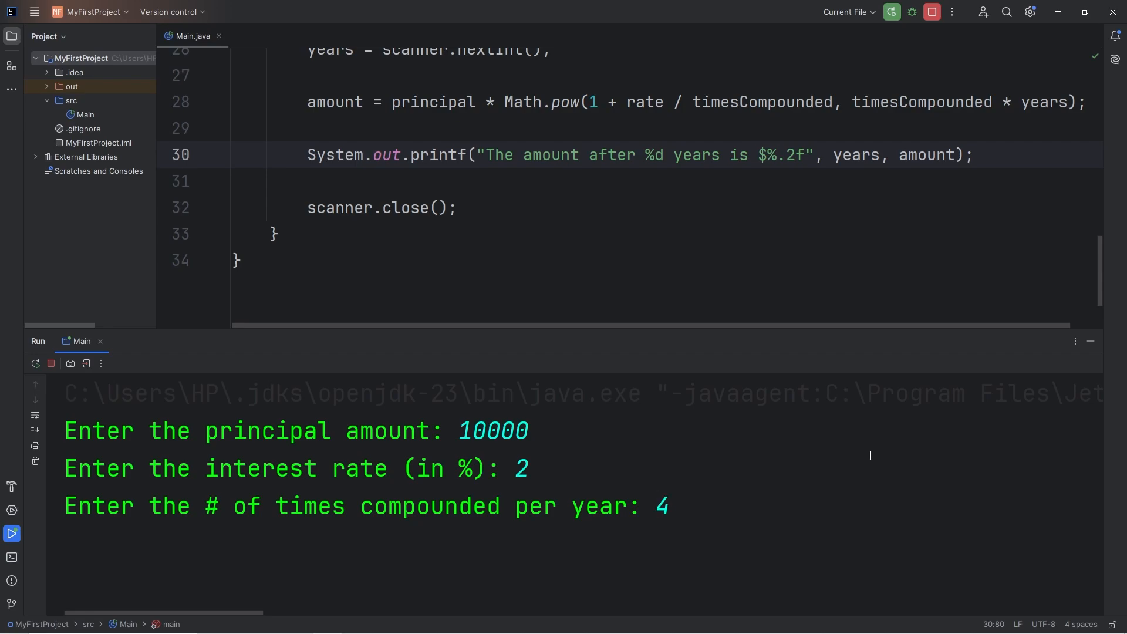
pyautogui.press('Enter')
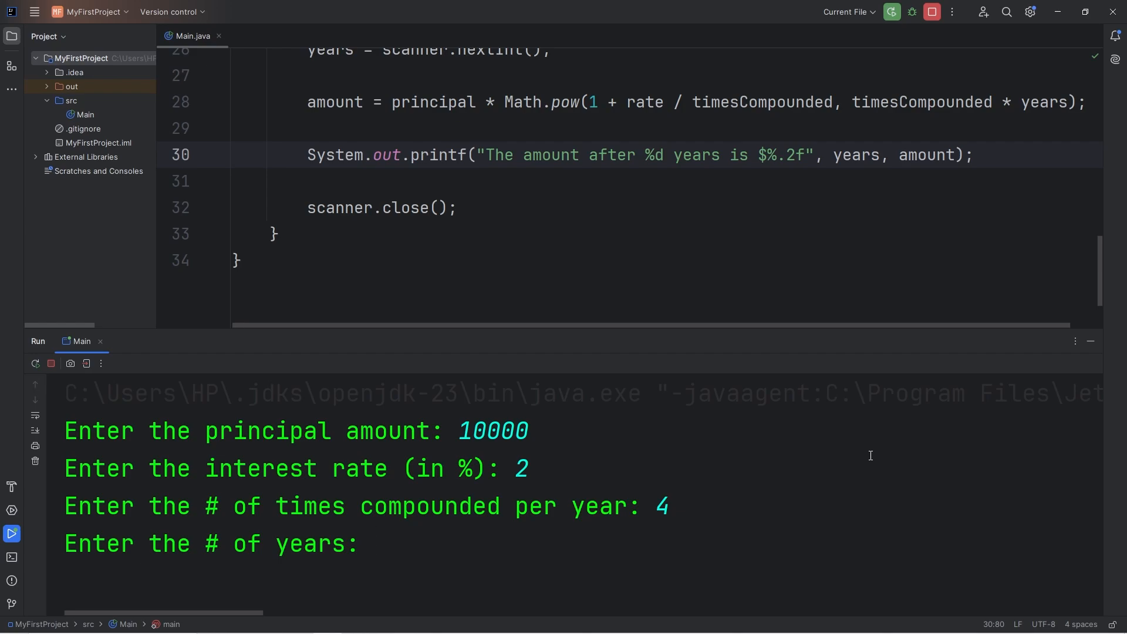
pyautogui.write('2')
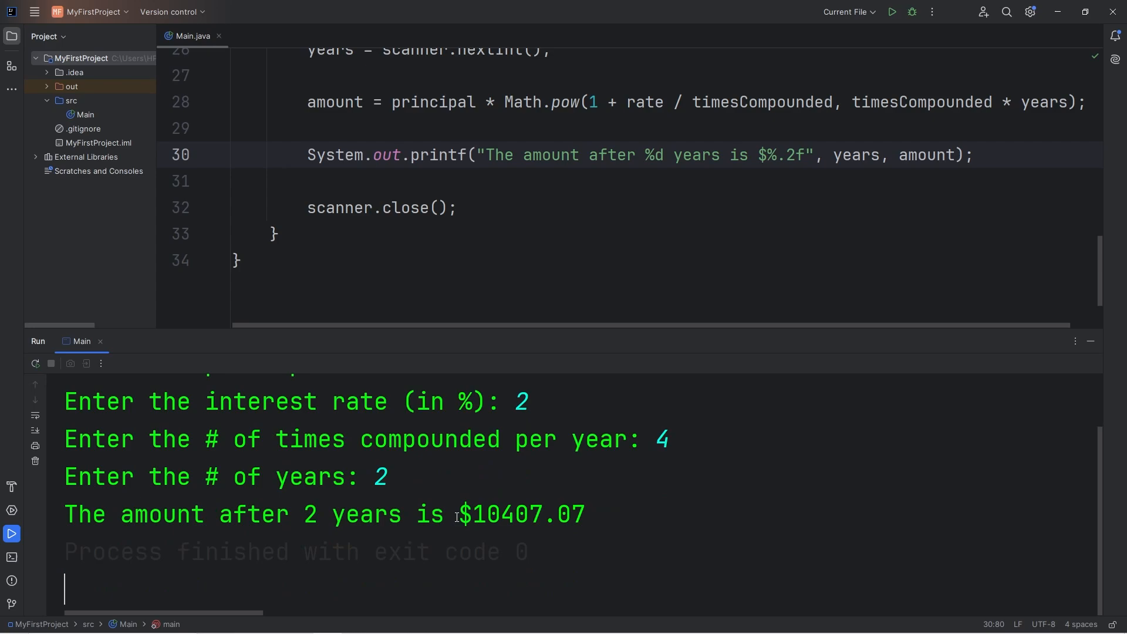
# Highlight the printed result "The amount after 2 years is $10407.07" in the console
pyautogui.doubleClick(494, 514)
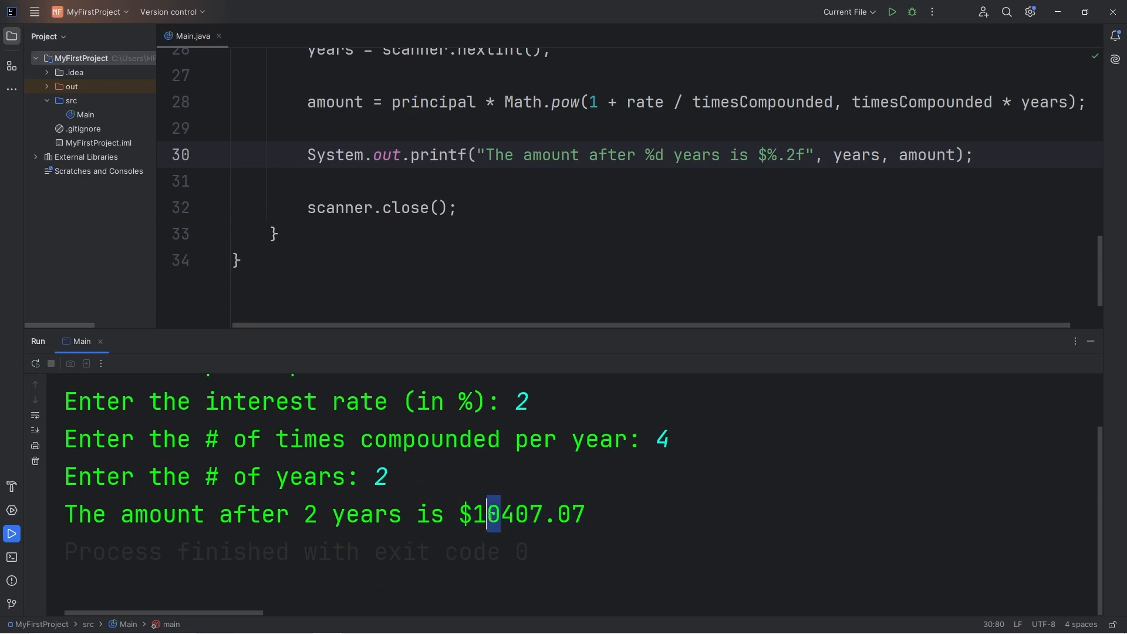
pyautogui.moveTo(492, 515); pyautogui.dragTo(556, 514)
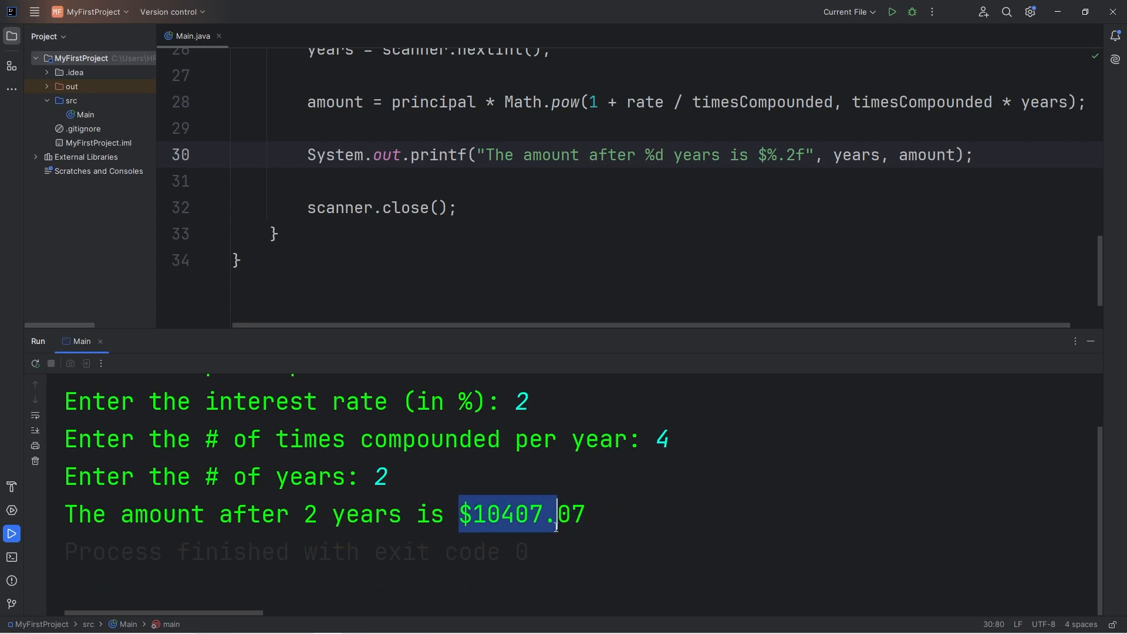